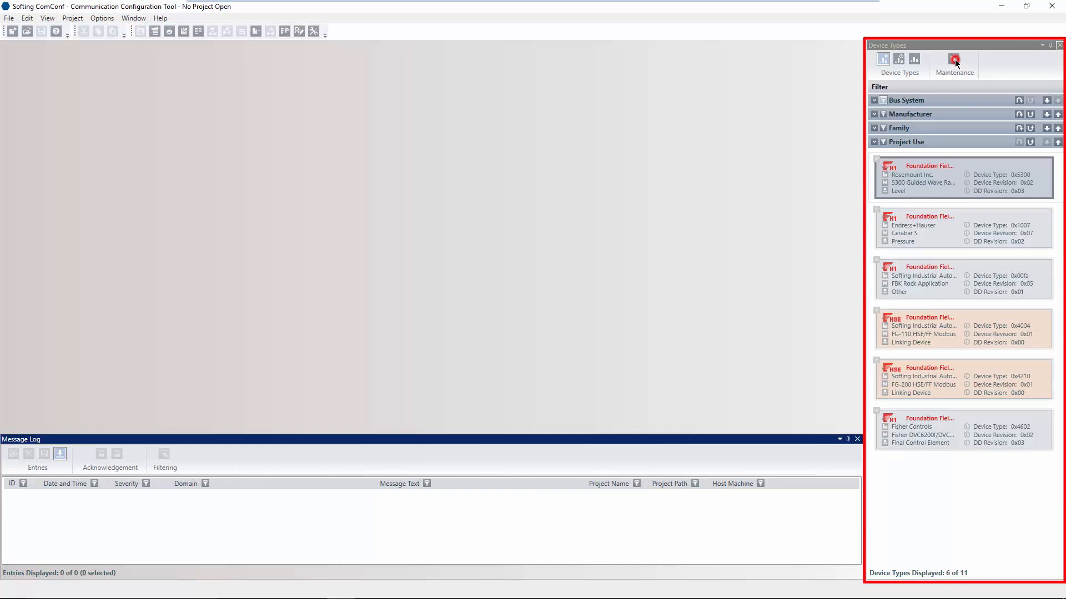
In catalog maintenance, import for Foundation Fieldbus and select 070101.cff from folder 001151
left_click(955, 58)
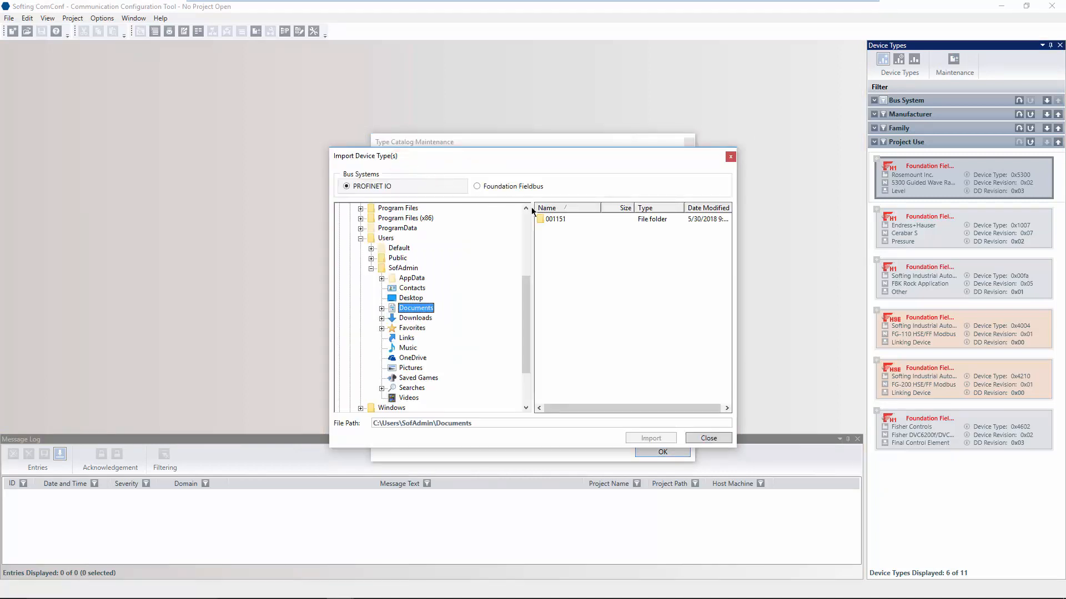
left_click(477, 187)
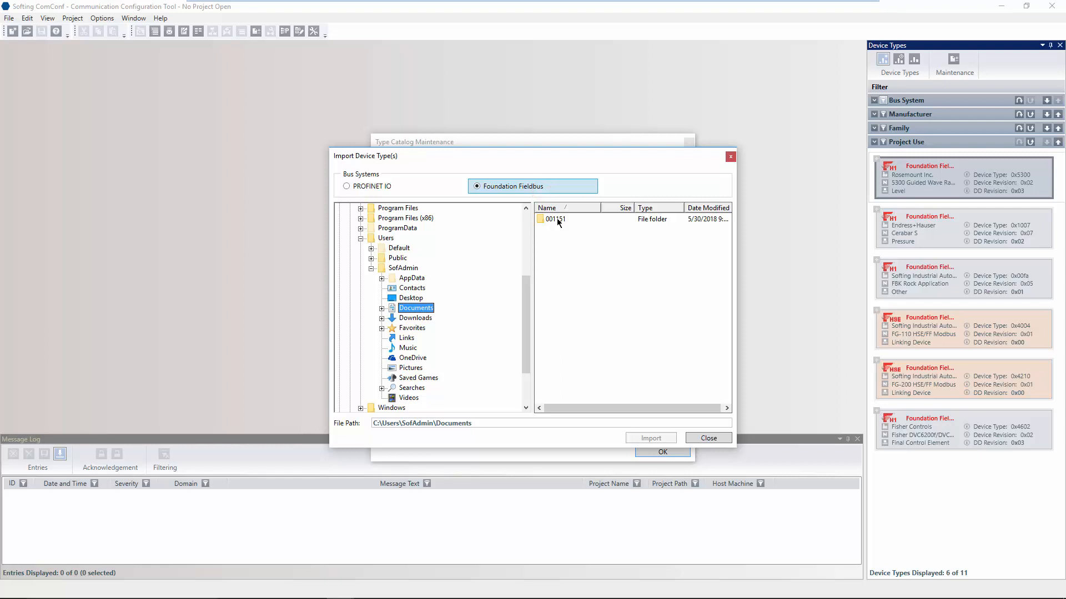
double_click(555, 219)
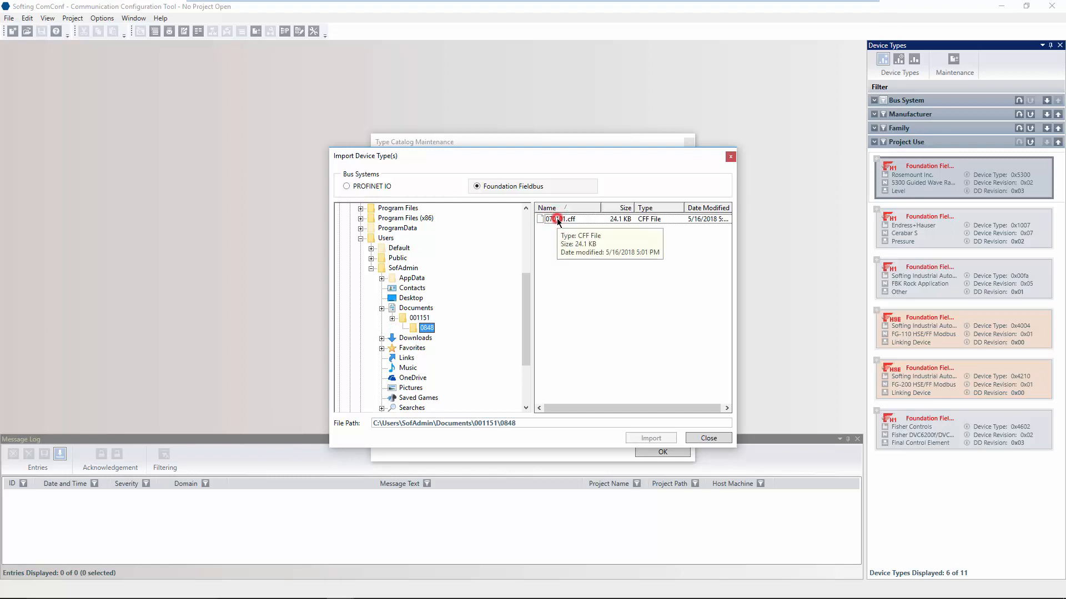
left_click(561, 218)
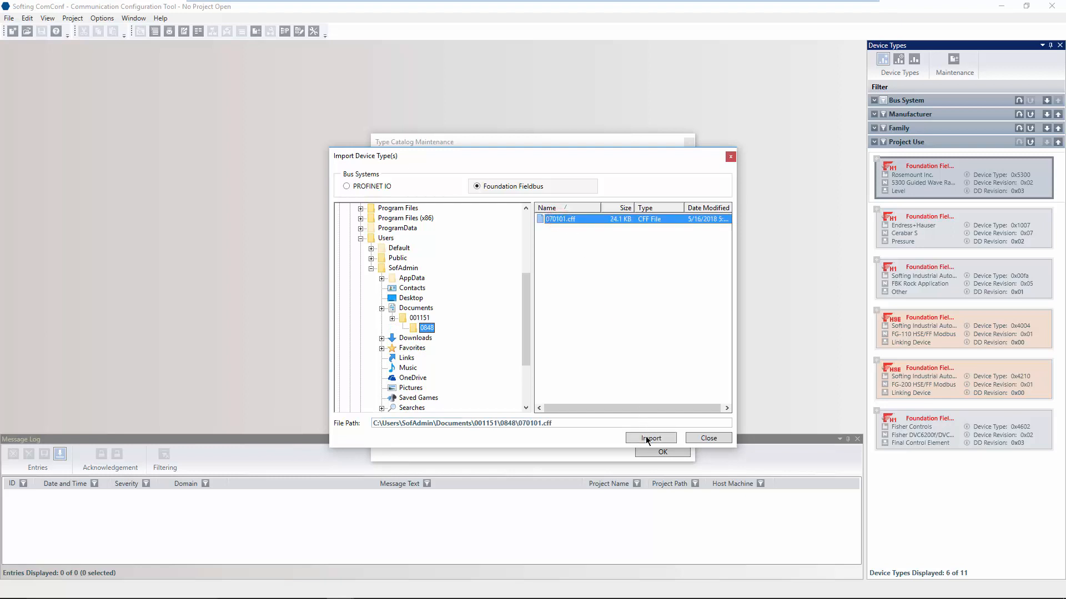
Import the Rosemount 848 device description and close catalog maintenance
left_click(650, 437)
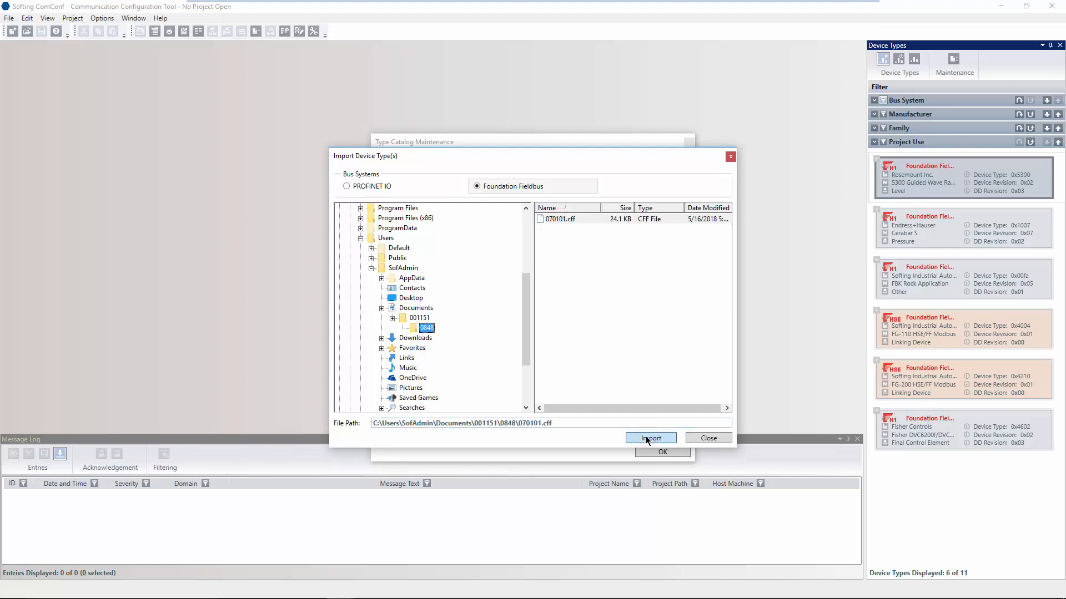
left_click(651, 437)
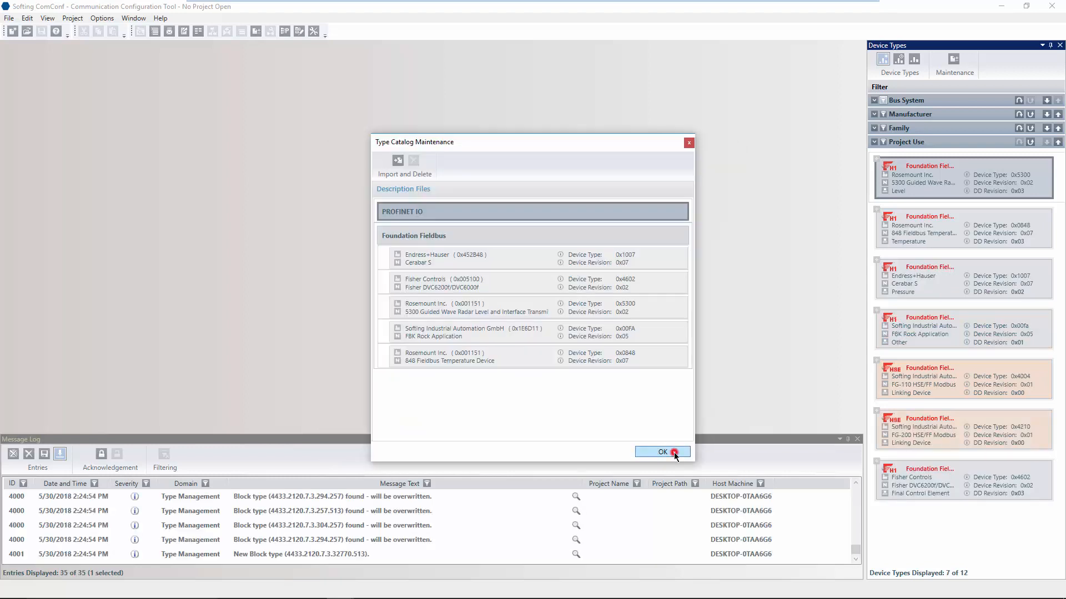
left_click(662, 452)
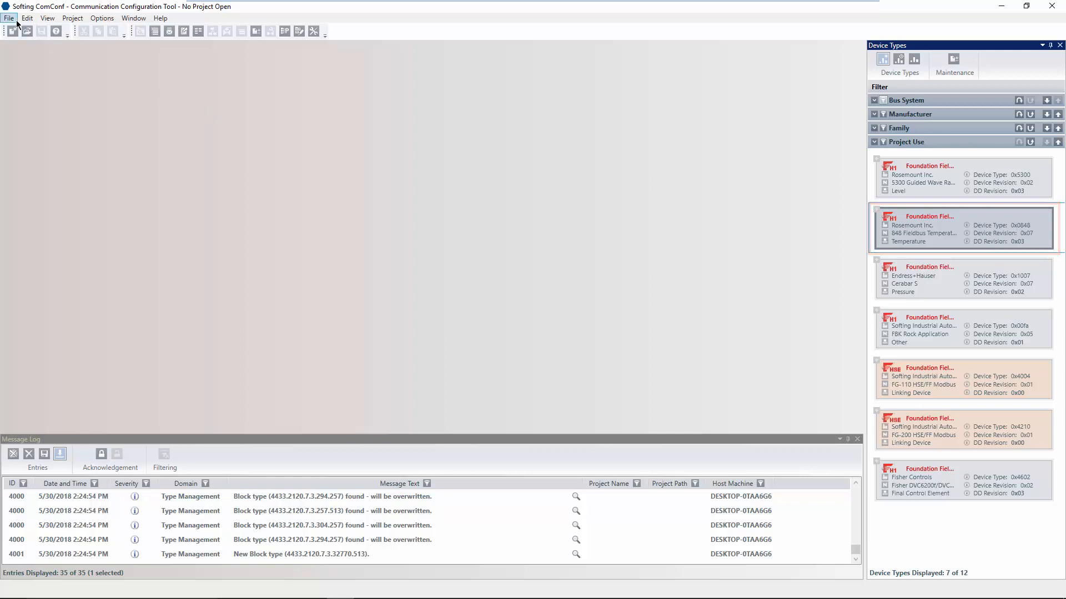
Create a new project from the 'FF Project with FG-200' template named FG200
left_click(951, 227)
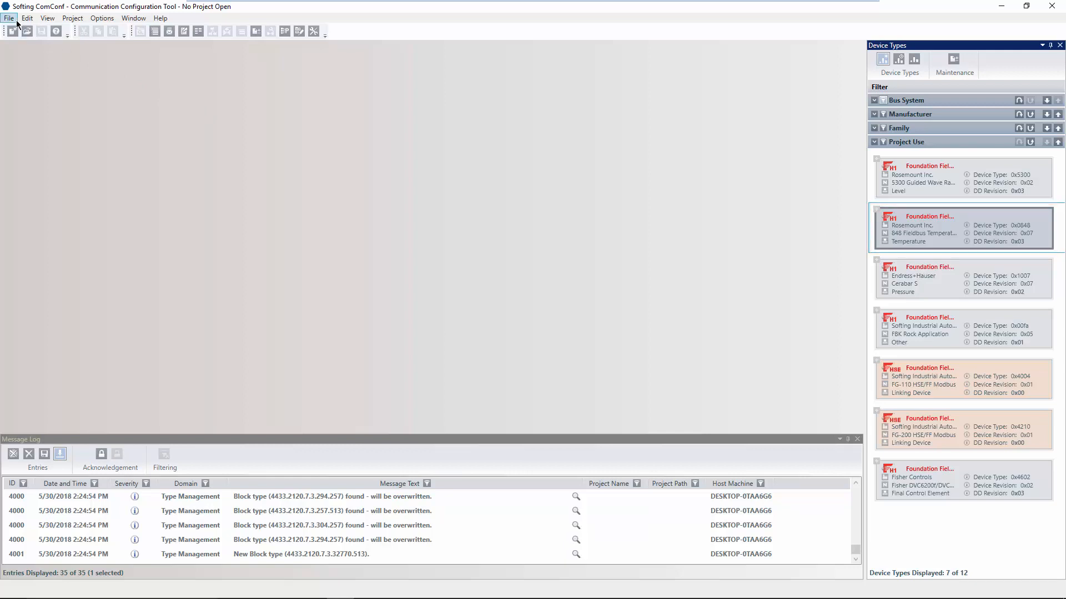
left_click(27, 31)
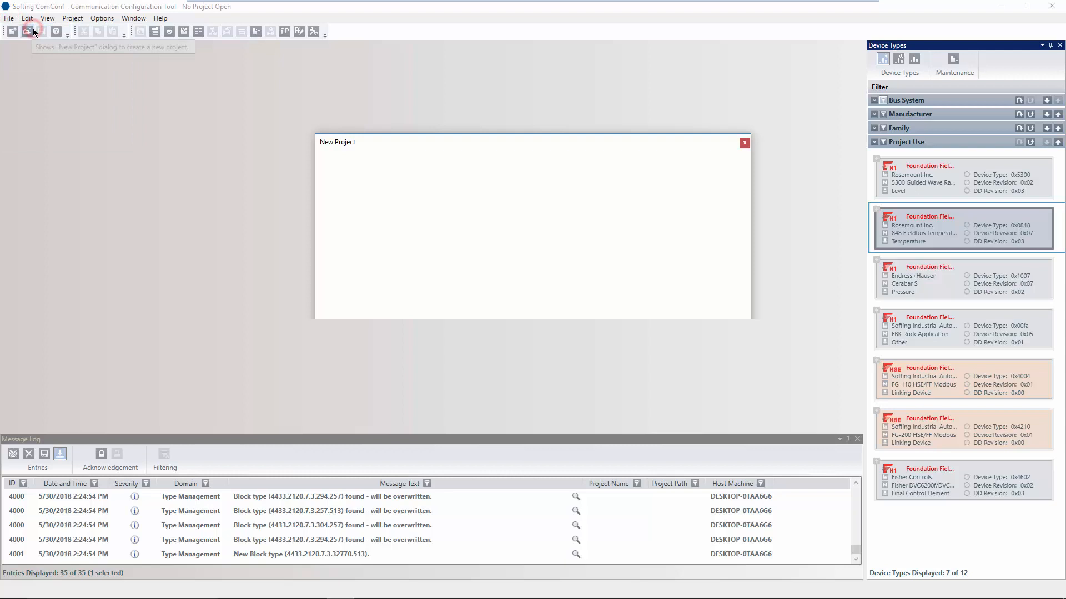
left_click(27, 31)
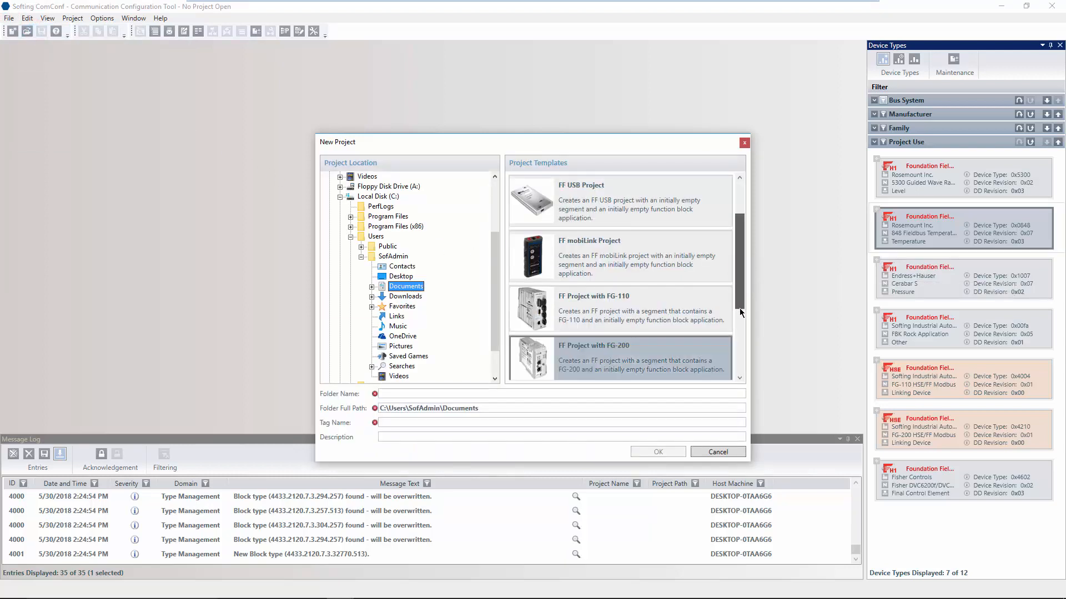
scroll("down", 3)
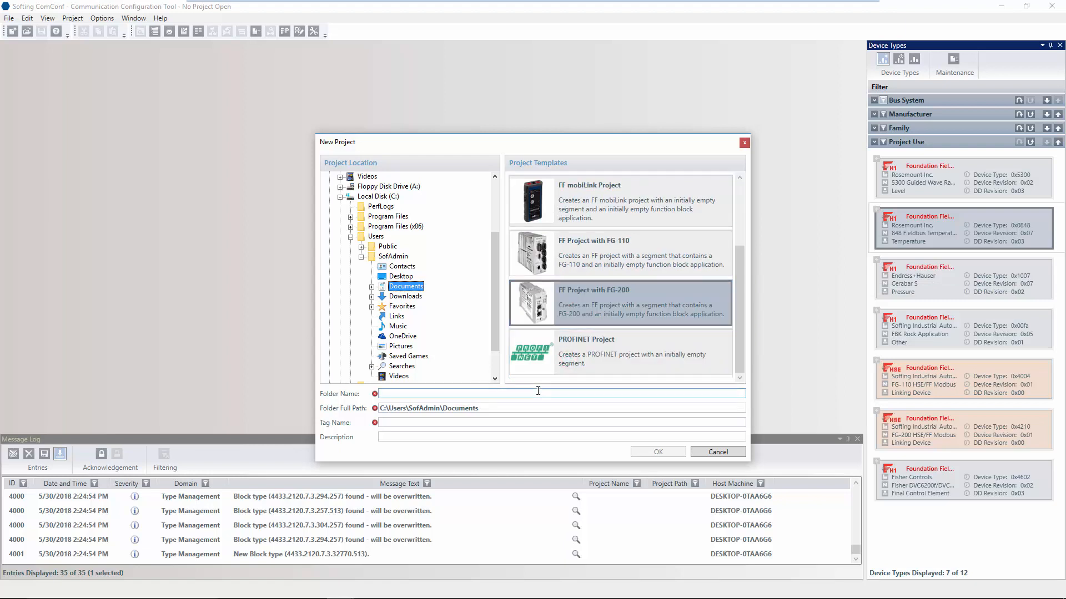
type("FG")
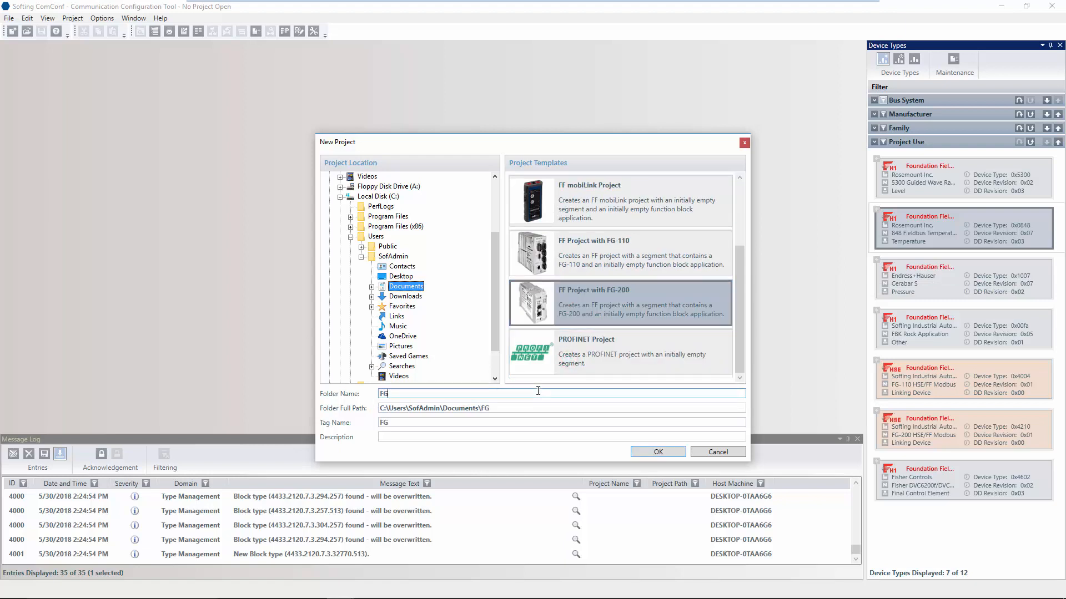
type("200")
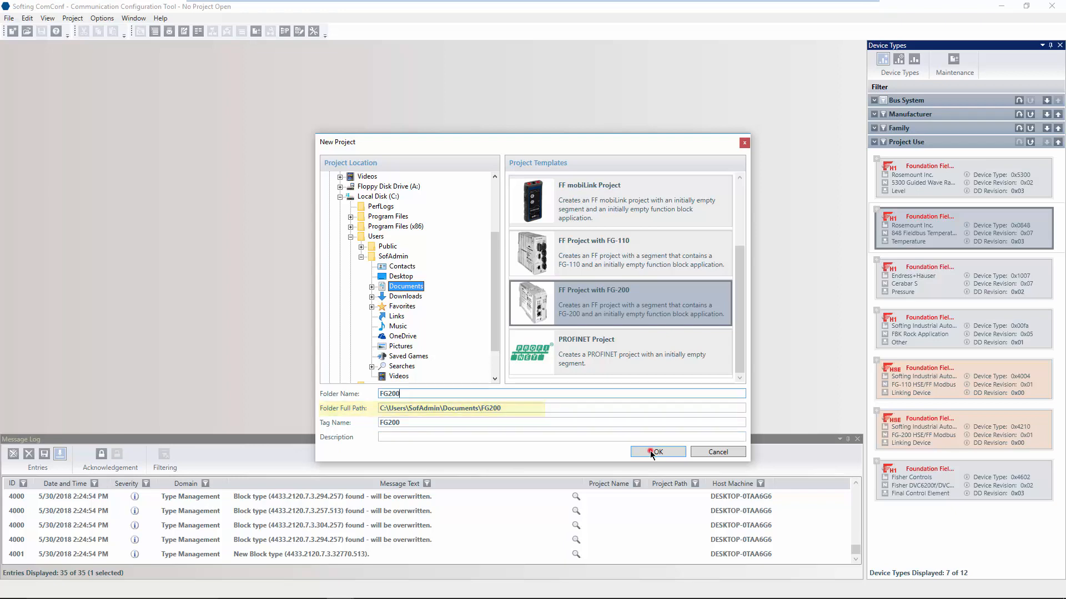
left_click(656, 452)
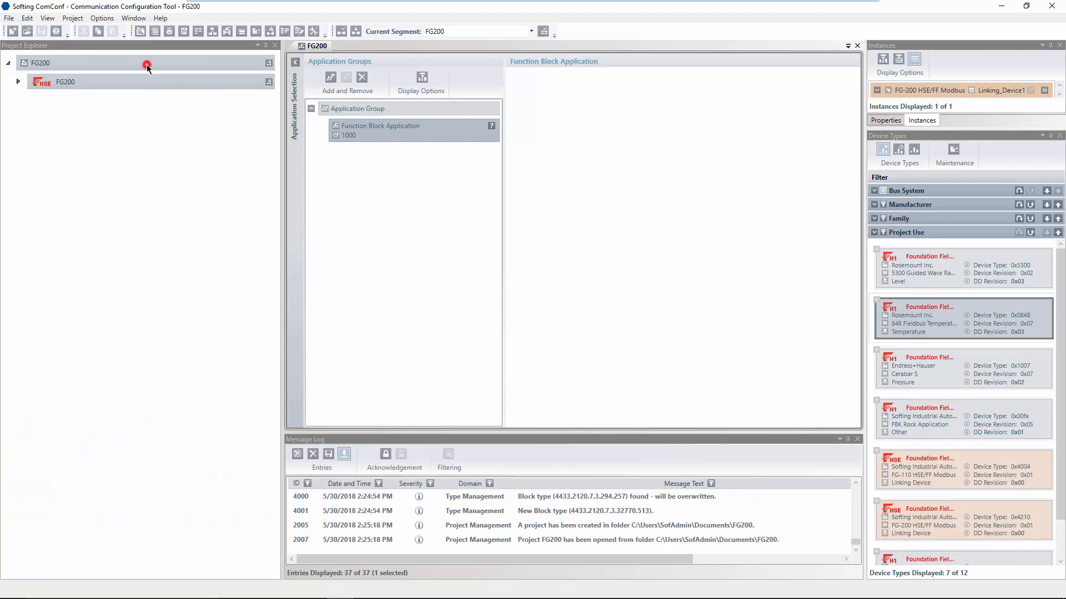
Expand FG200, Main Topology and the FG-200 device to show its links, then enter segment management
left_click(146, 62)
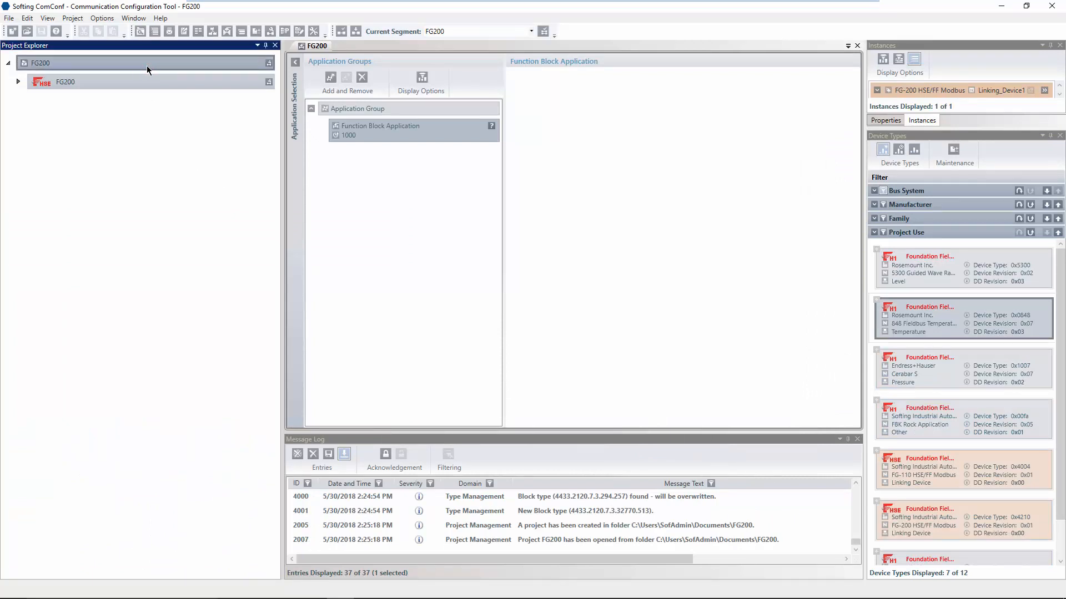
left_click(65, 81)
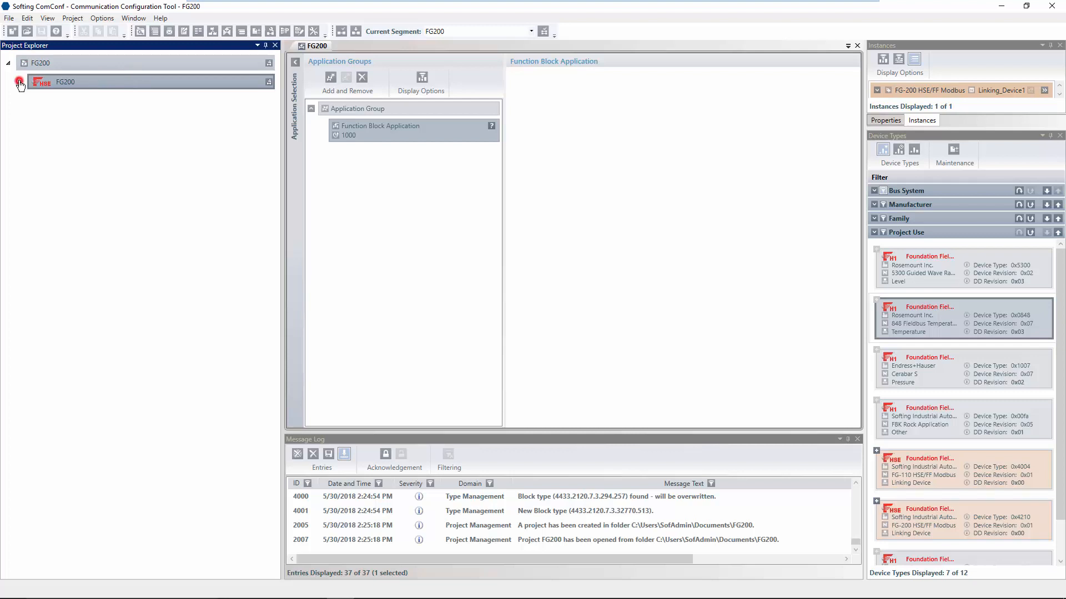
left_click(19, 81)
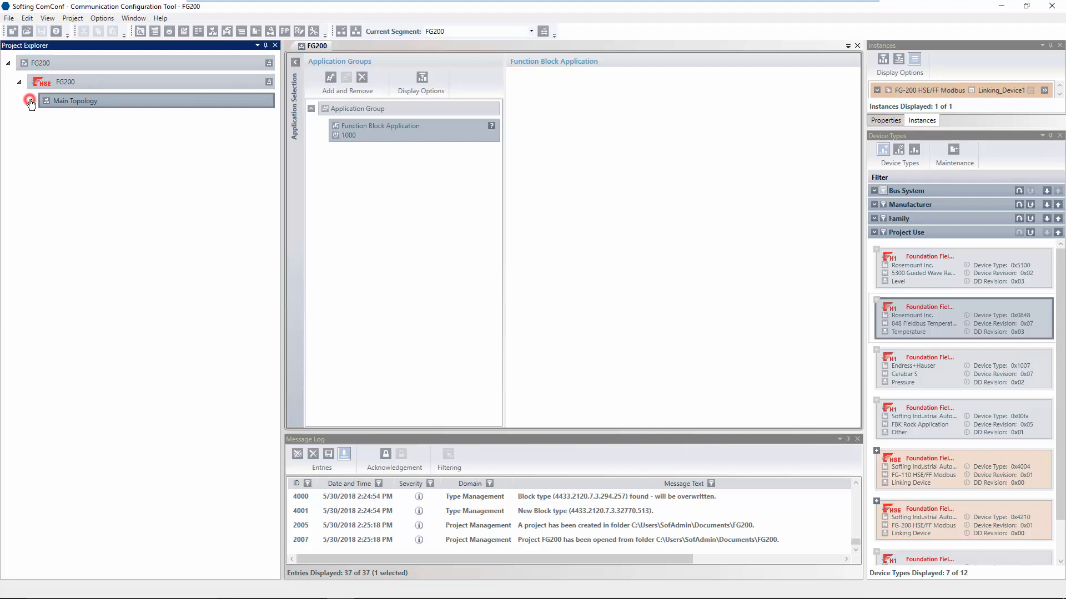
left_click(31, 101)
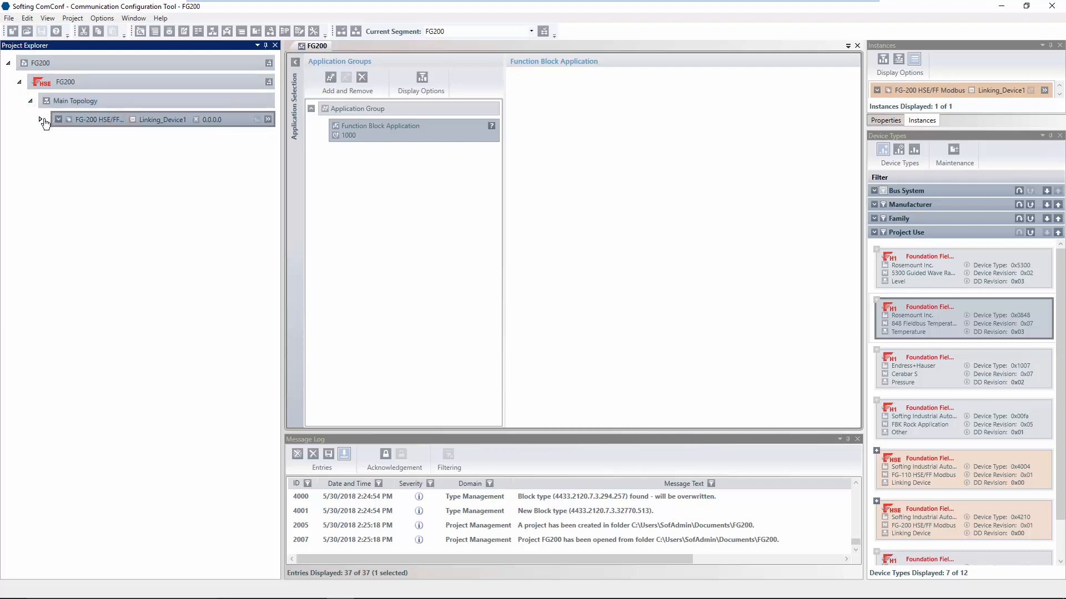
left_click(42, 119)
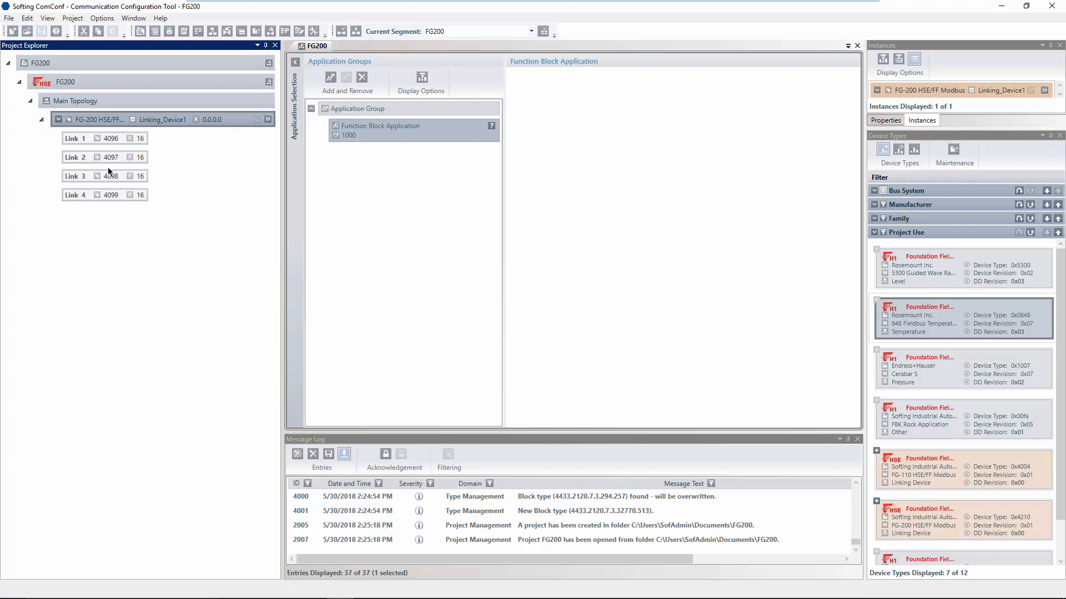
mouse_move(164, 102)
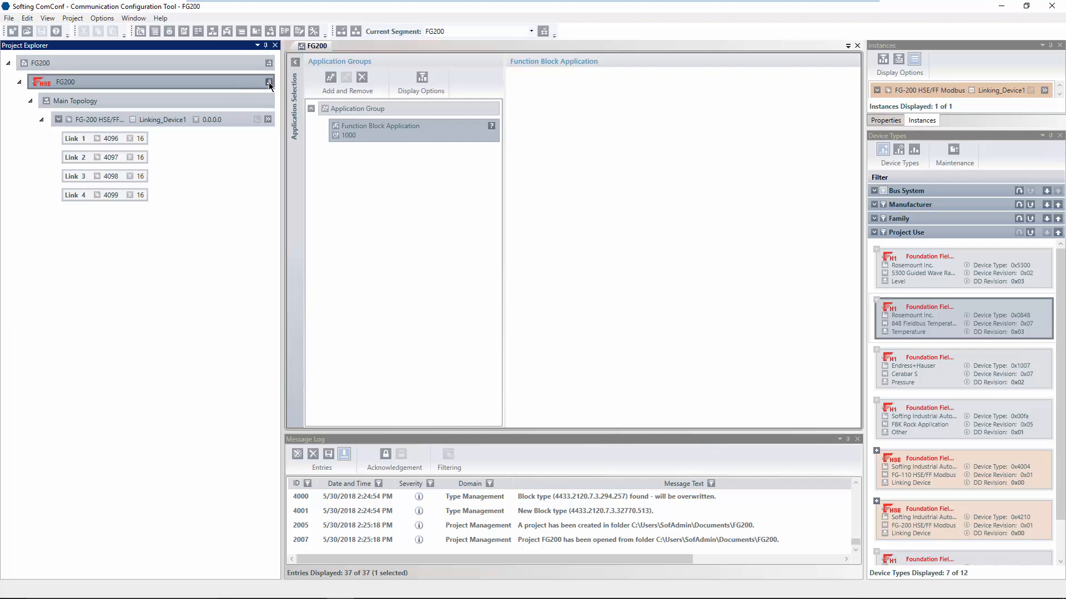
left_click(268, 81)
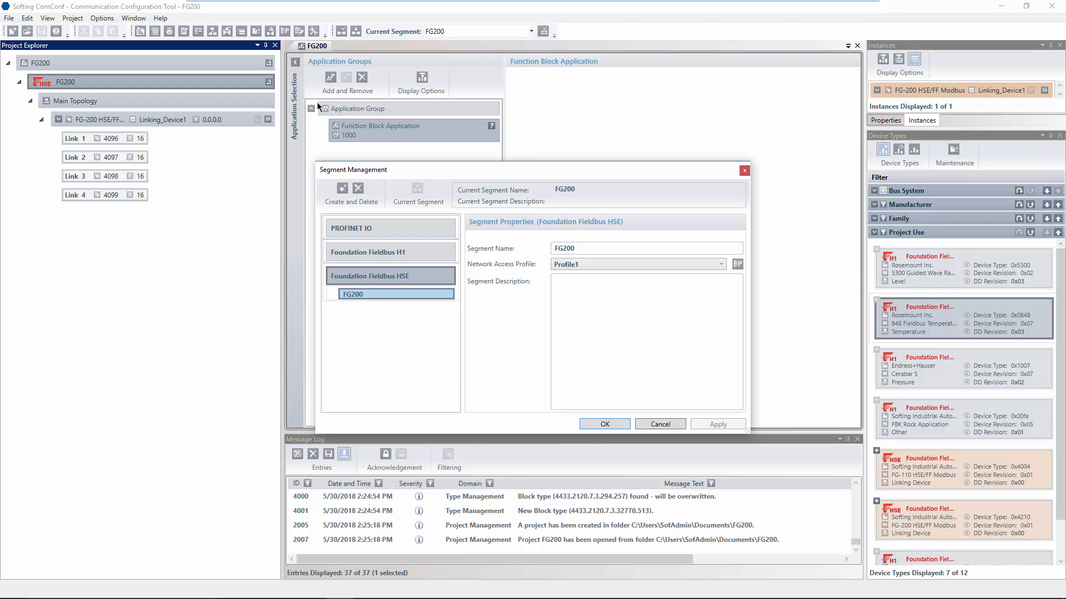
Keep network access Profile1 on adapter Ethernet0 for the FG200 HSE segment and confirm
left_click(637, 265)
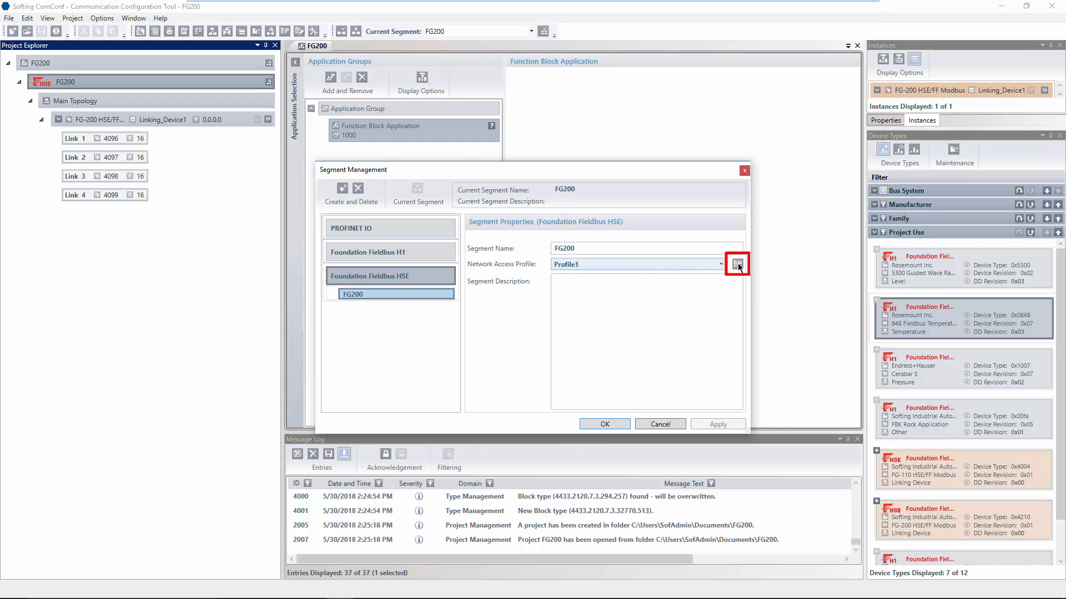
left_click(737, 264)
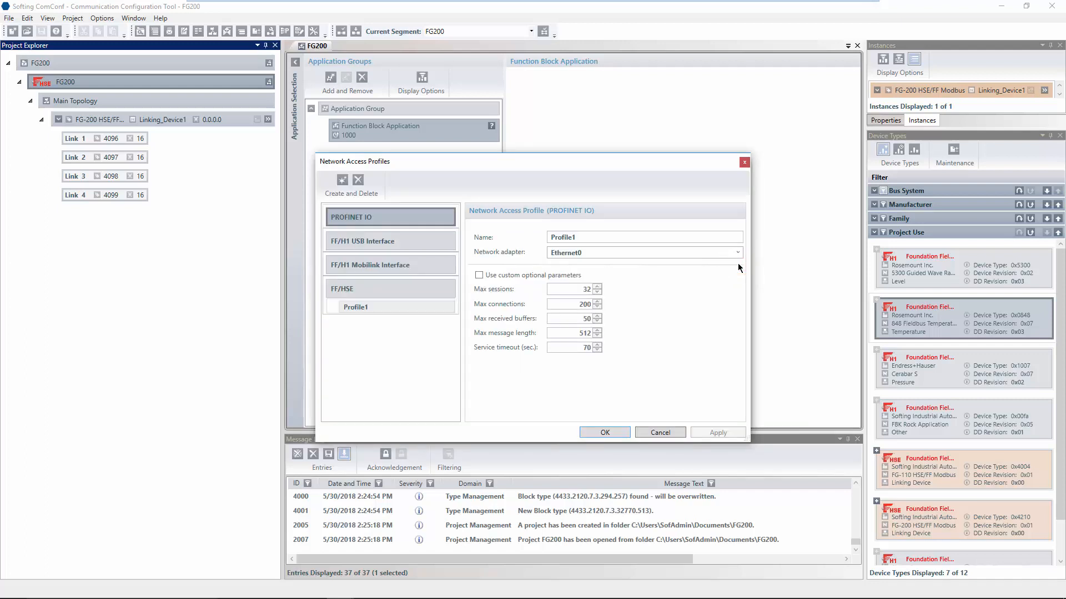
left_click(736, 252)
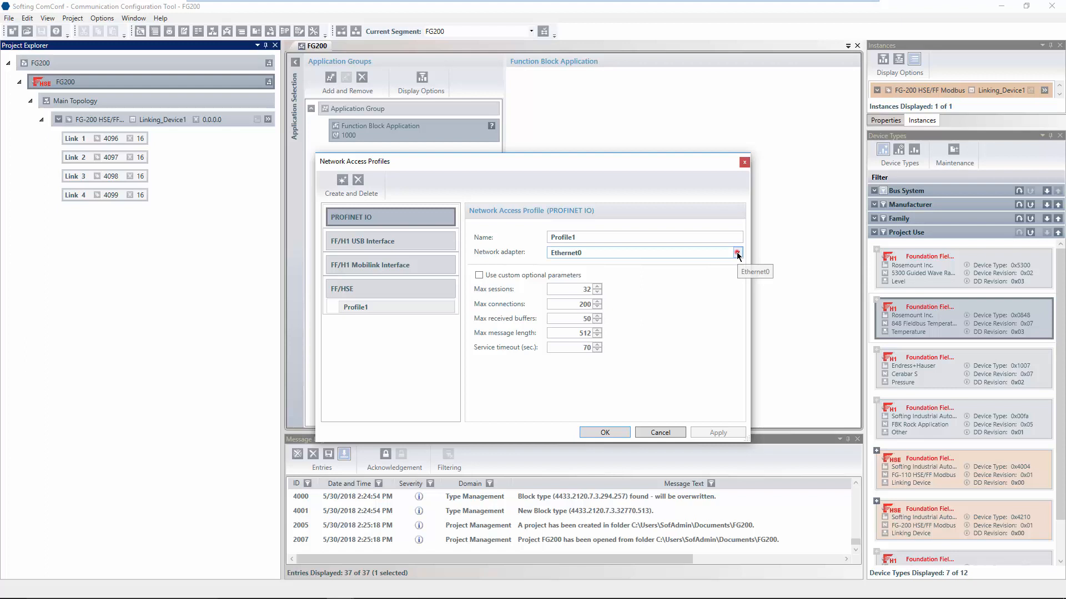
left_click(737, 252)
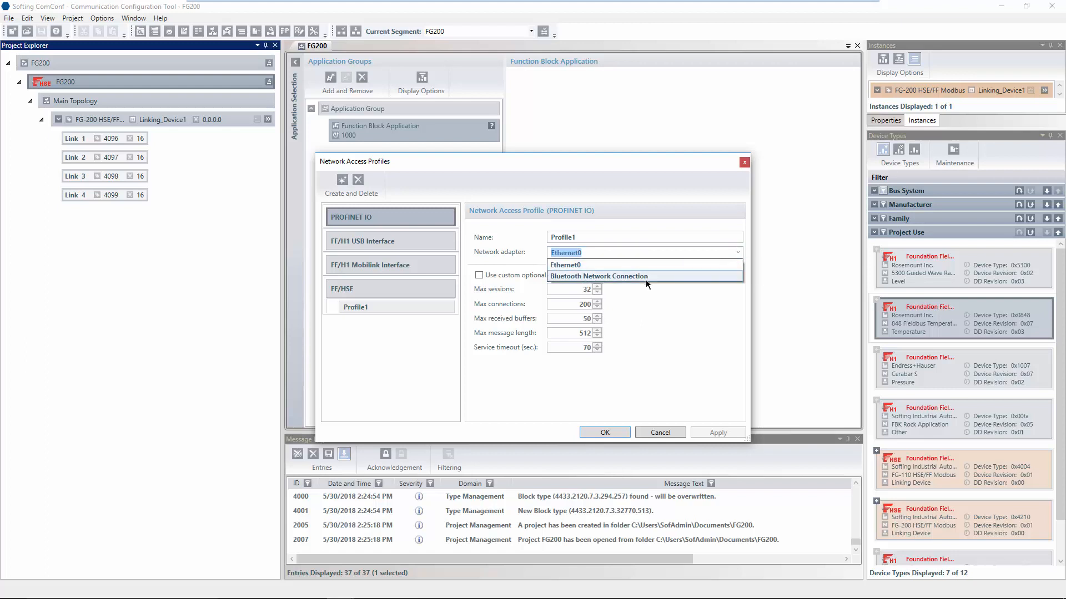
left_click(567, 264)
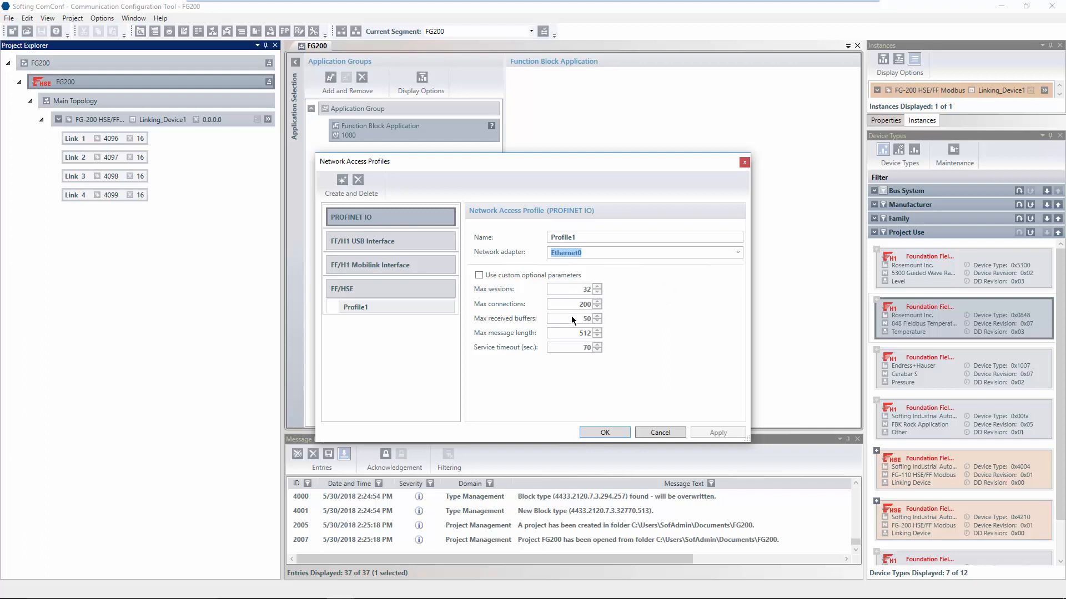
mouse_move(604, 426)
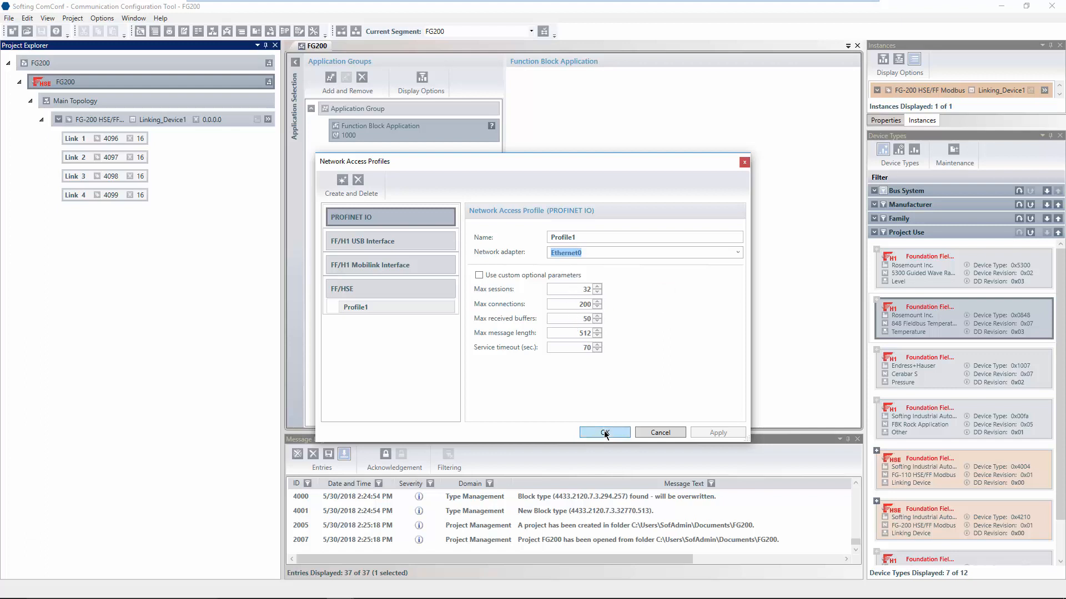
left_click(603, 433)
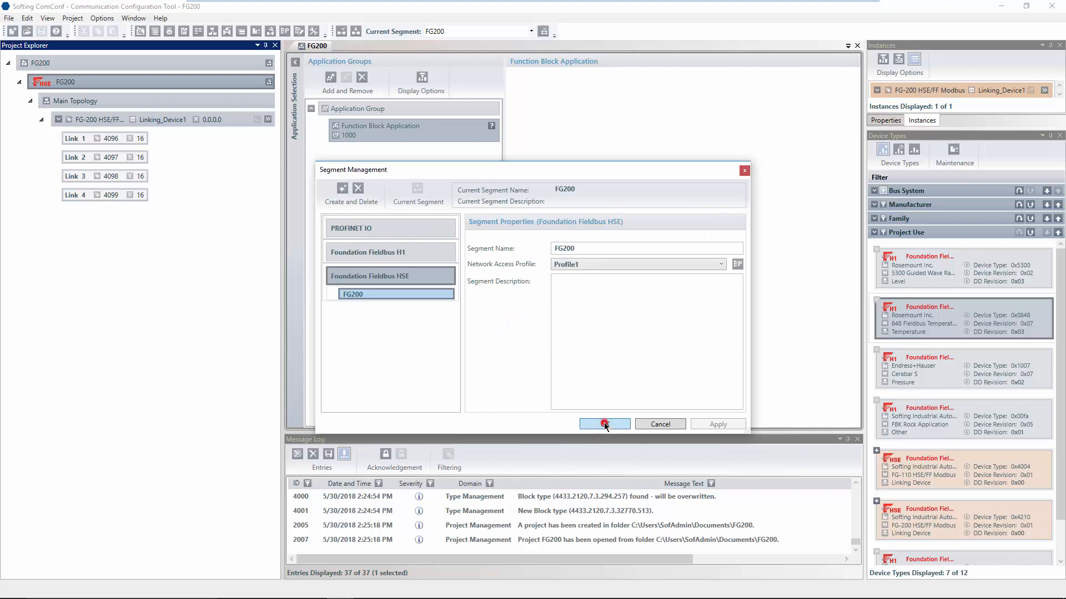
left_click(604, 424)
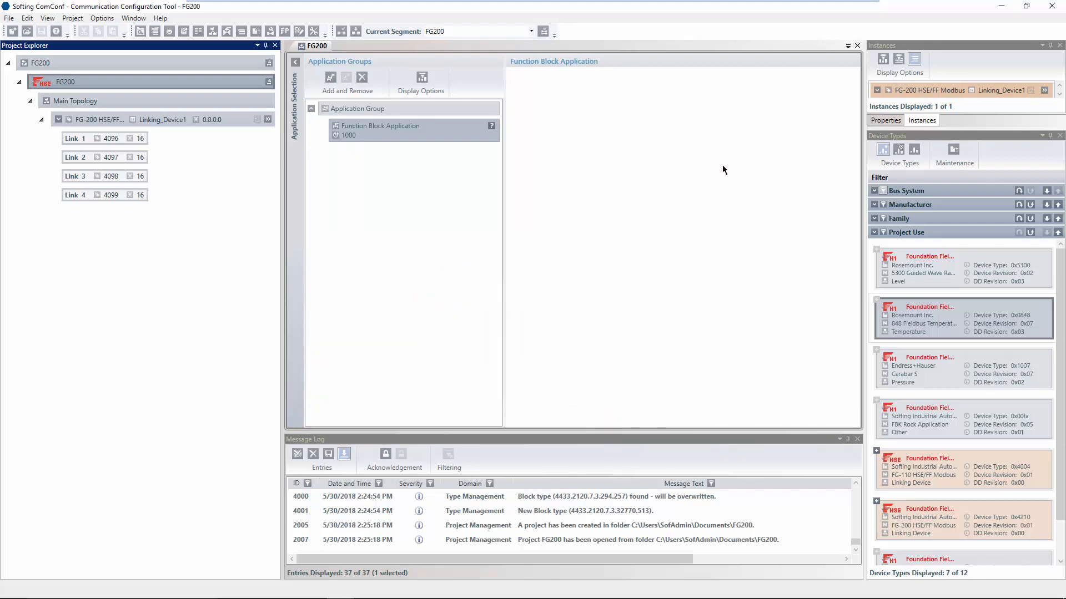
mouse_move(787, 148)
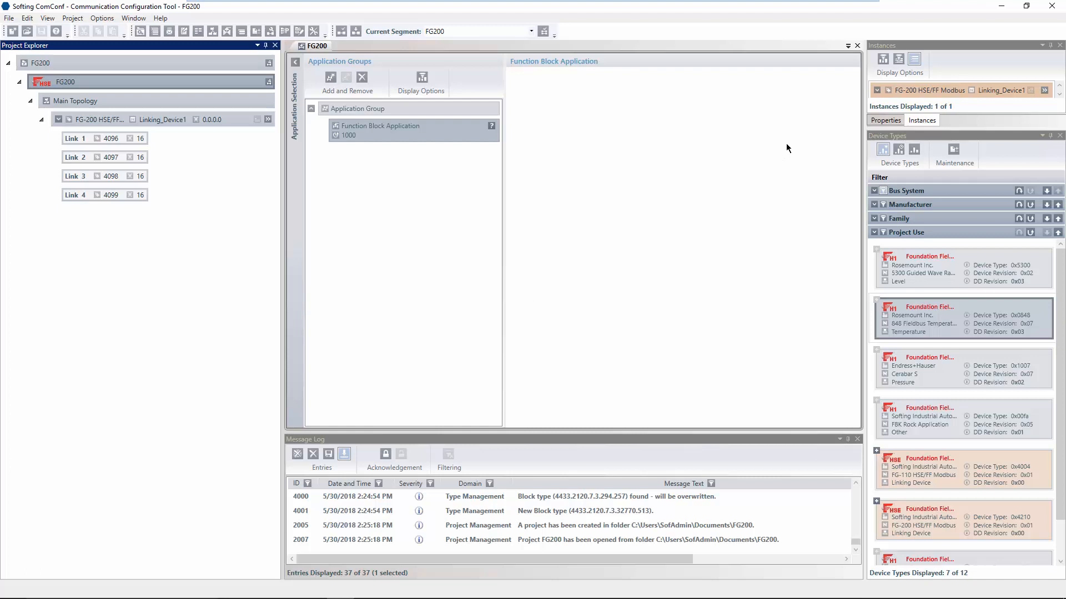
mouse_move(528, 121)
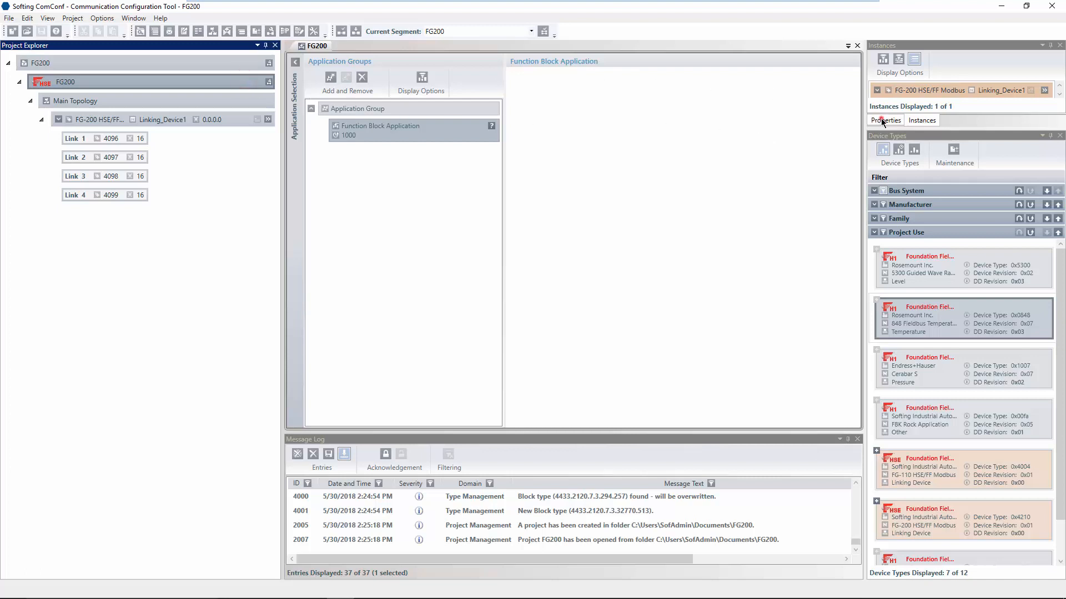
Show the FG200 segment properties and scroll through HSE settings and Modbus register ranges
left_click(885, 120)
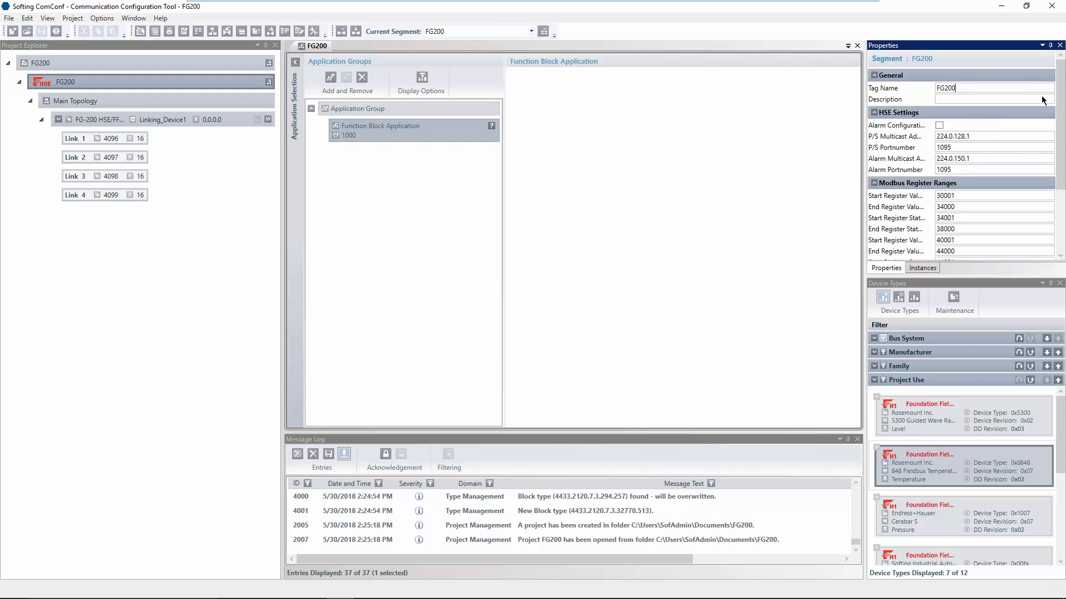
scroll("down", 3)
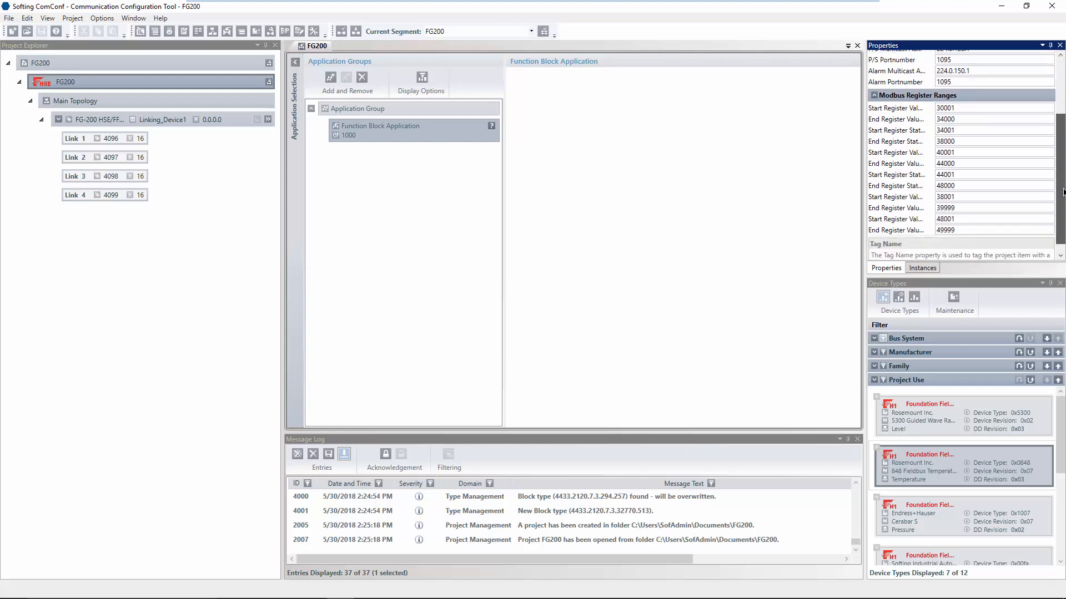
scroll("down", 3)
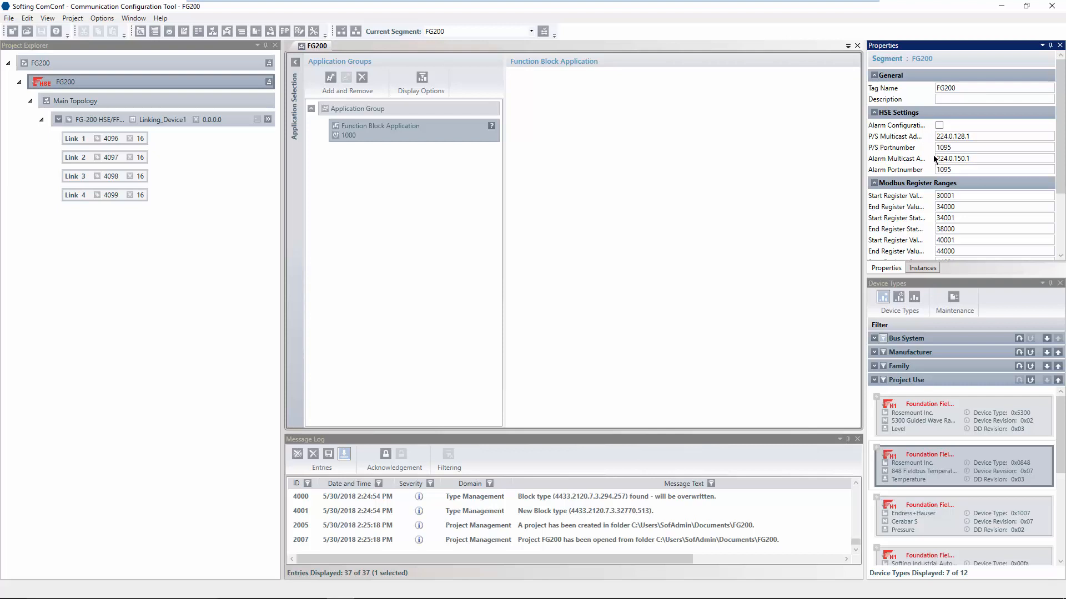
scroll("down", 3)
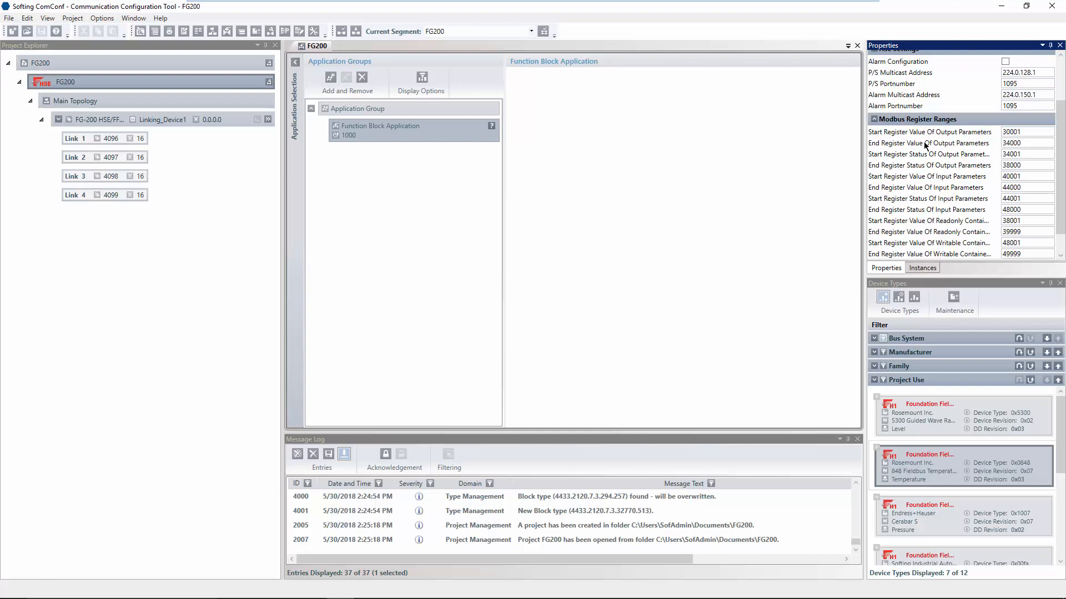
mouse_move(840, 150)
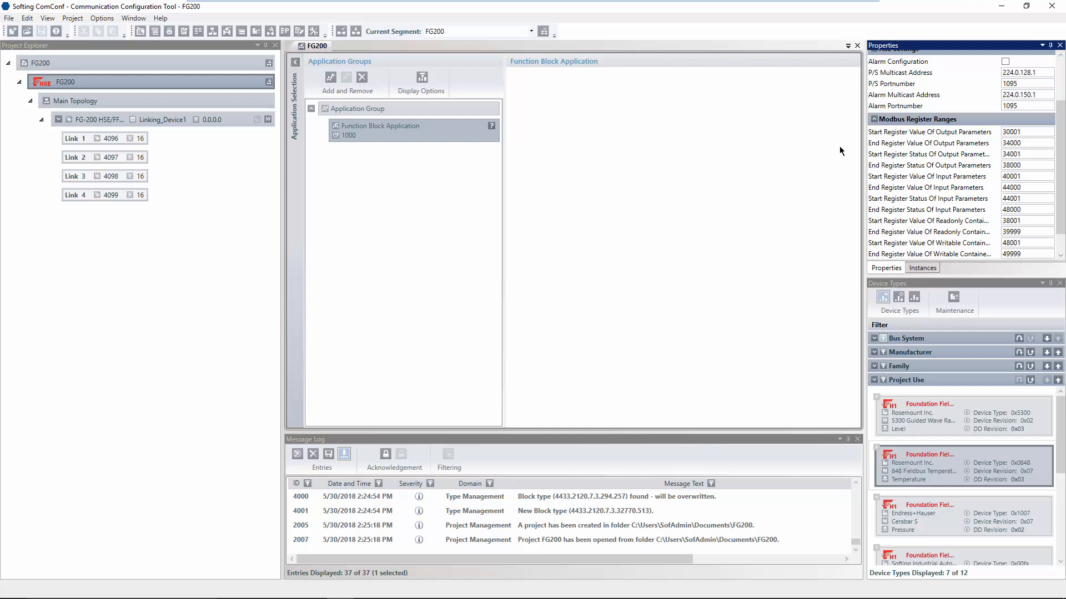
mouse_move(762, 146)
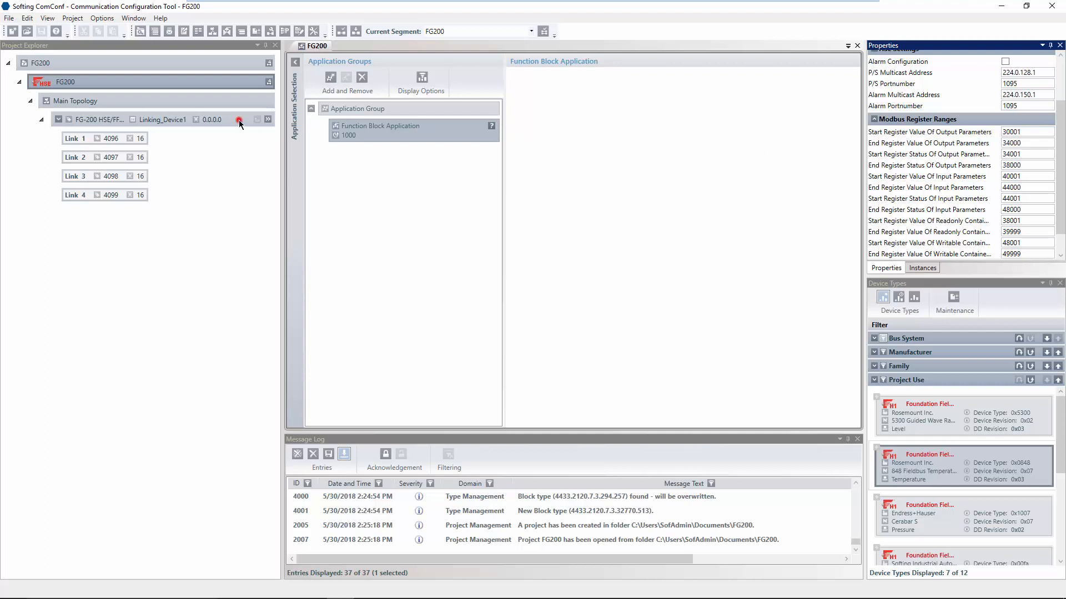
Set the linking device's PD-Tag to FG200 and IP address to 172.20.11.20
left_click(163, 119)
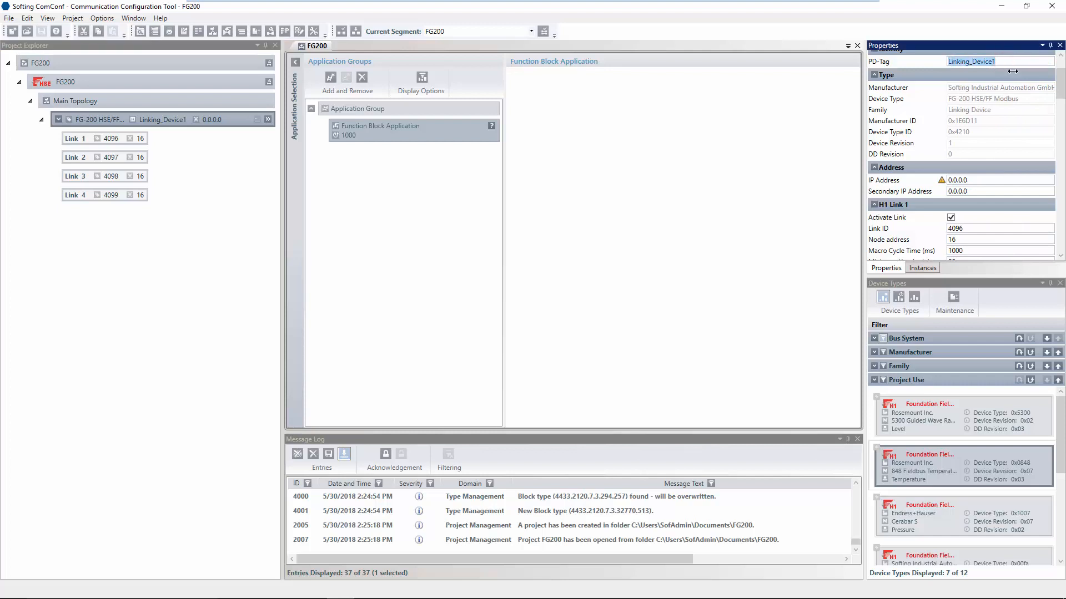
type("FG200")
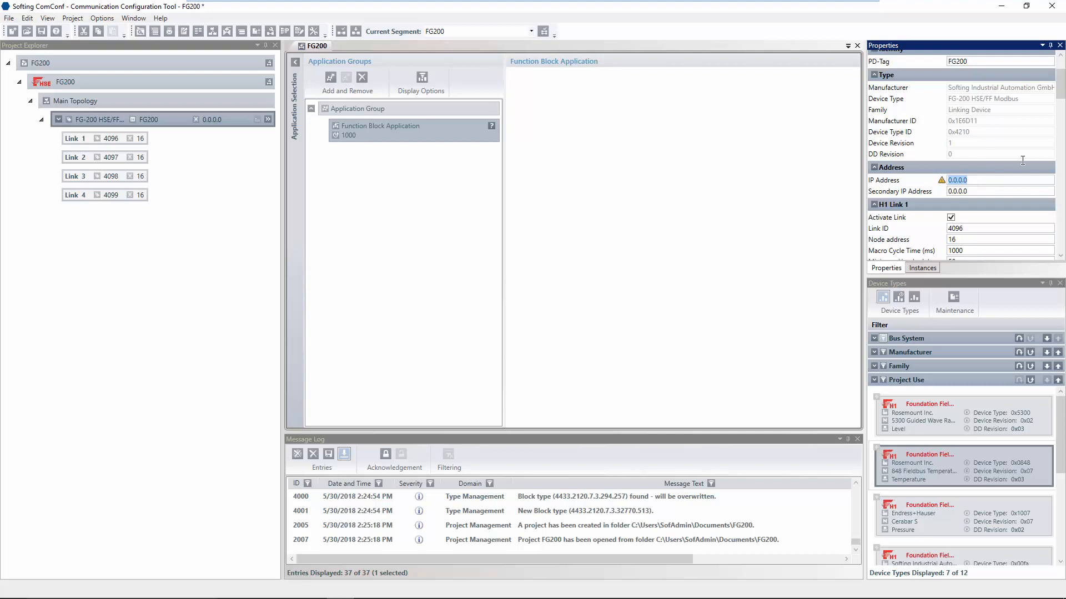
type("172.20.11")
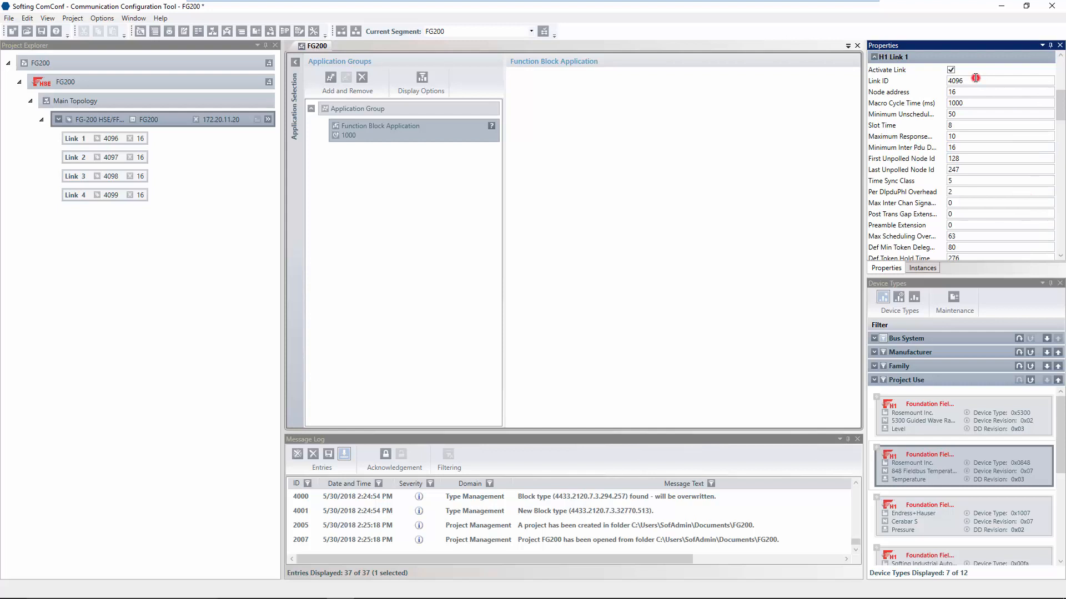
left_click(999, 79)
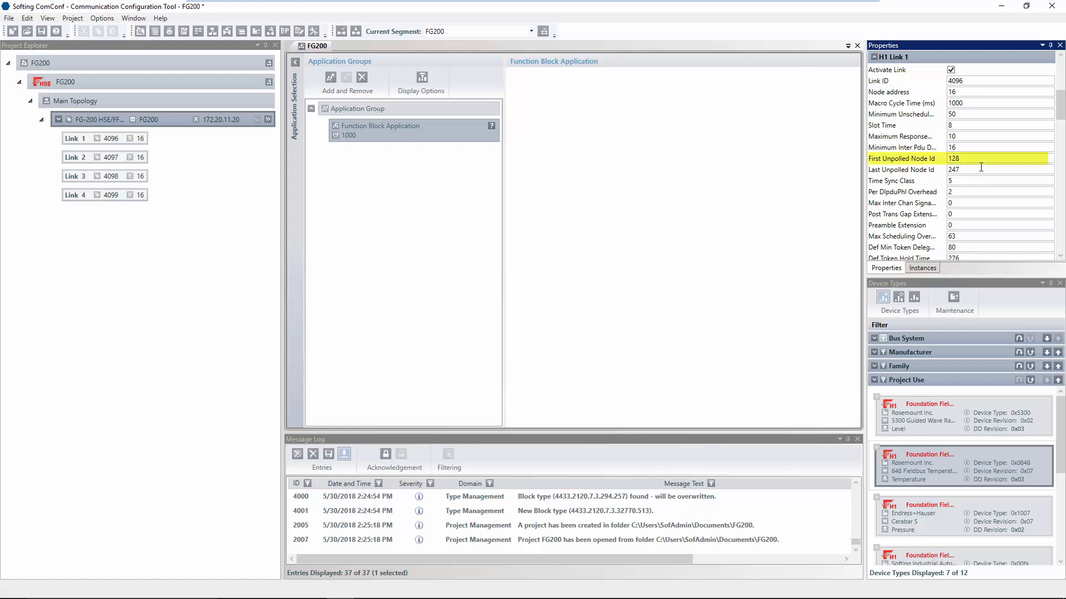
left_click(980, 169)
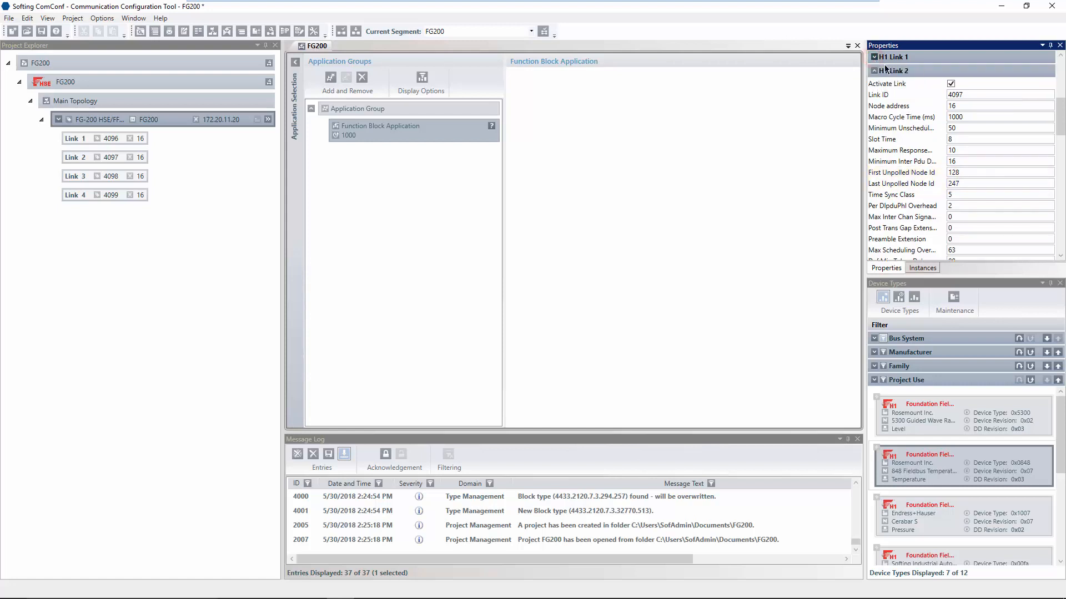
Uncheck Activate Link for H1 Links 2 and 3
left_click(952, 83)
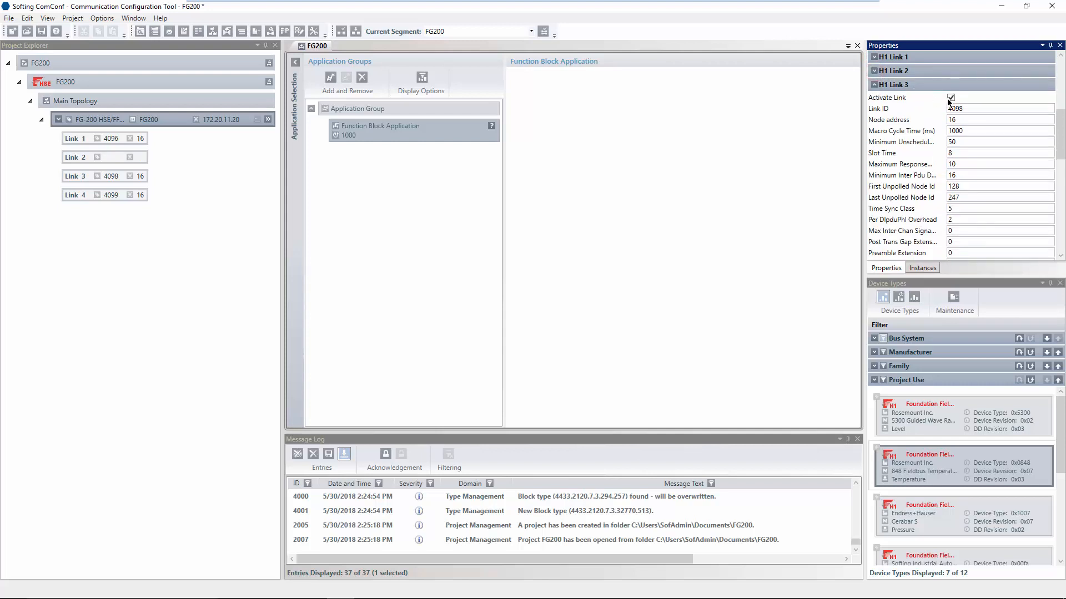
left_click(952, 98)
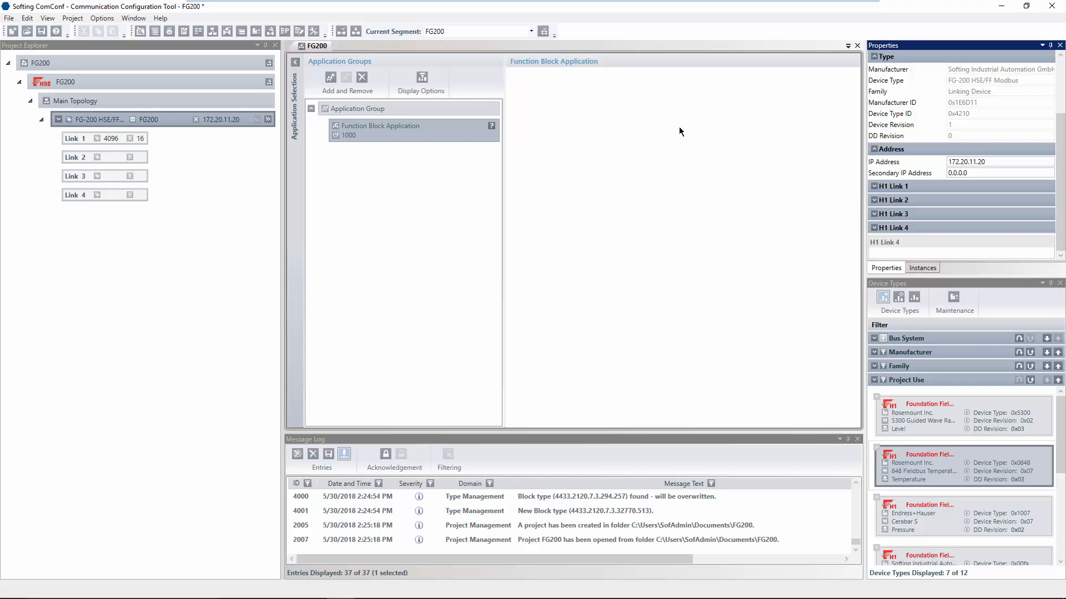
mouse_move(657, 132)
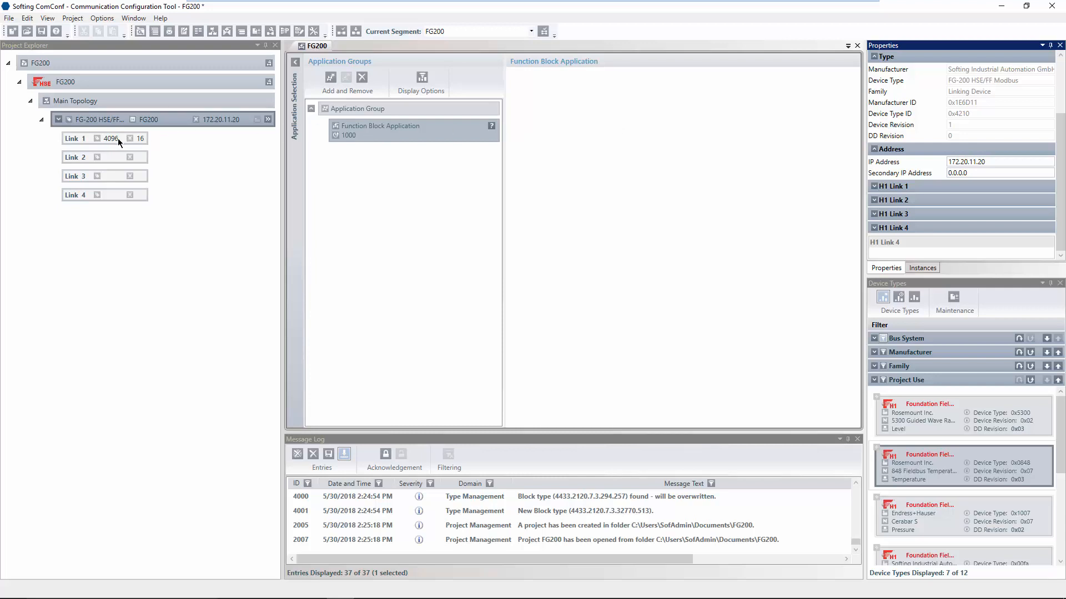
Add the 848 Fieldbus Temperature device under Link 1 and tag it 848T
left_click(74, 137)
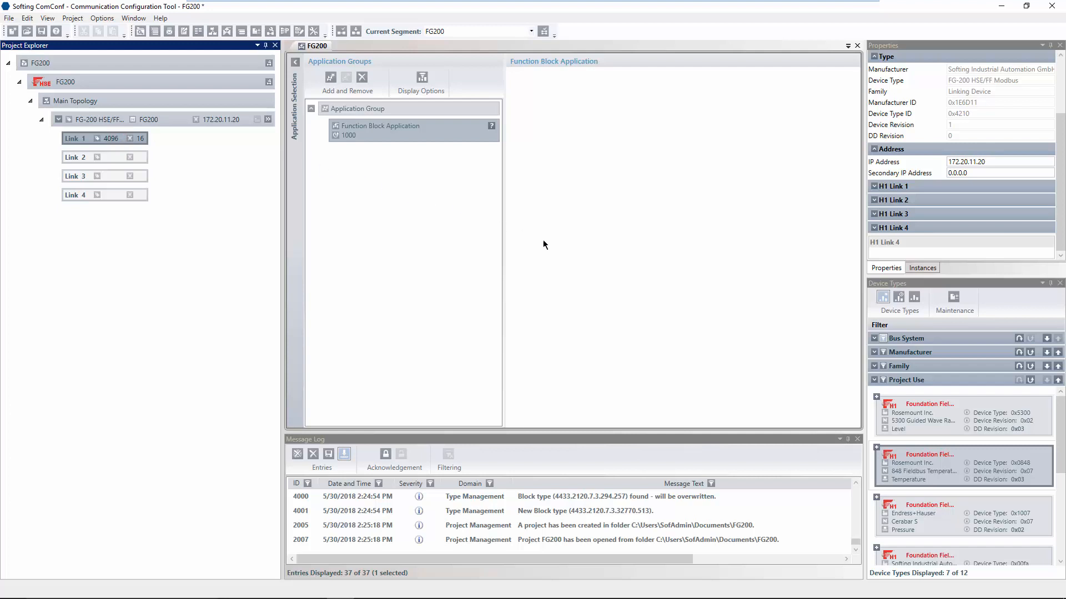
left_click(910, 464)
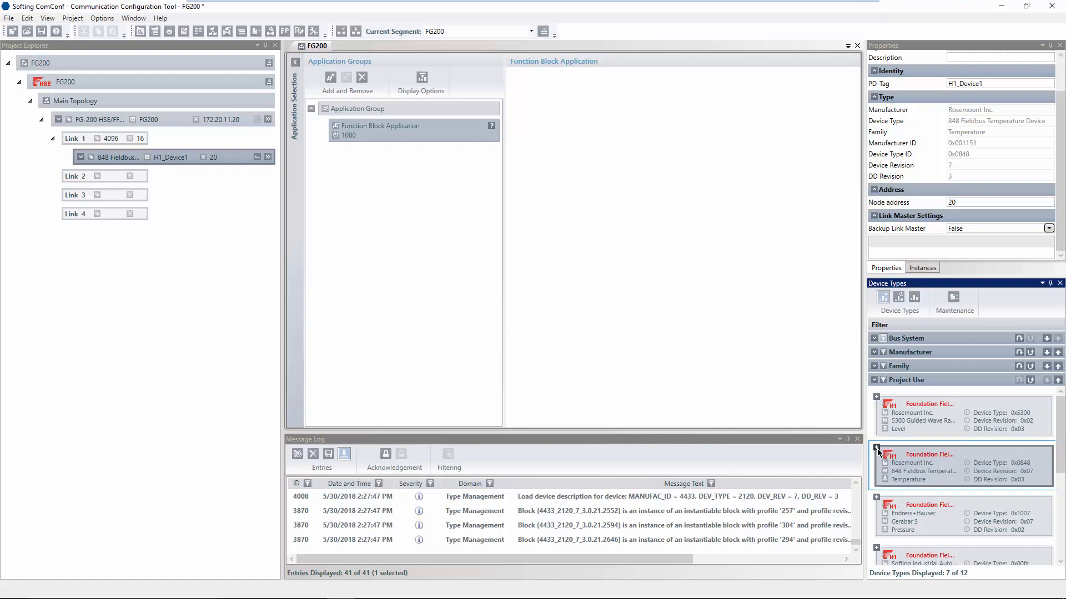
mouse_move(832, 300)
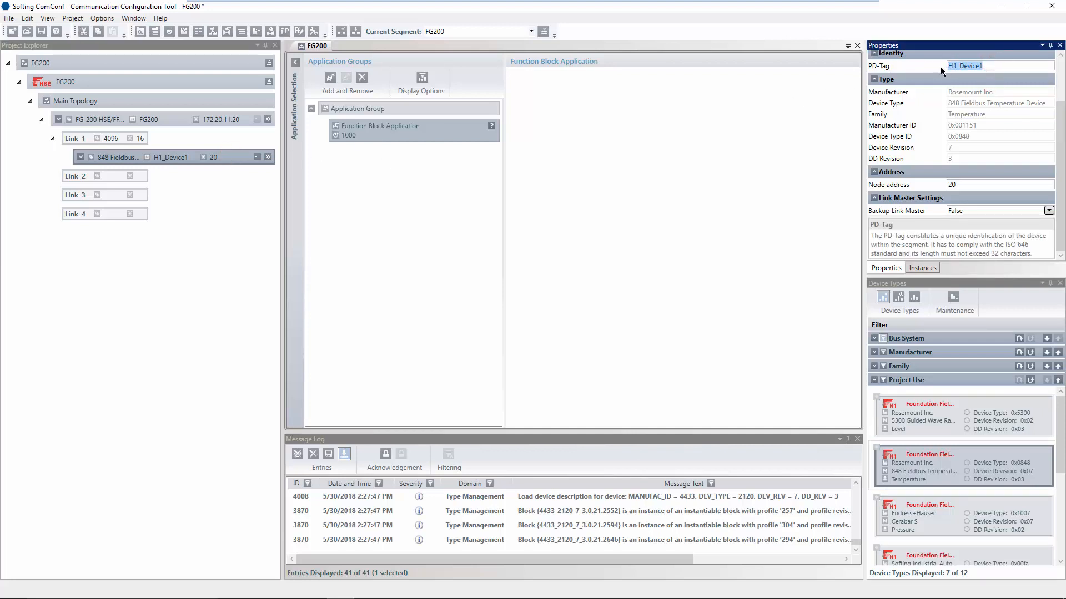
type("848T")
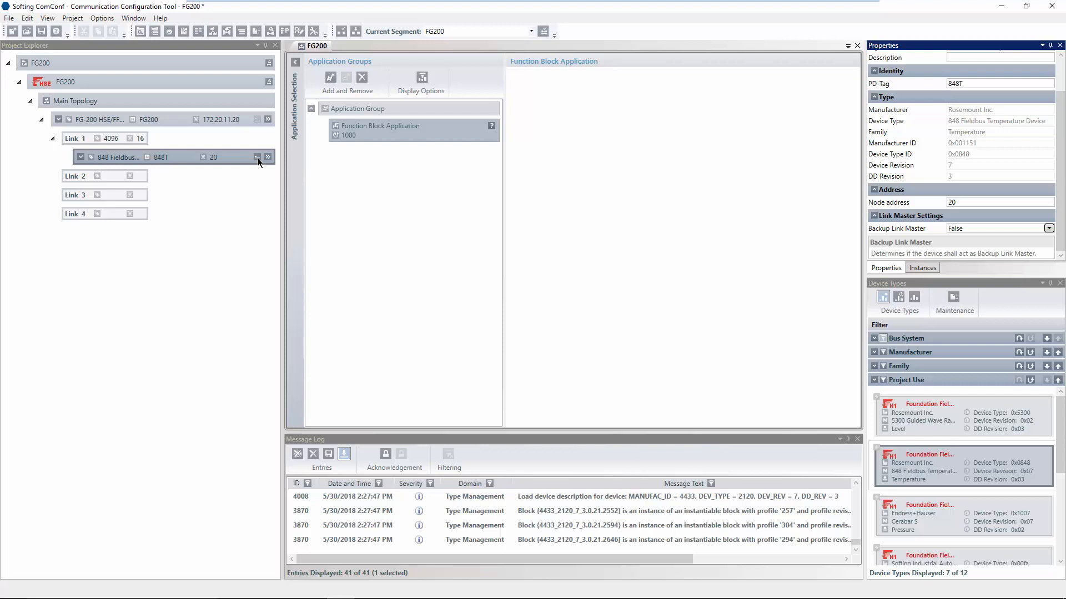
mouse_move(257, 157)
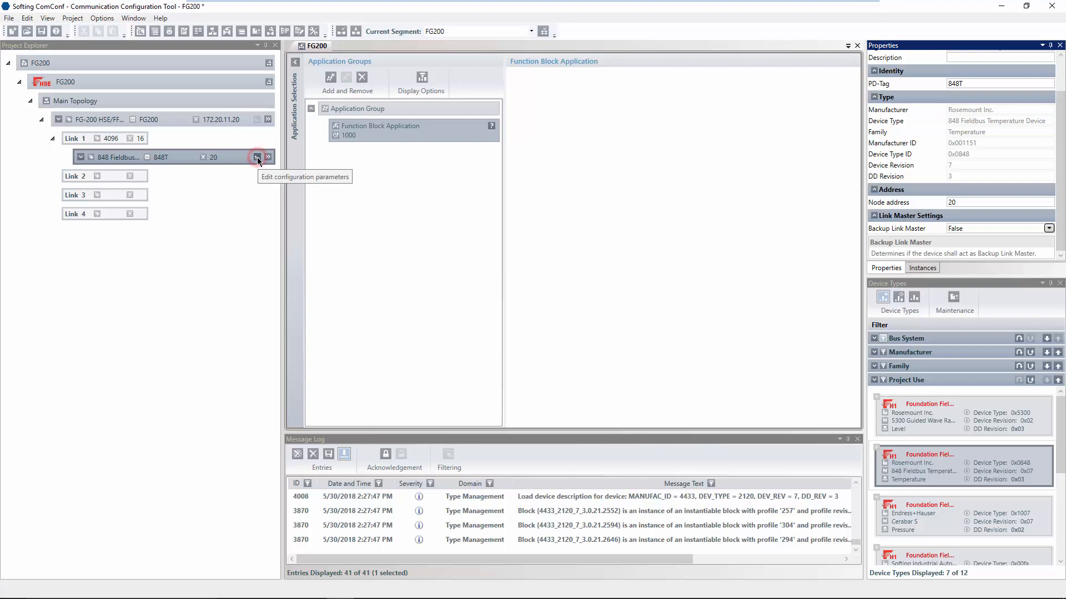
In the 848T first Analog Input block, set XD_SCALE EU_100 to 100 with unit deg C
left_click(257, 157)
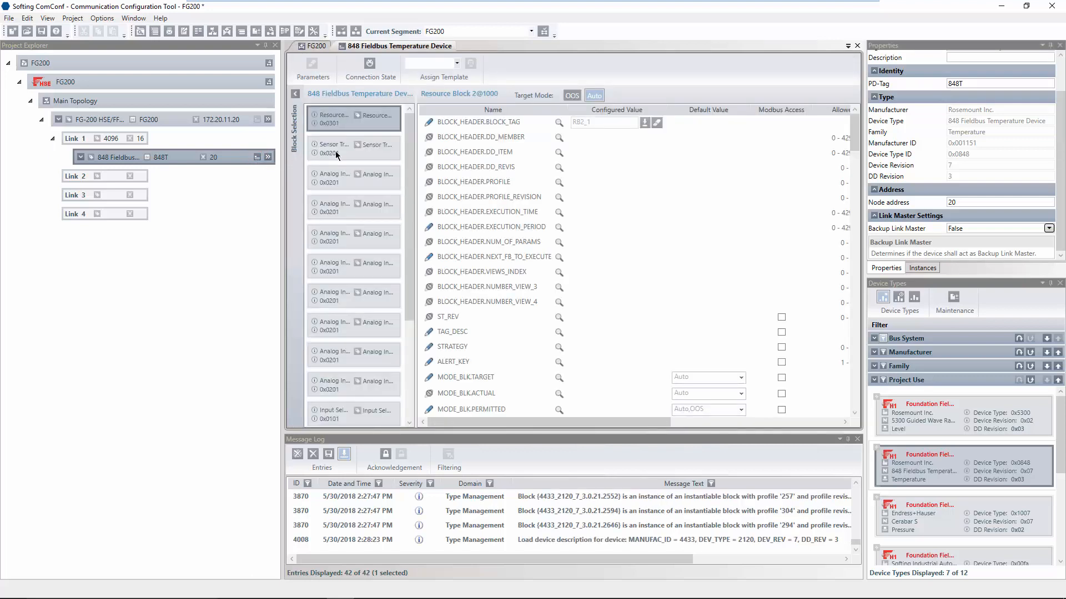
mouse_move(338, 178)
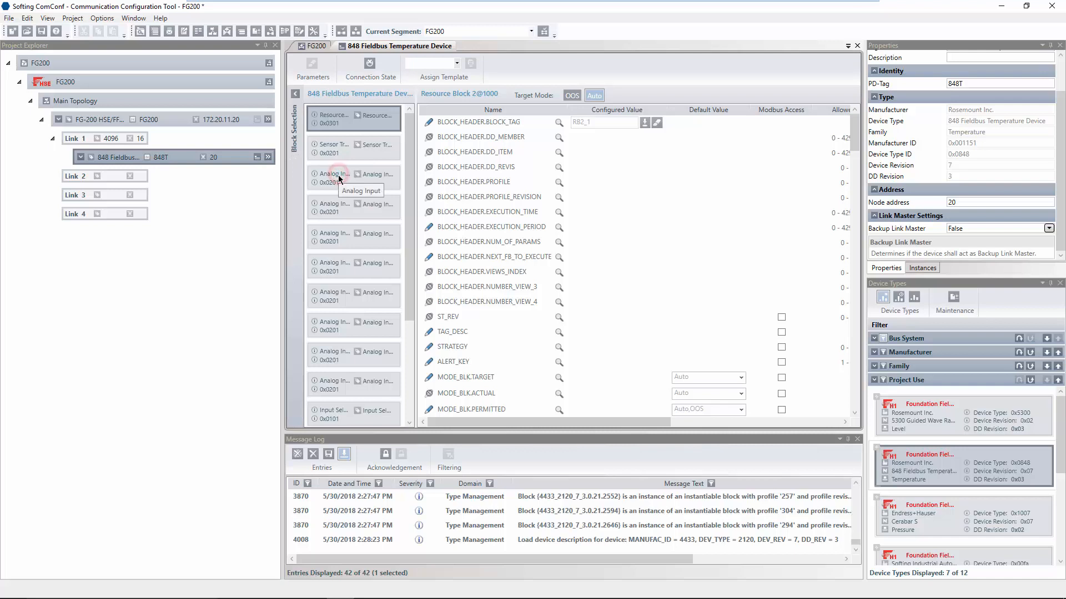
left_click(353, 177)
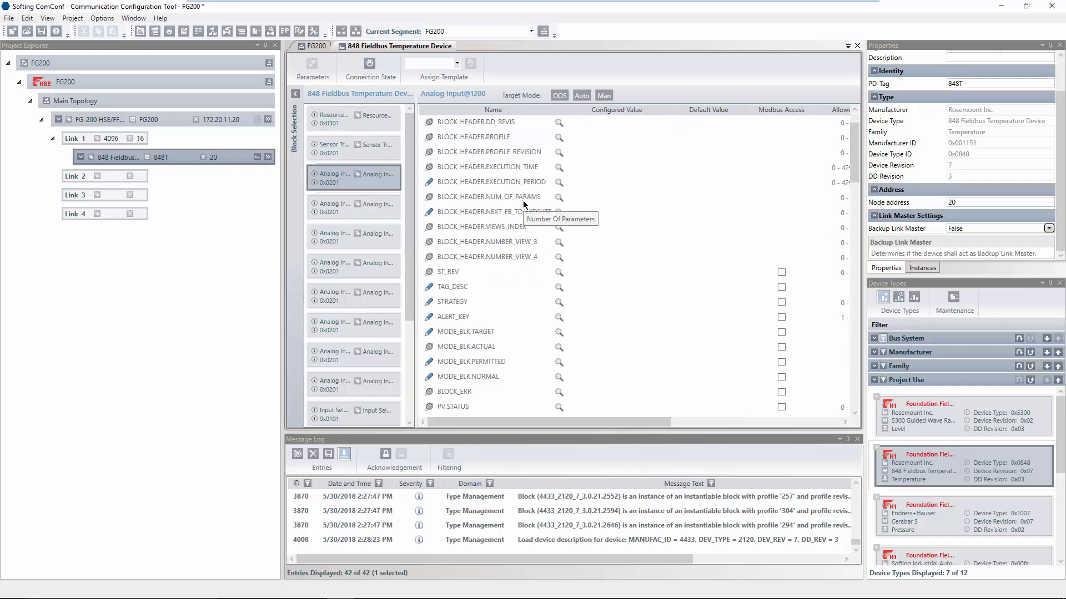
scroll("down", 3)
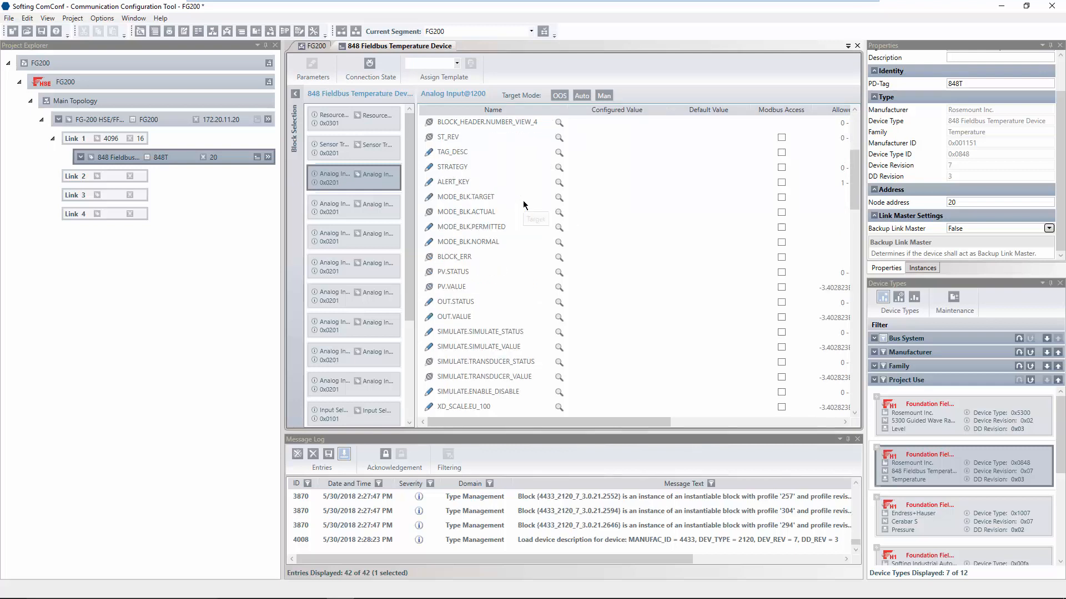
scroll("down", 3)
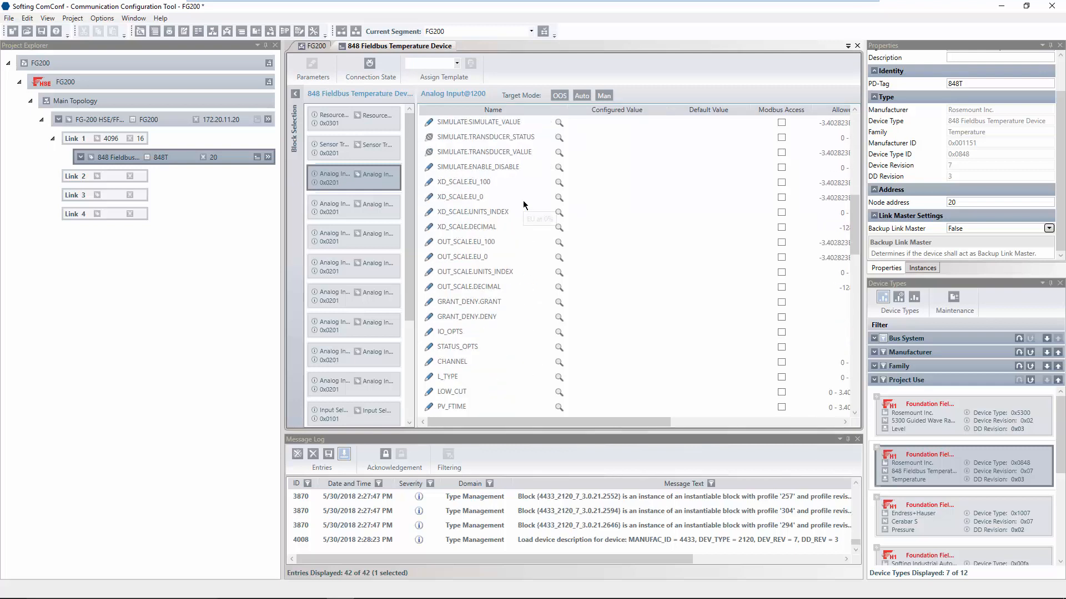
left_click(464, 181)
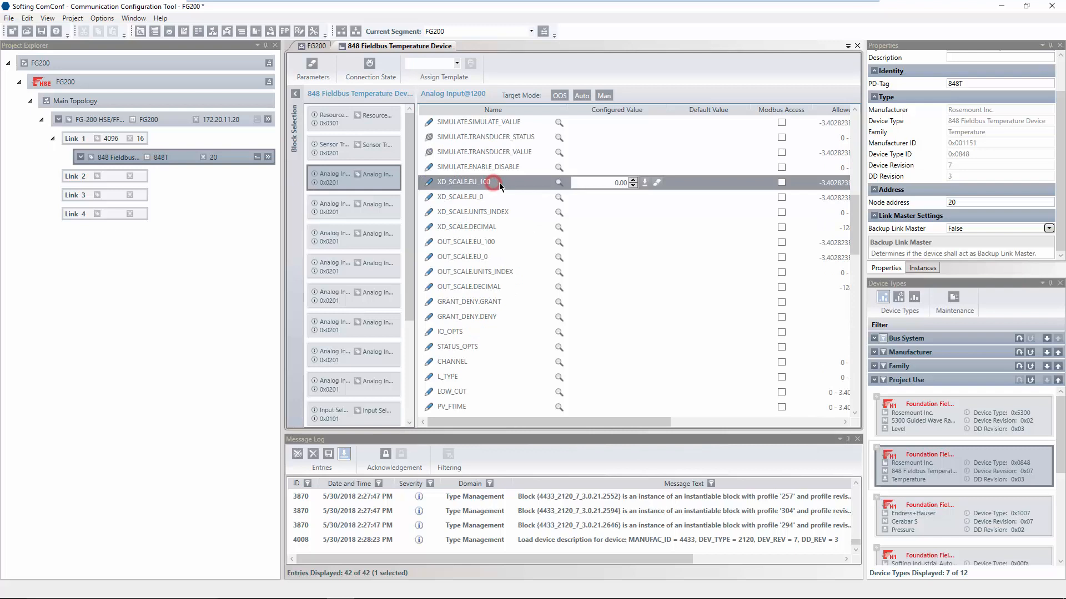
left_click(604, 182)
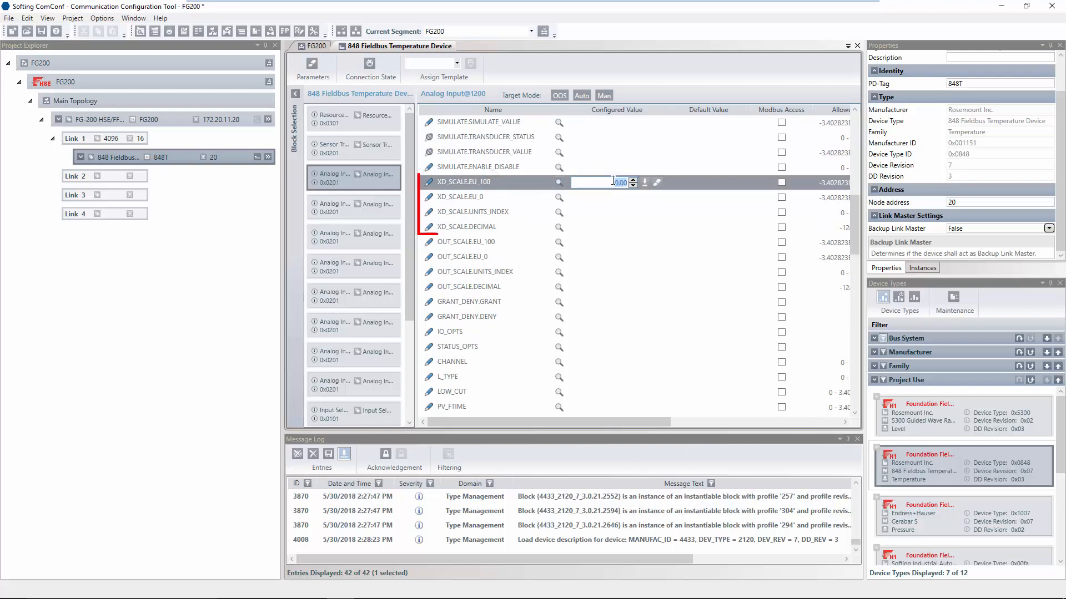
type("100")
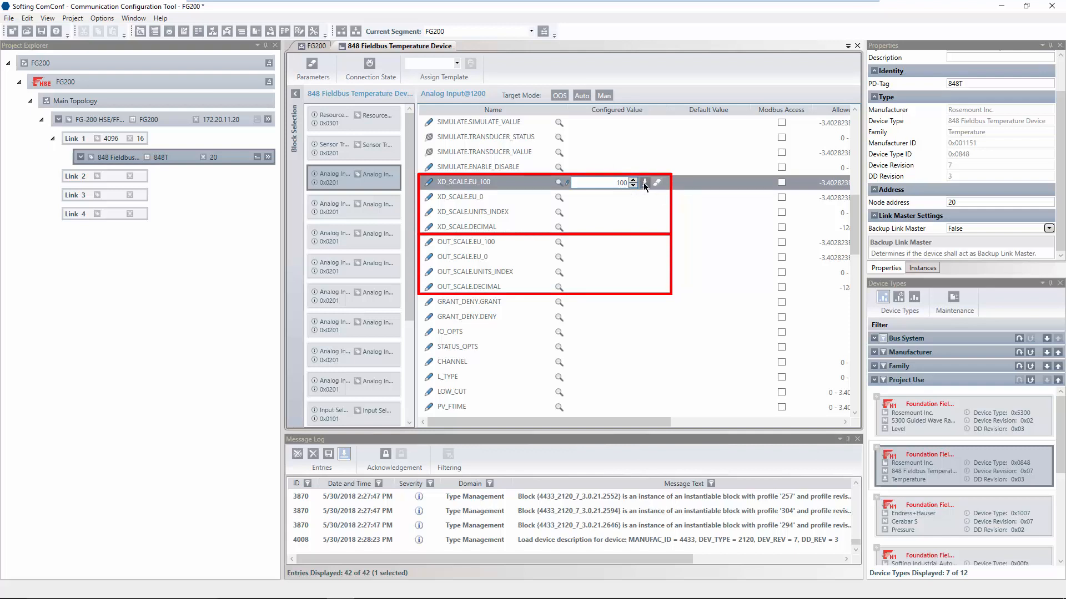
left_click(605, 197)
type("0")
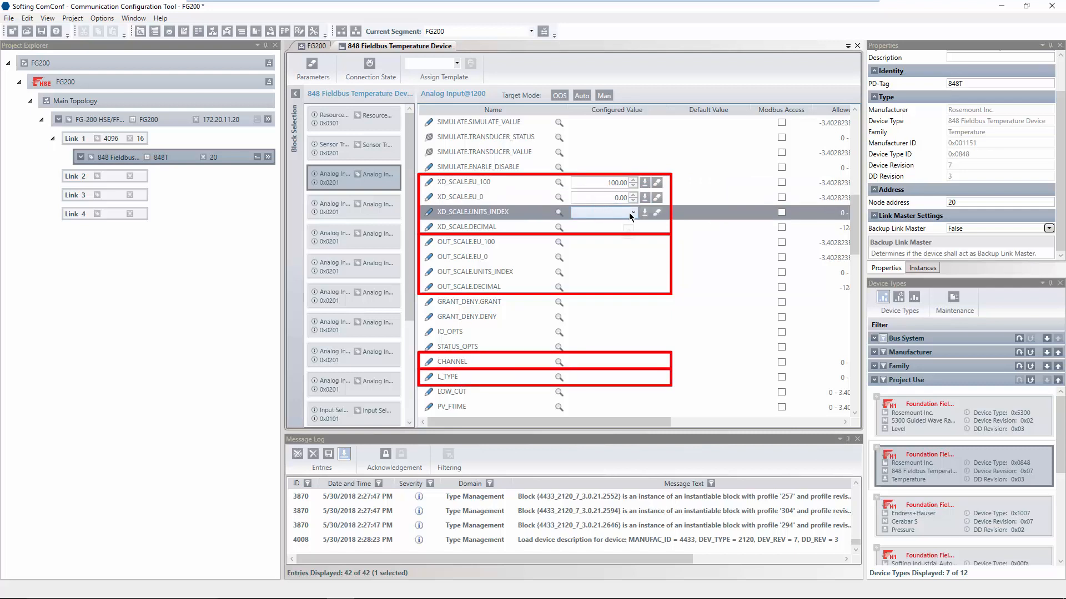
left_click(631, 212)
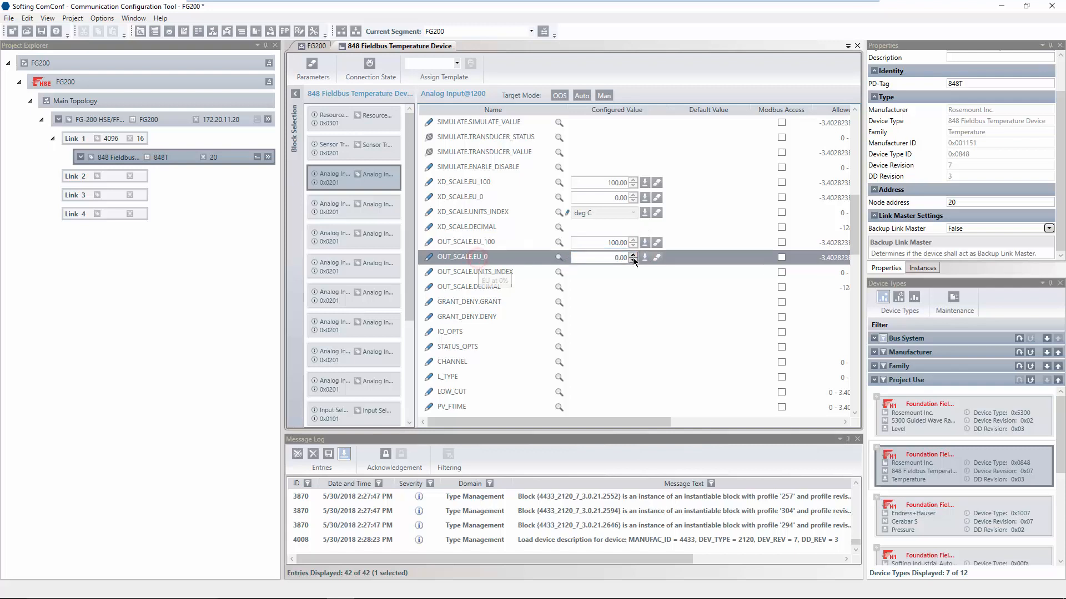
mouse_move(538, 272)
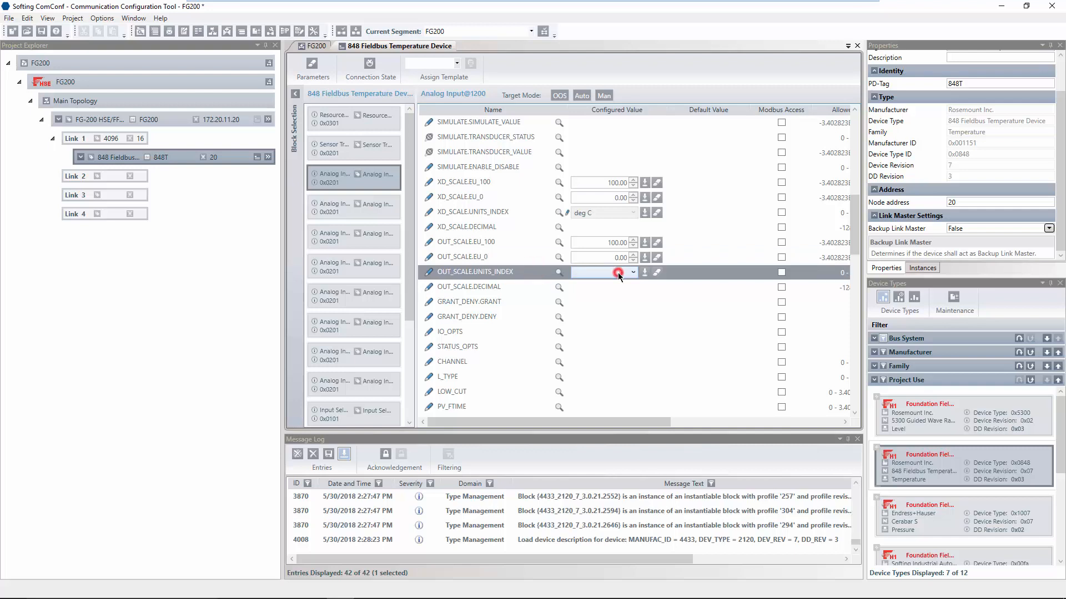
Set OUT_SCALE unit to °C and L_TYPE to Indirect
left_click(632, 272)
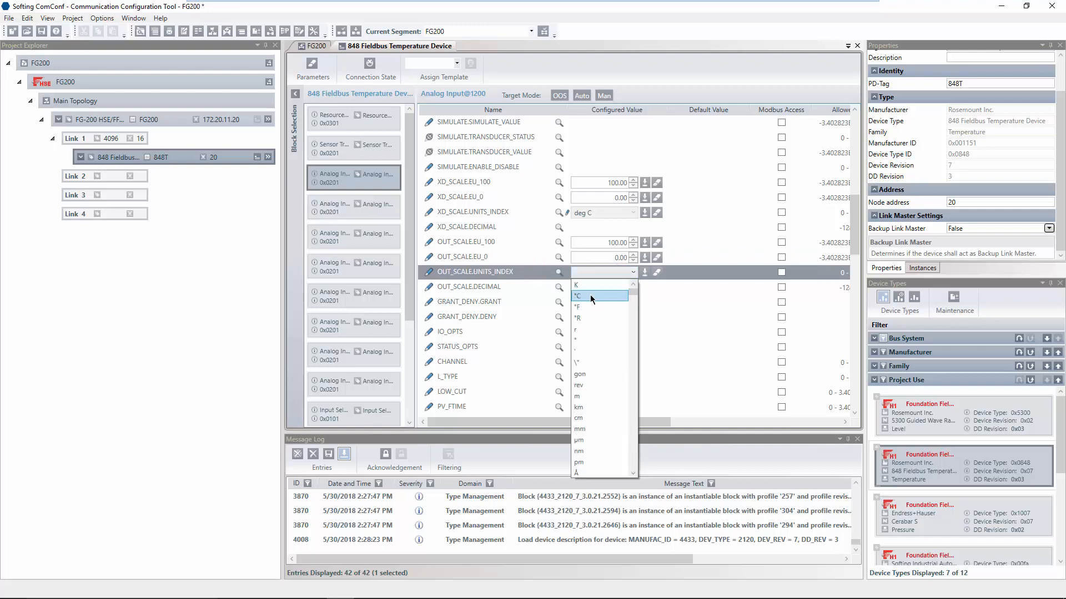
left_click(577, 296)
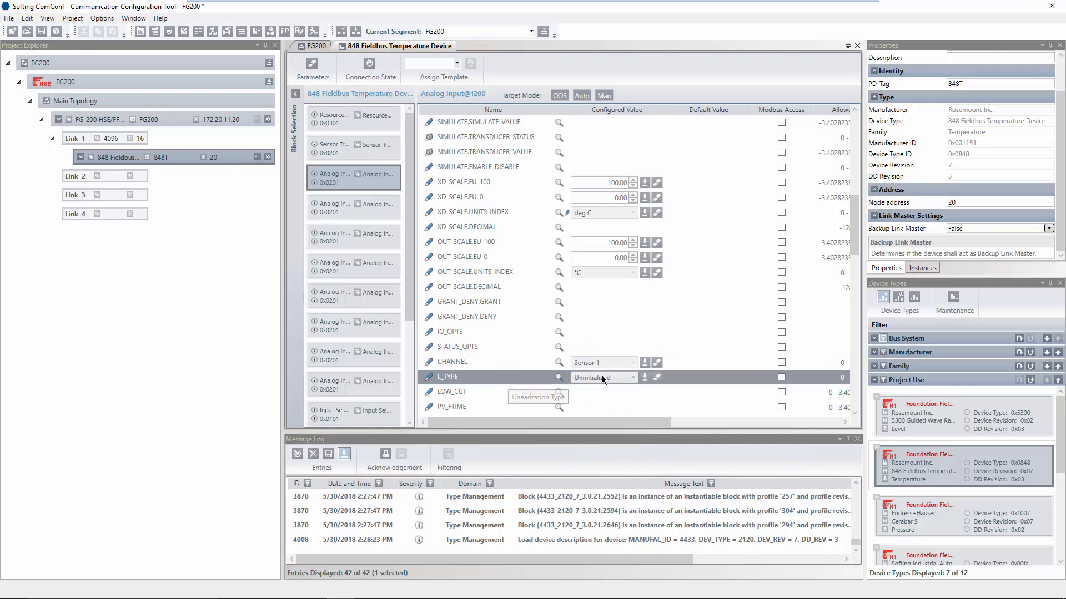
left_click(630, 378)
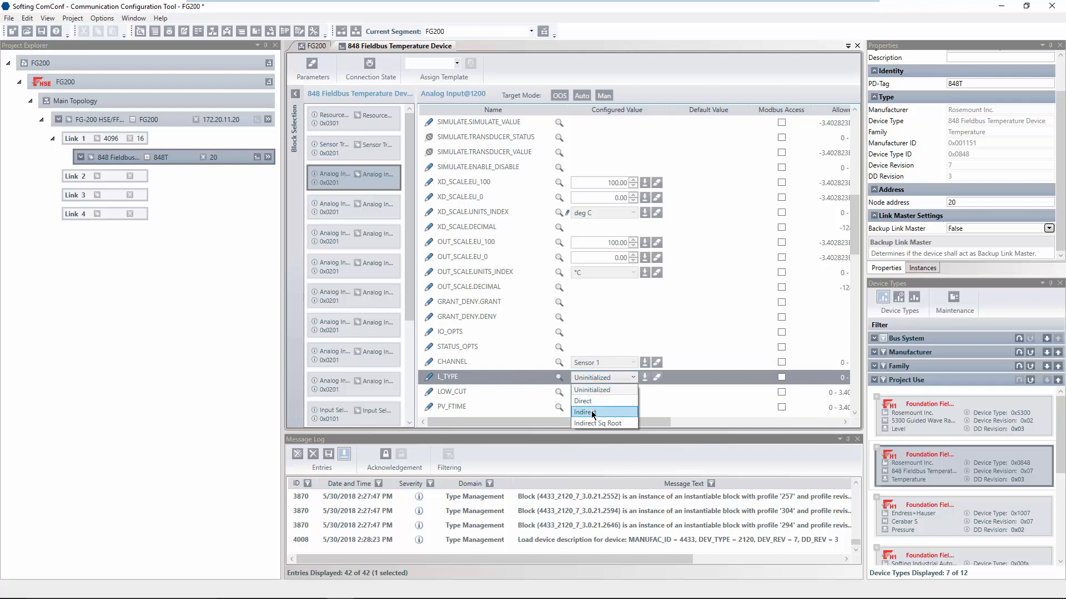
left_click(585, 412)
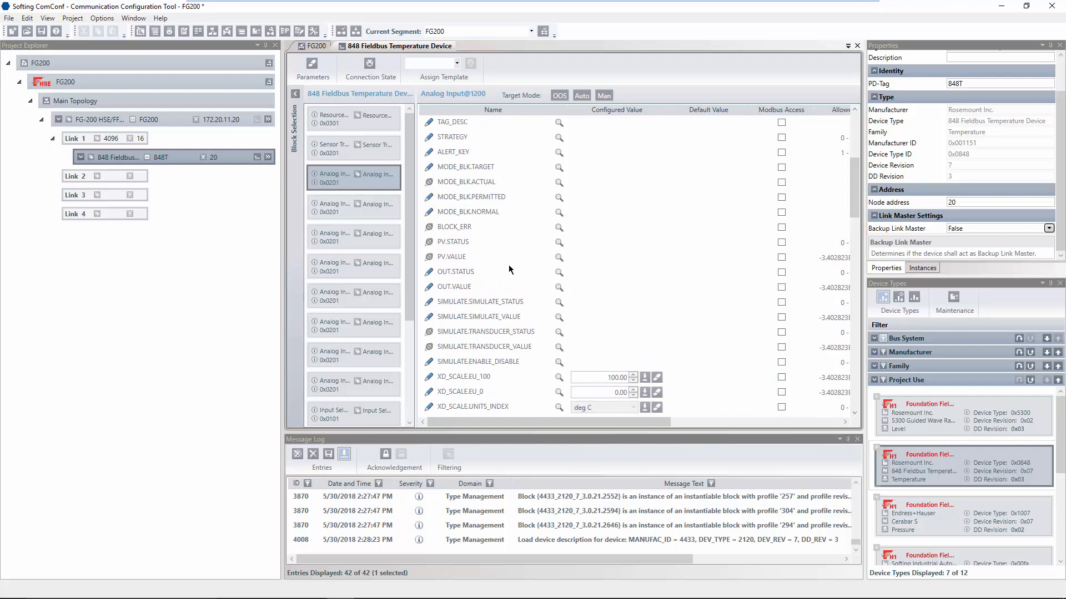
Enable Modbus access for OUT.STATUS and OUT.VALUE
left_click(480, 271)
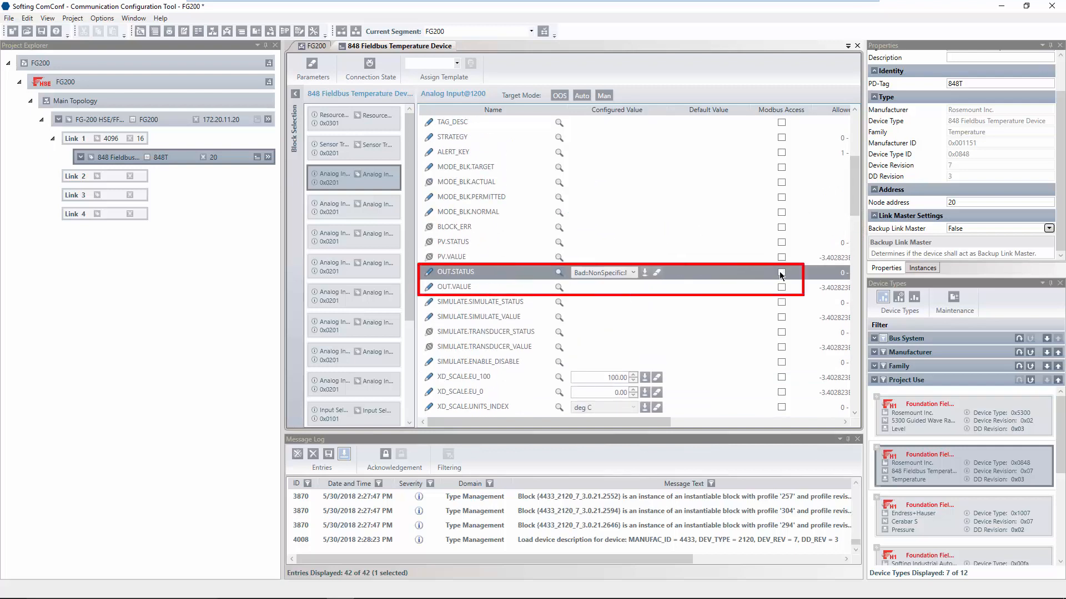
left_click(780, 273)
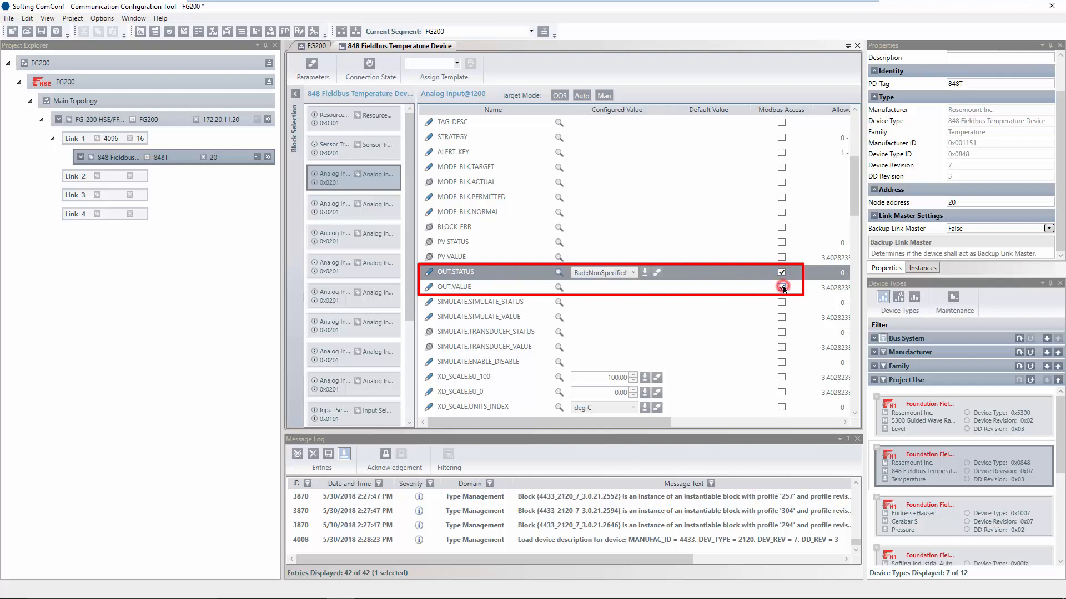
left_click(781, 286)
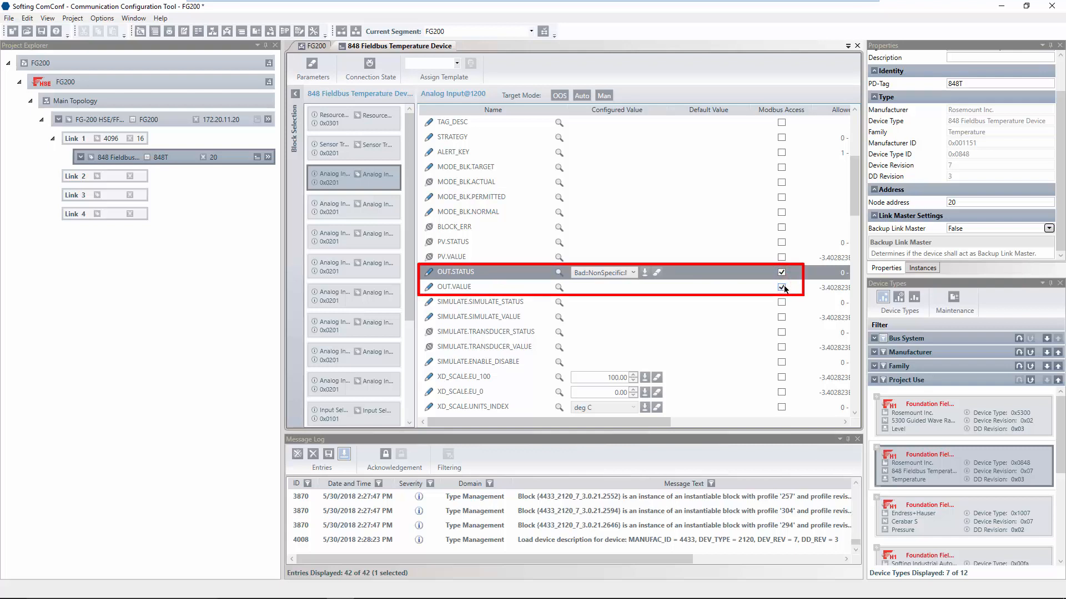
left_click(782, 287)
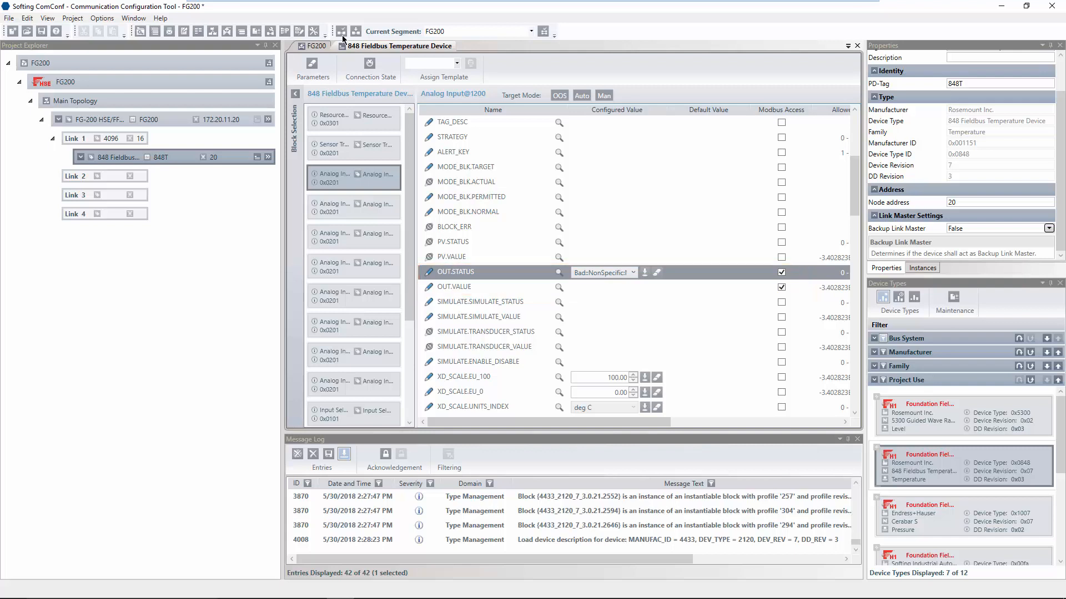
mouse_move(342, 31)
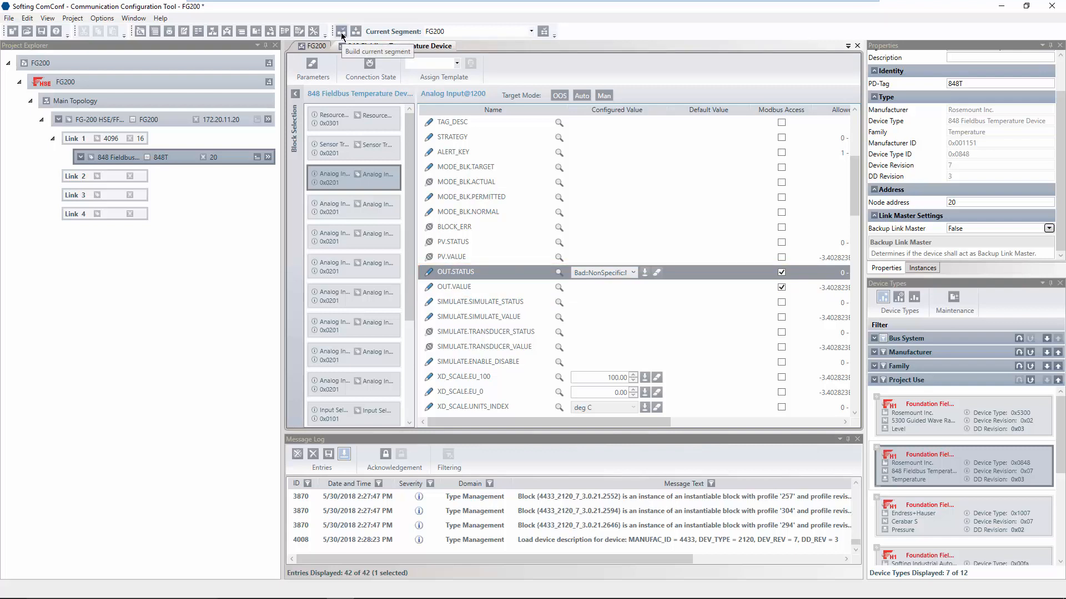
Build the current FG200 segment and download the configuration to the gateway and devices
left_click(341, 31)
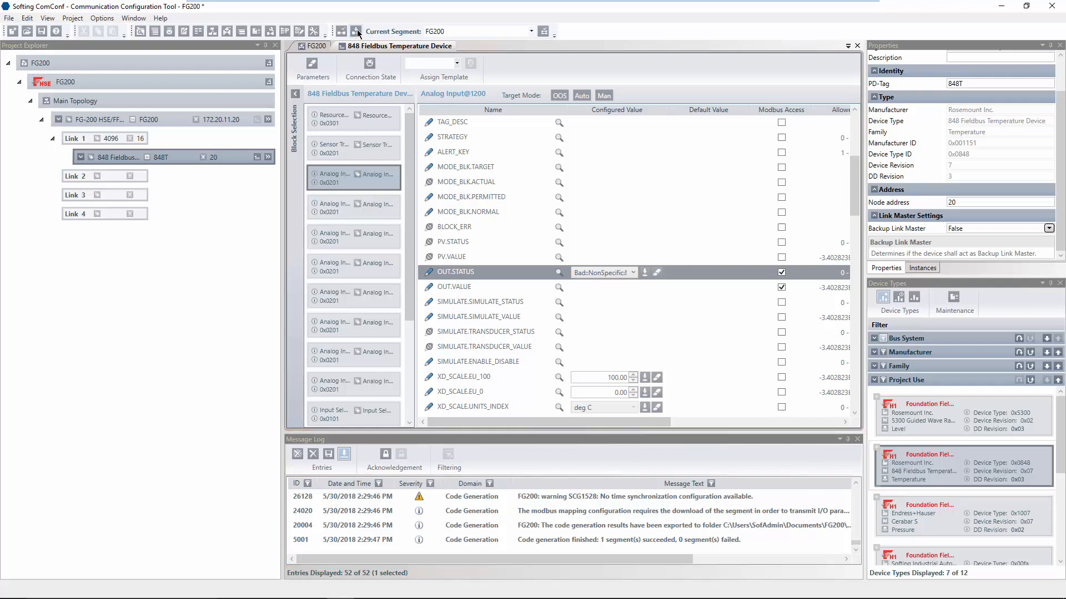
left_click(356, 32)
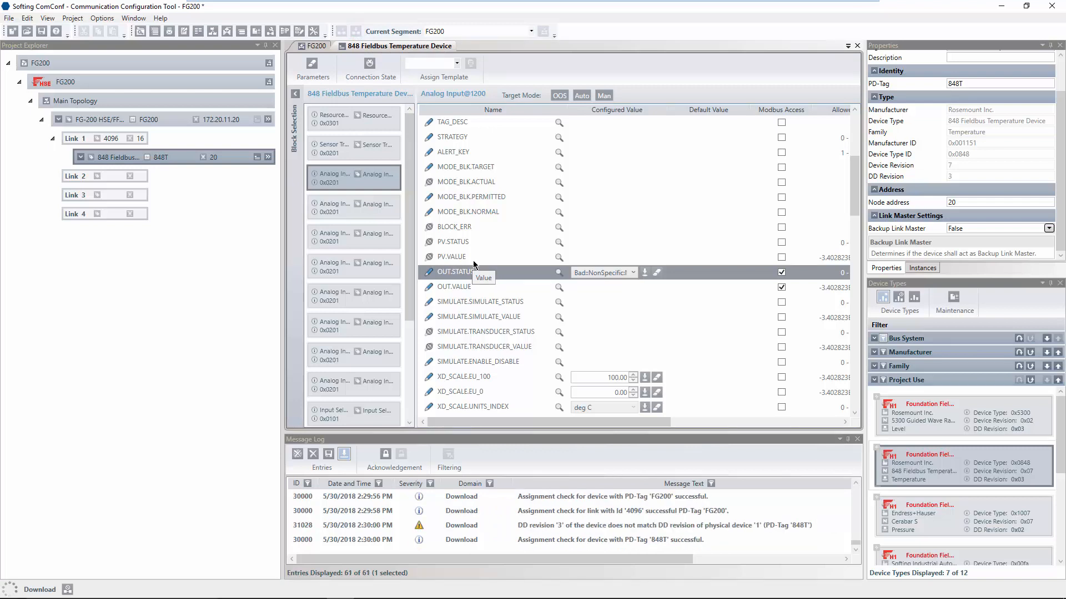
mouse_move(195, 489)
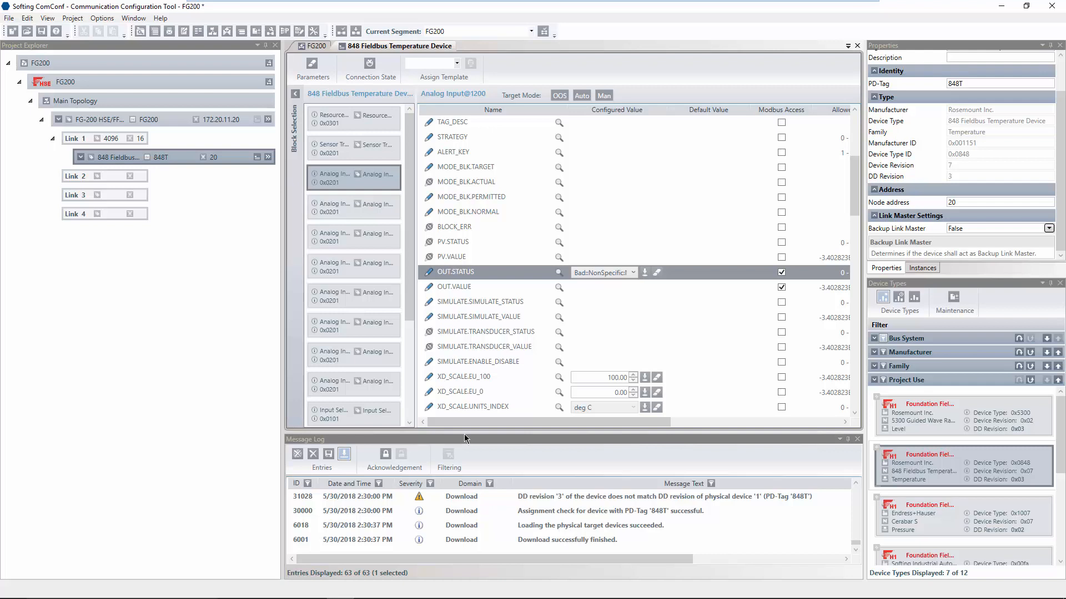
mouse_move(343, 327)
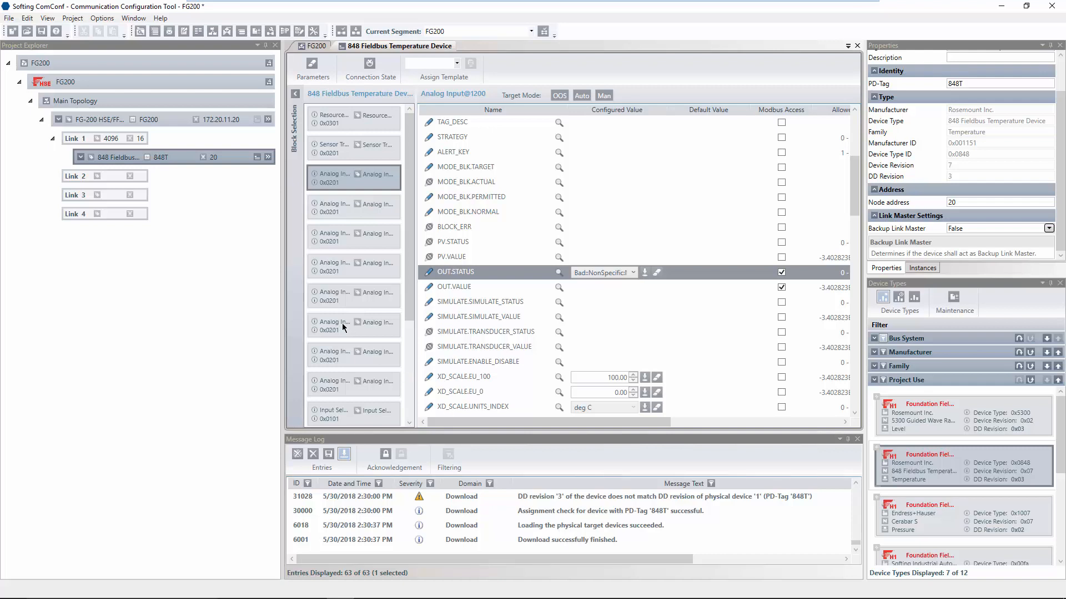
mouse_move(268, 158)
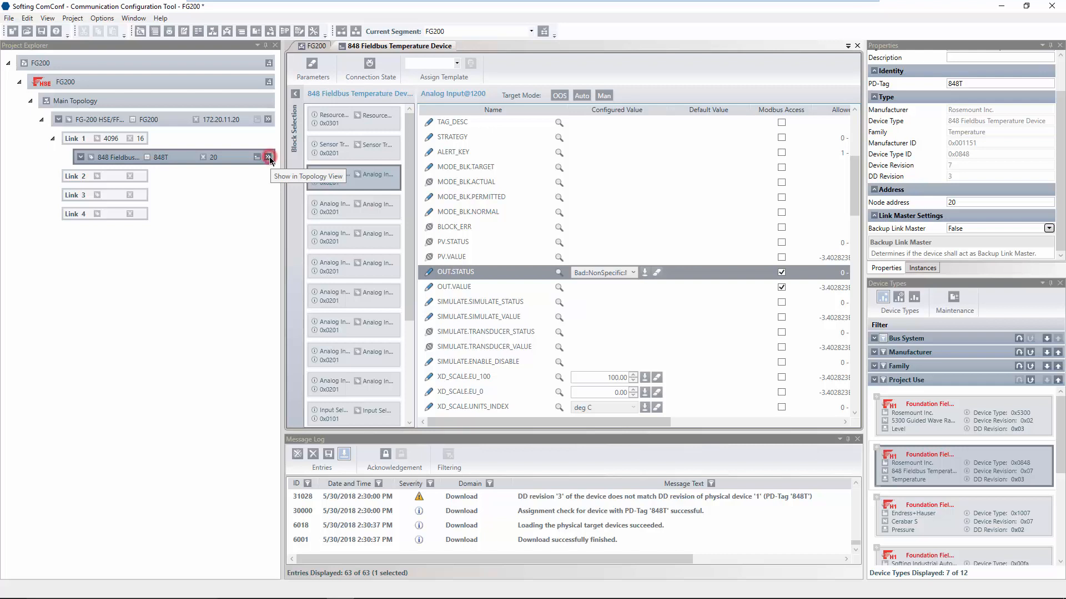
Show the 848T online, load its Analog Input block values and view OUT.VALUE reading 28.26
left_click(267, 156)
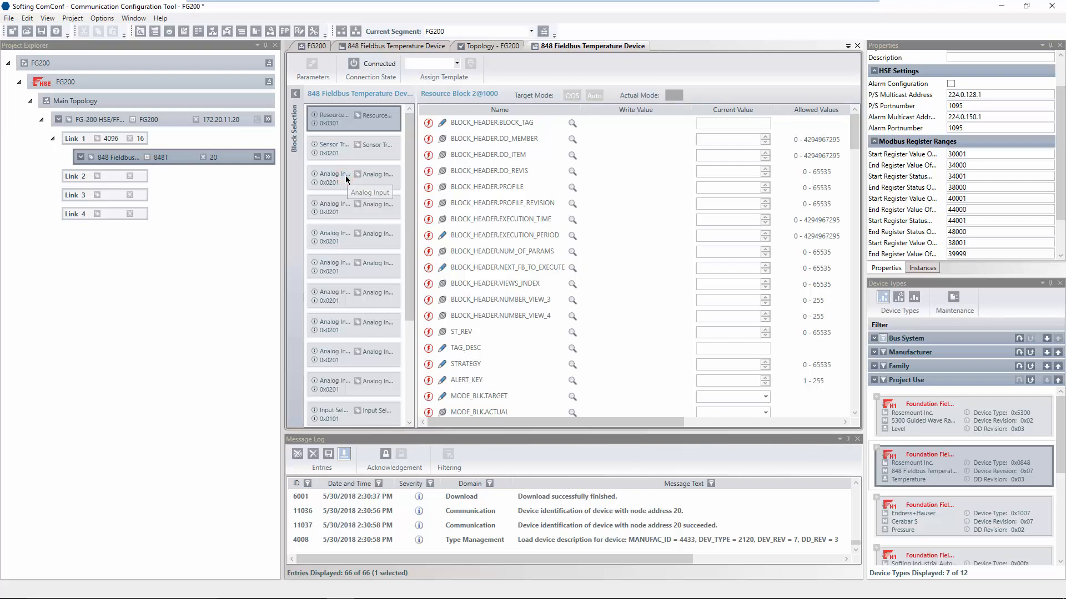
left_click(353, 177)
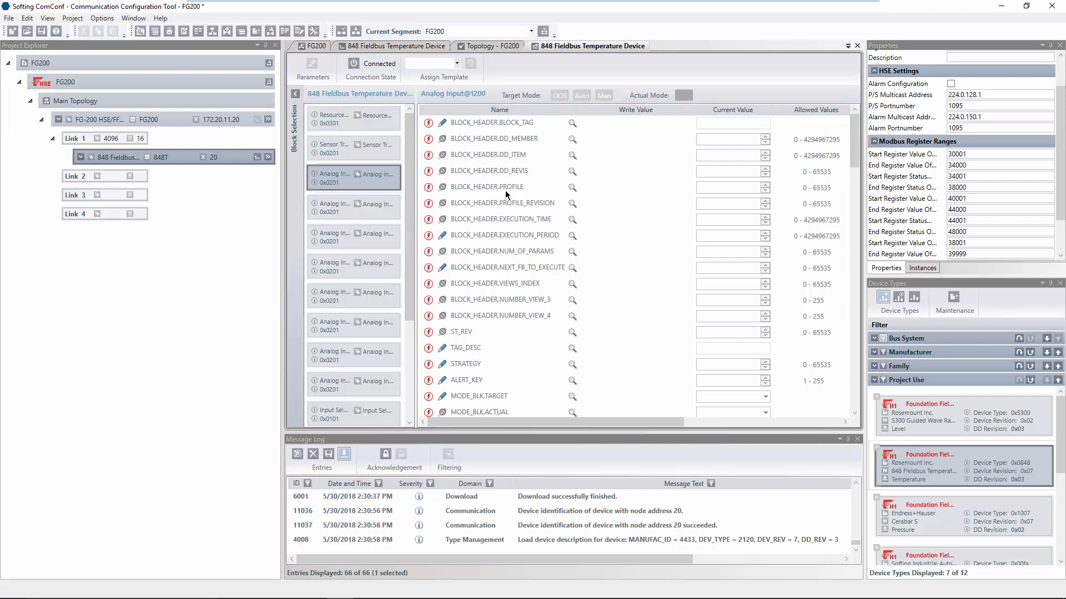
mouse_move(509, 196)
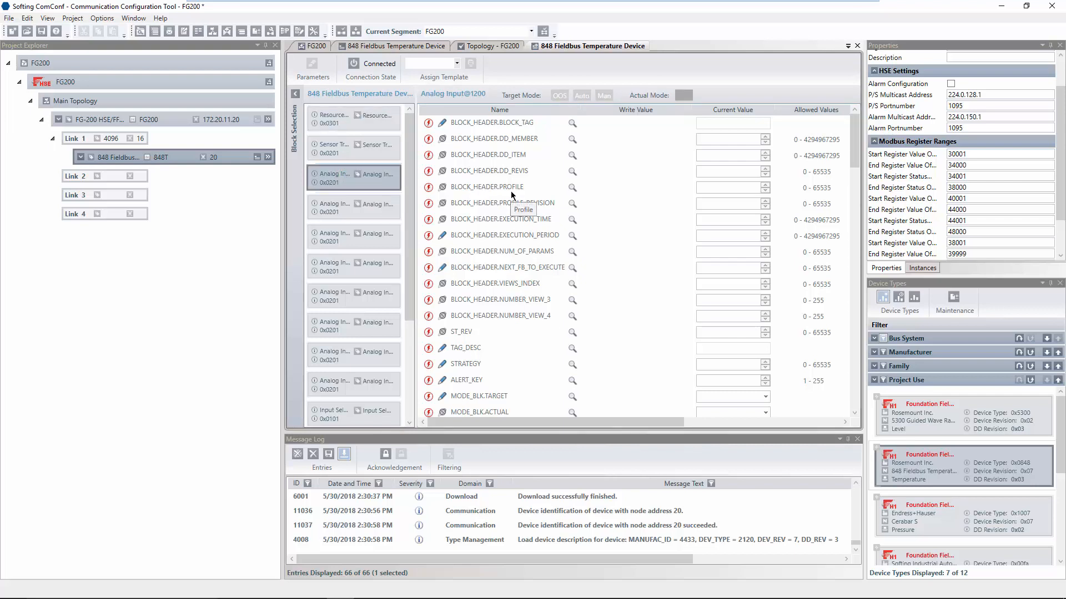
left_click(581, 95)
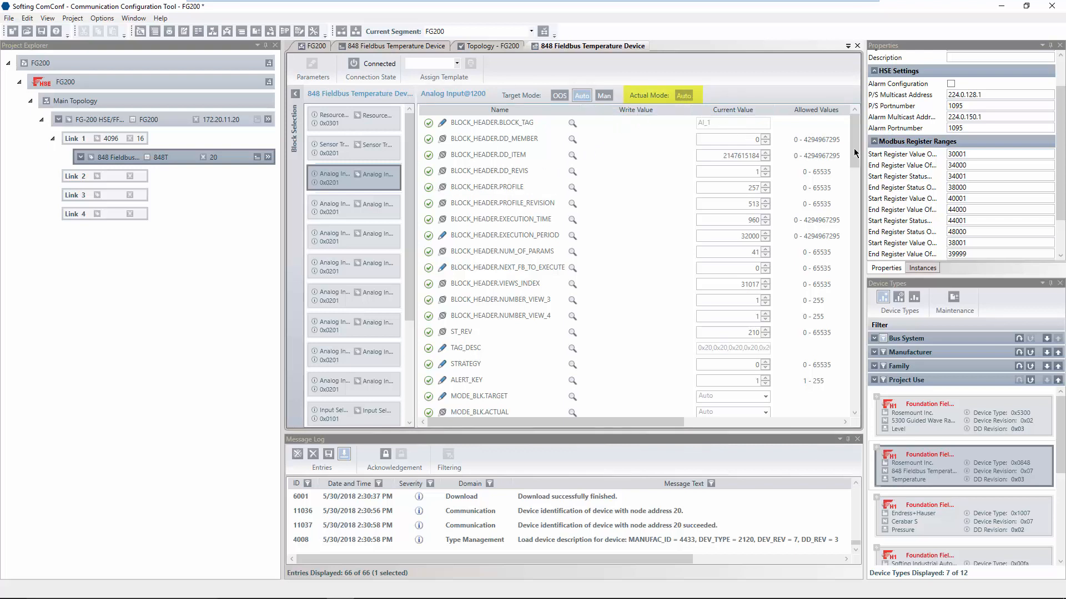
scroll("down", 3)
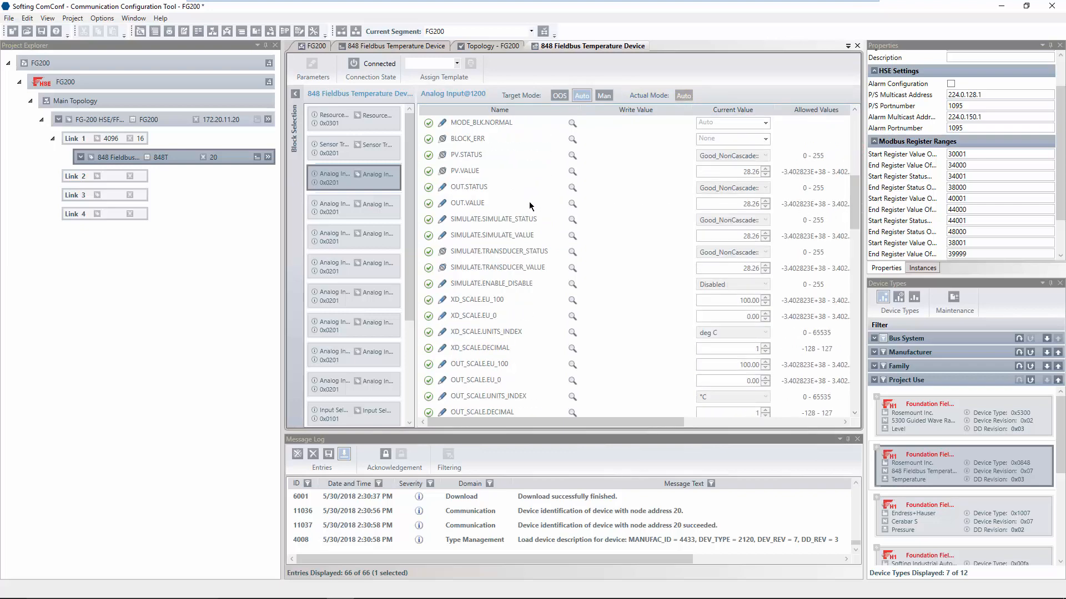
left_click(468, 202)
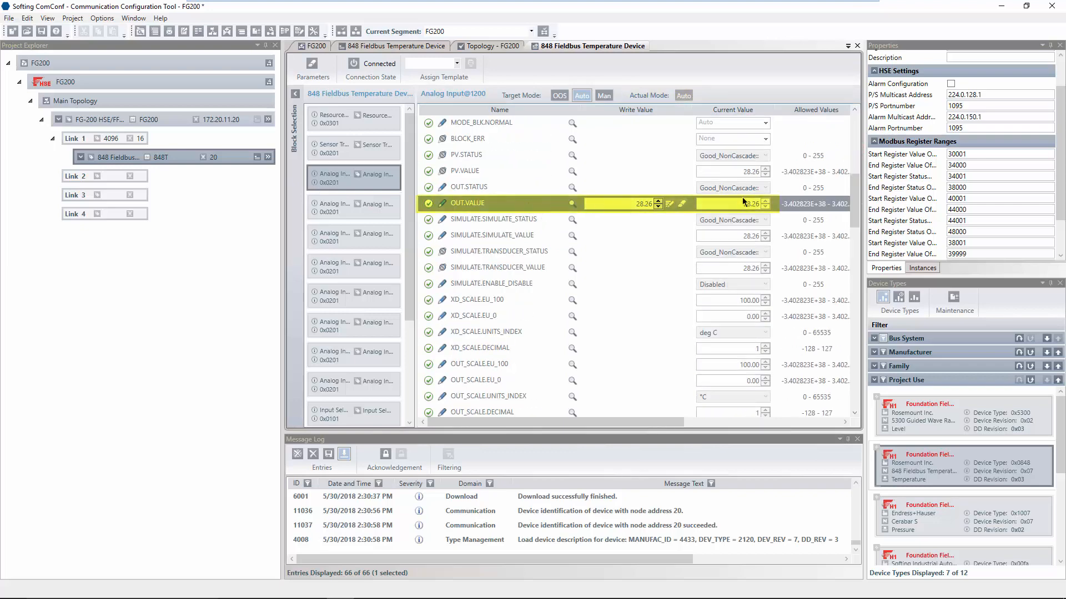
mouse_move(761, 205)
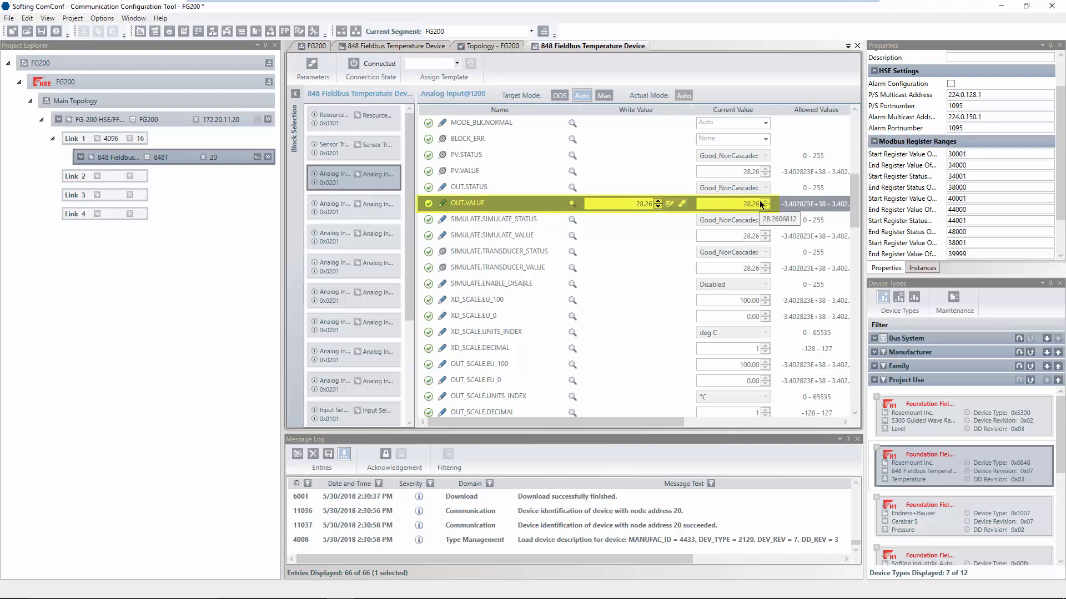
mouse_move(675, 198)
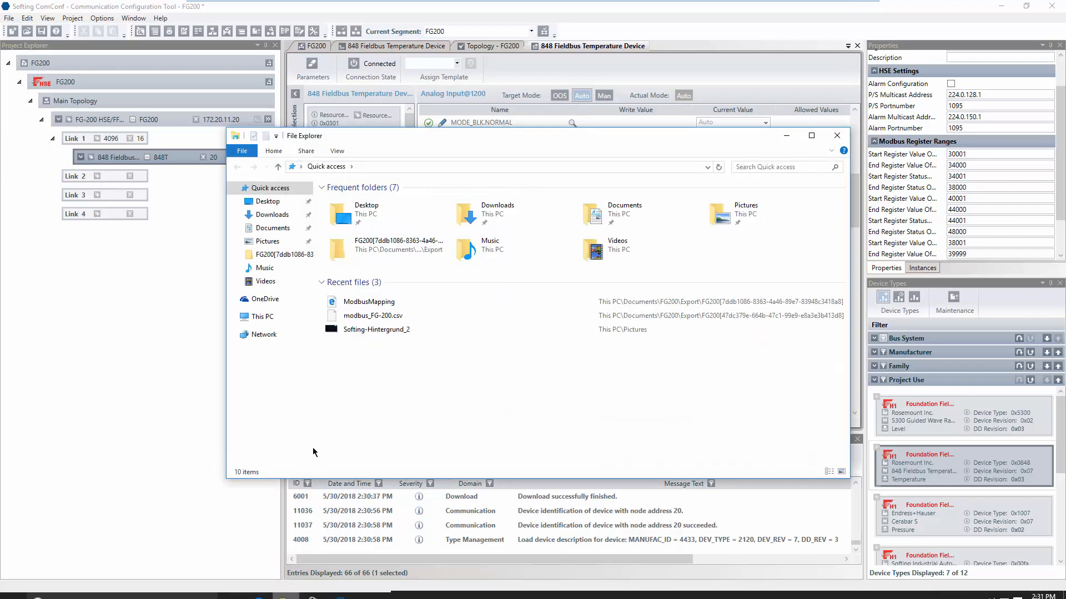
Open the ModbusMapping HTML report from the FG200 Export folder in the browser
left_click(272, 228)
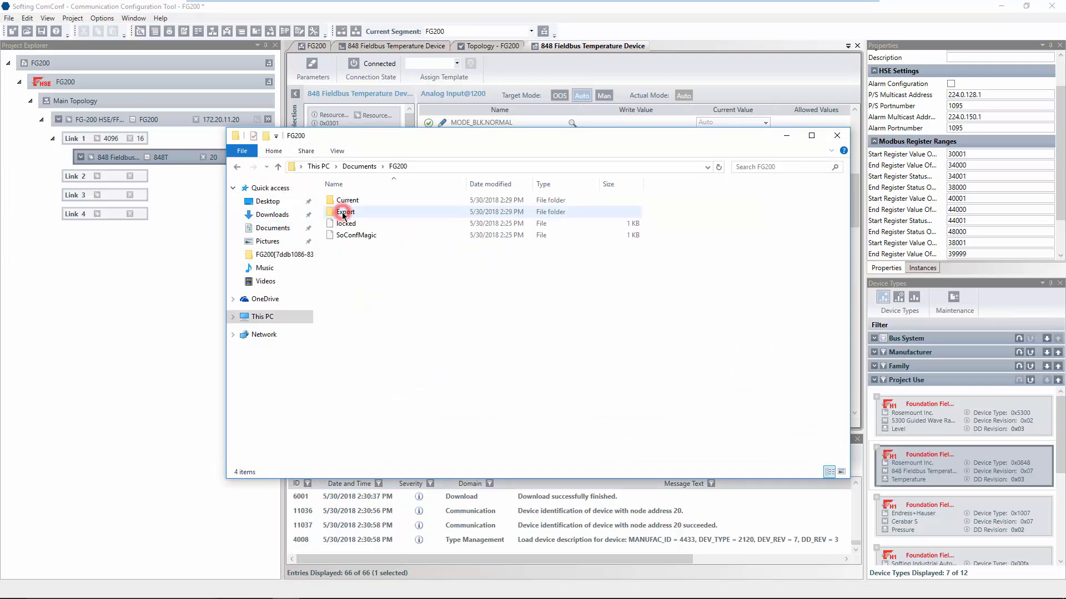
double_click(345, 211)
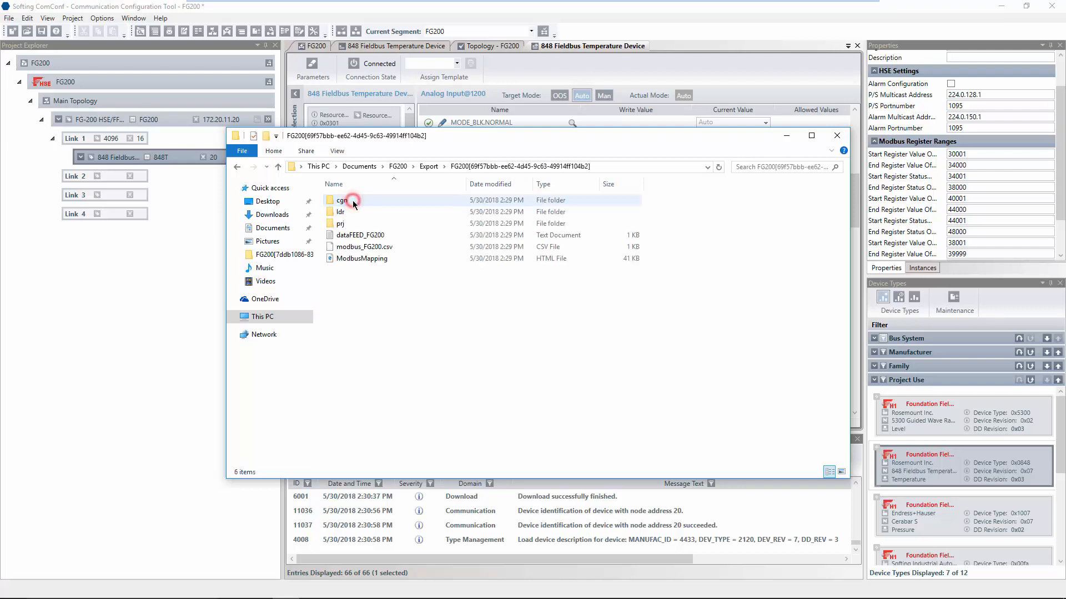
left_click(362, 258)
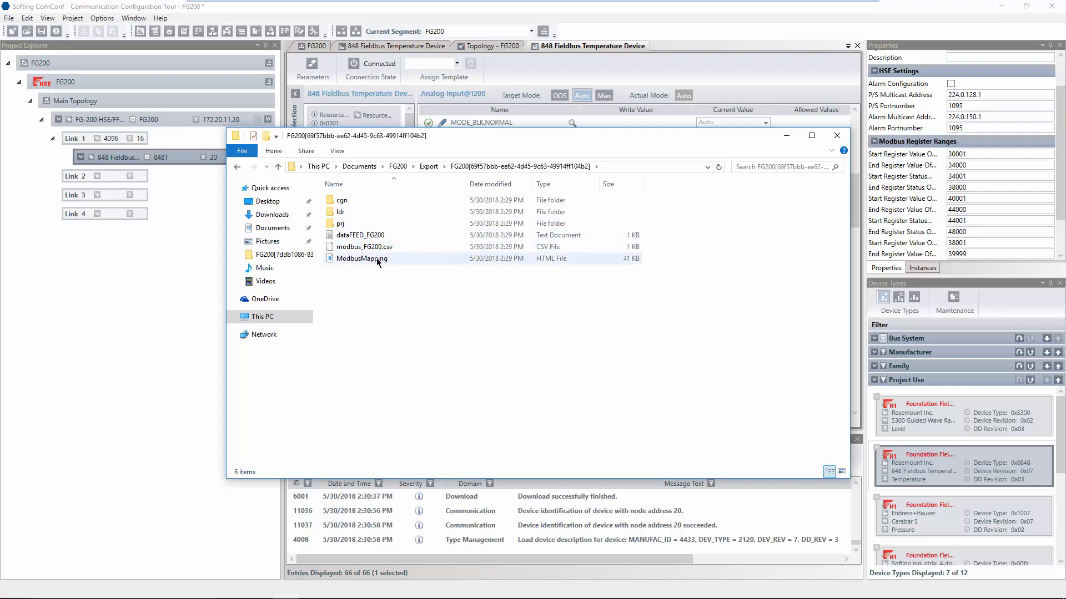
double_click(360, 258)
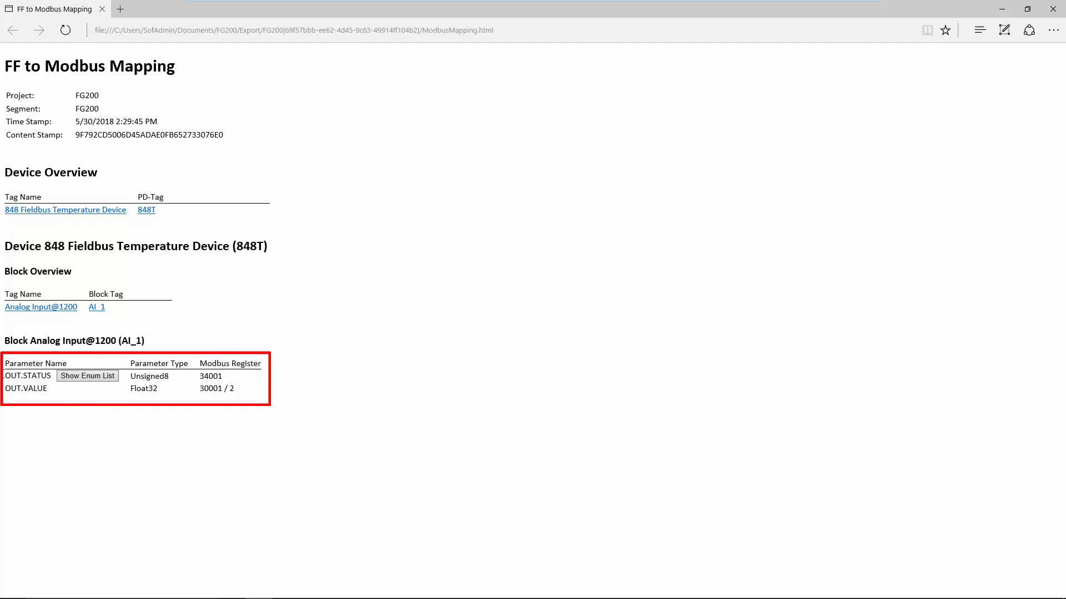
double_click(27, 376)
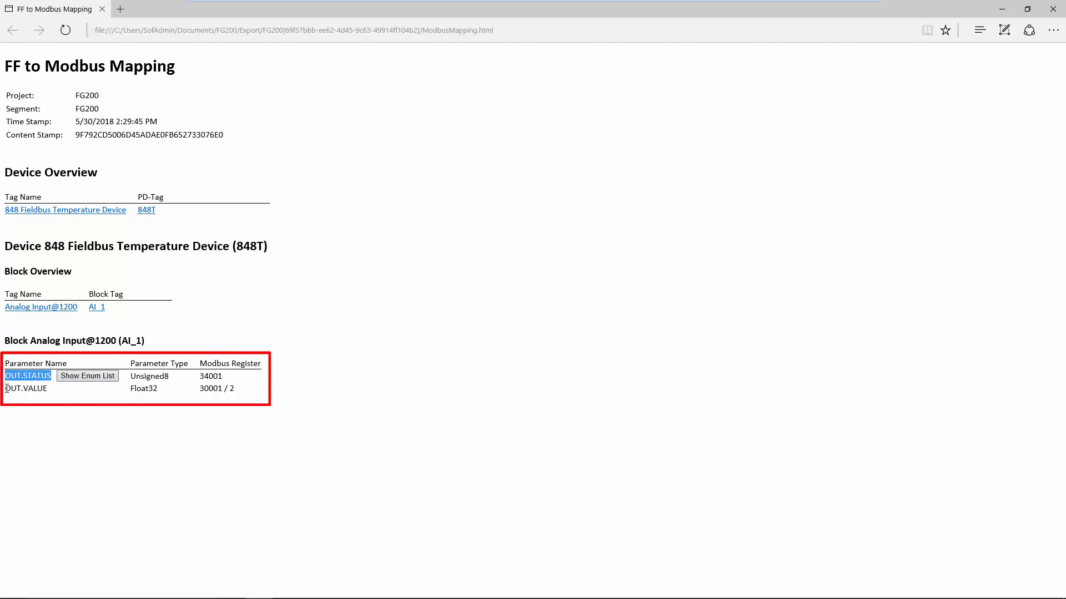
double_click(26, 388)
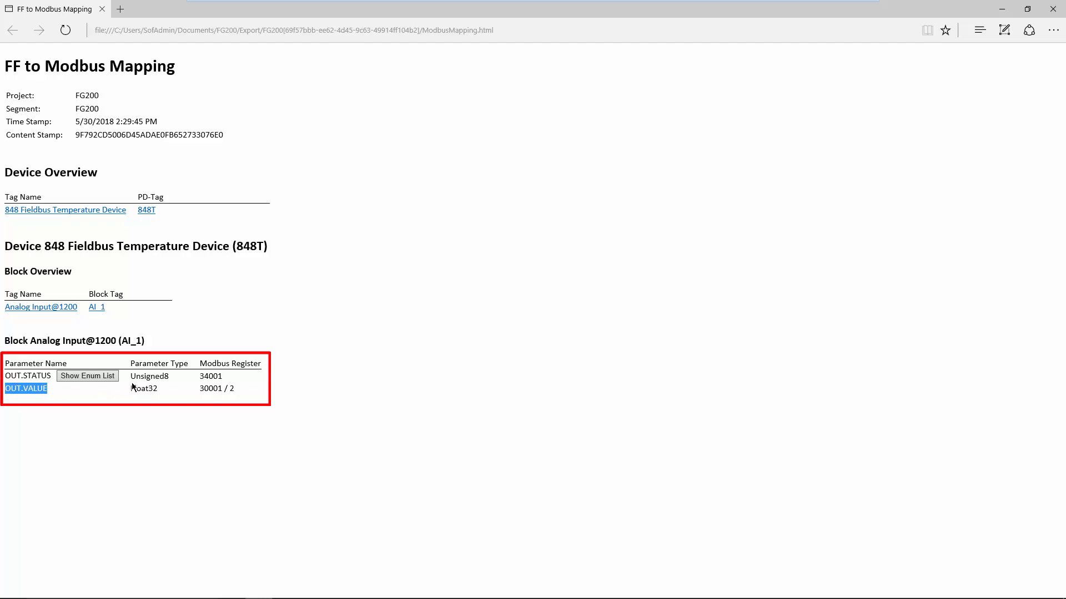
left_click(214, 377)
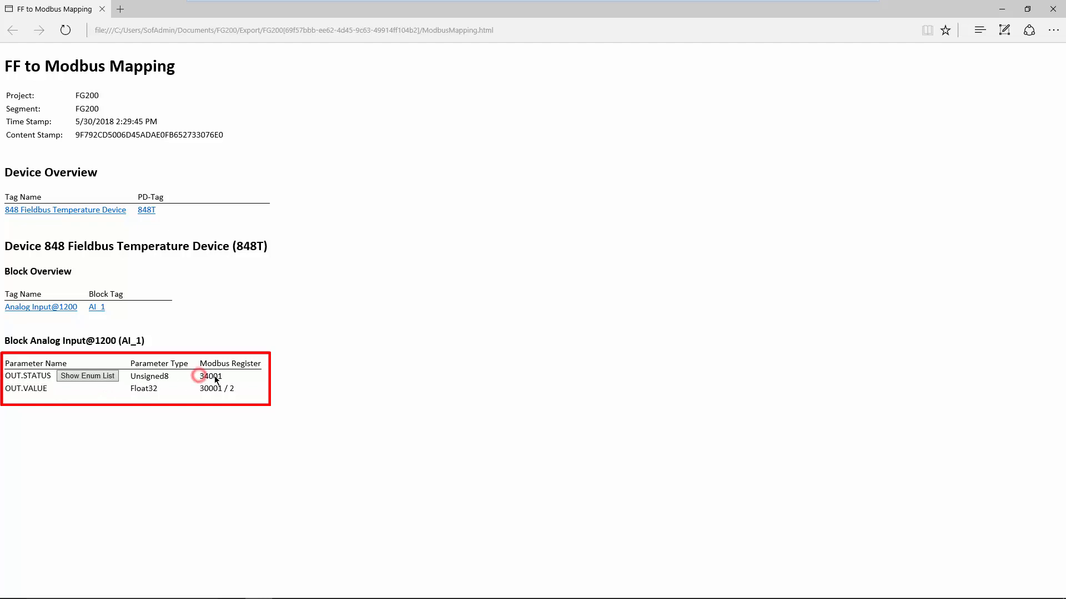
double_click(205, 389)
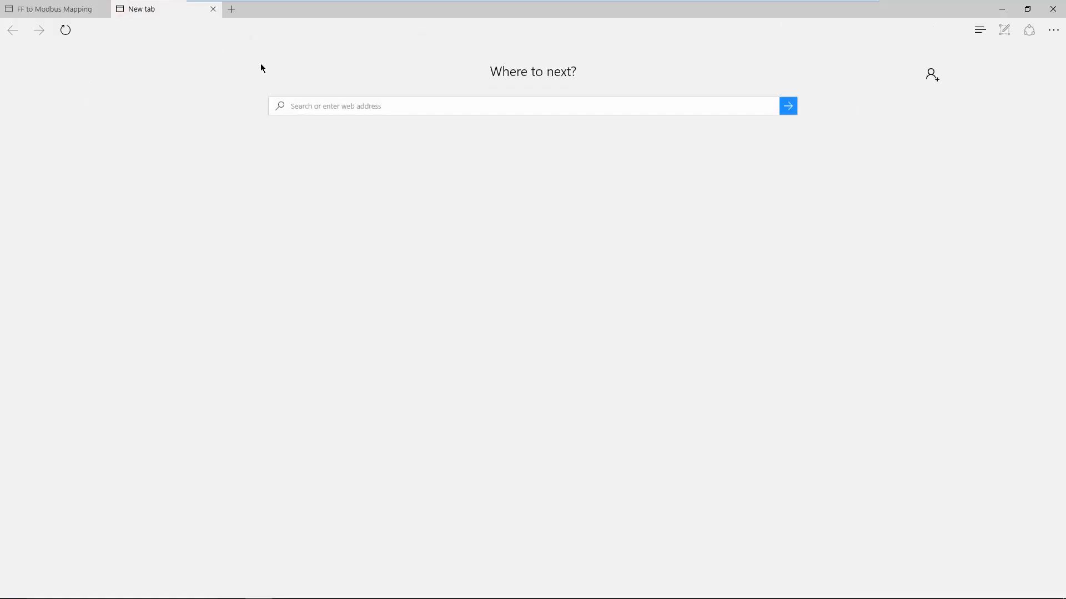
Browse to 172.20.11.20 and log in to the FG-200 web interface as administrator
type("172.20.11.20")
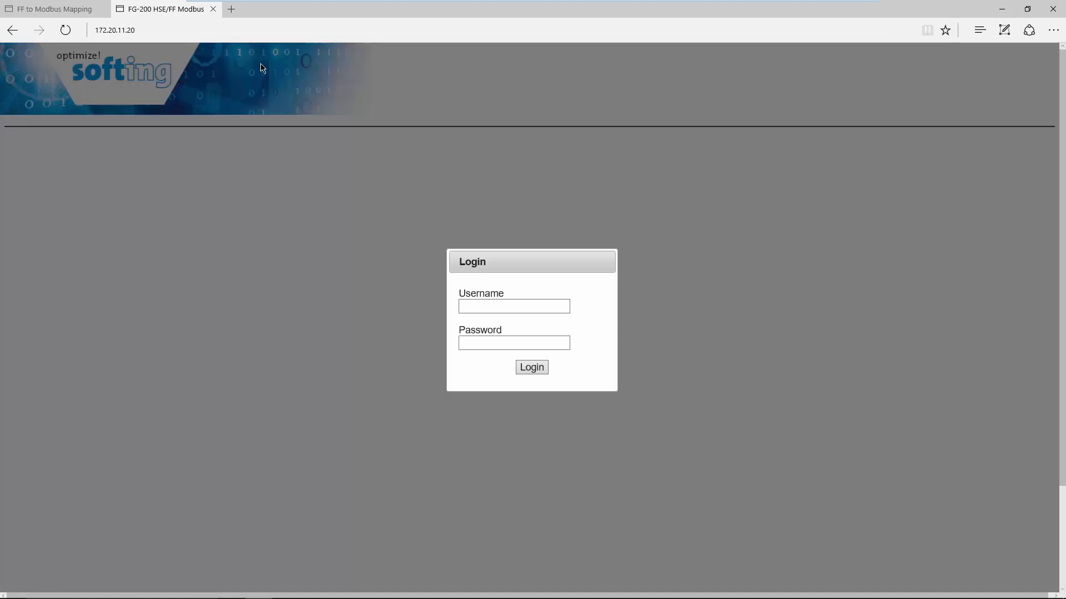
type("a")
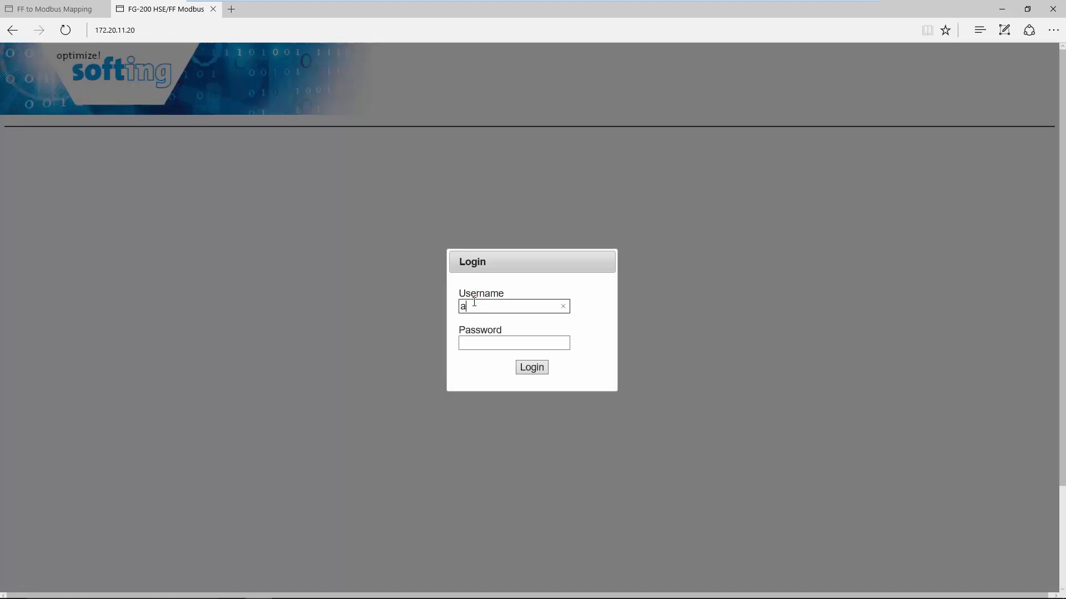
type("dministrator")
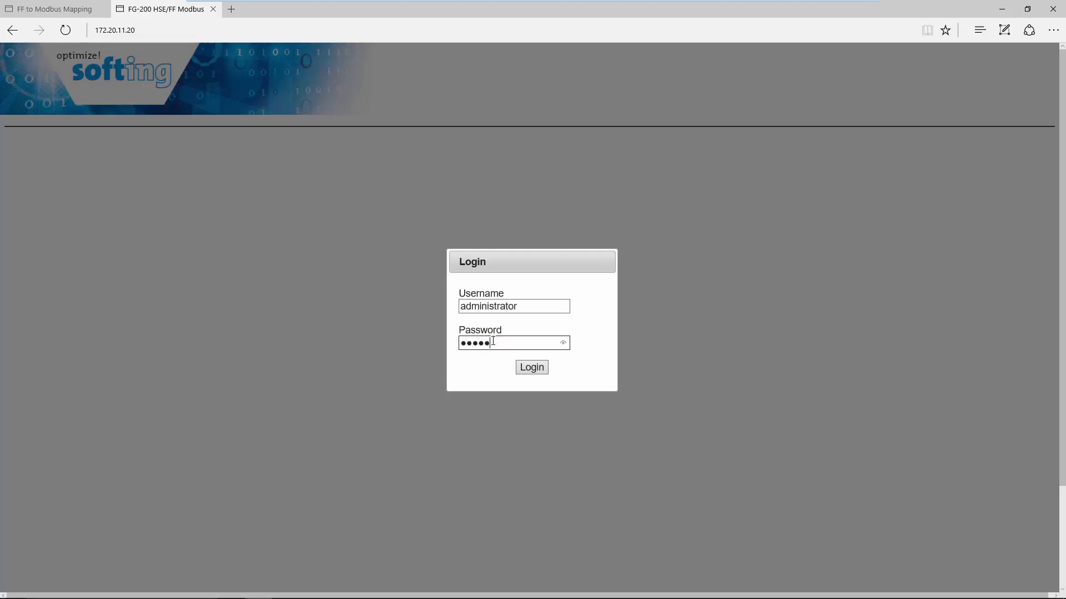
left_click(531, 367)
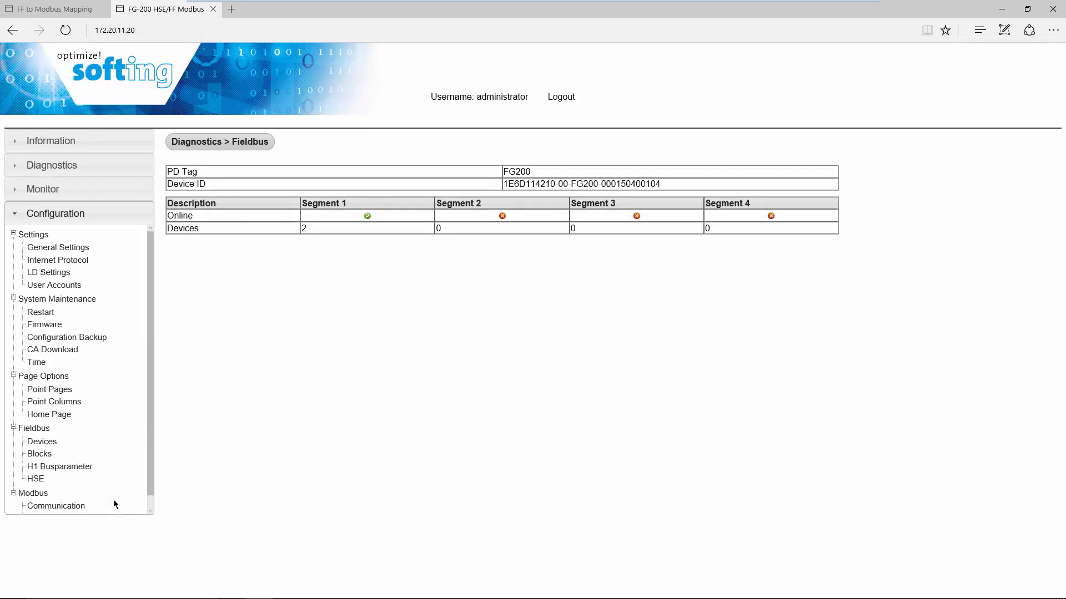
mouse_move(100, 310)
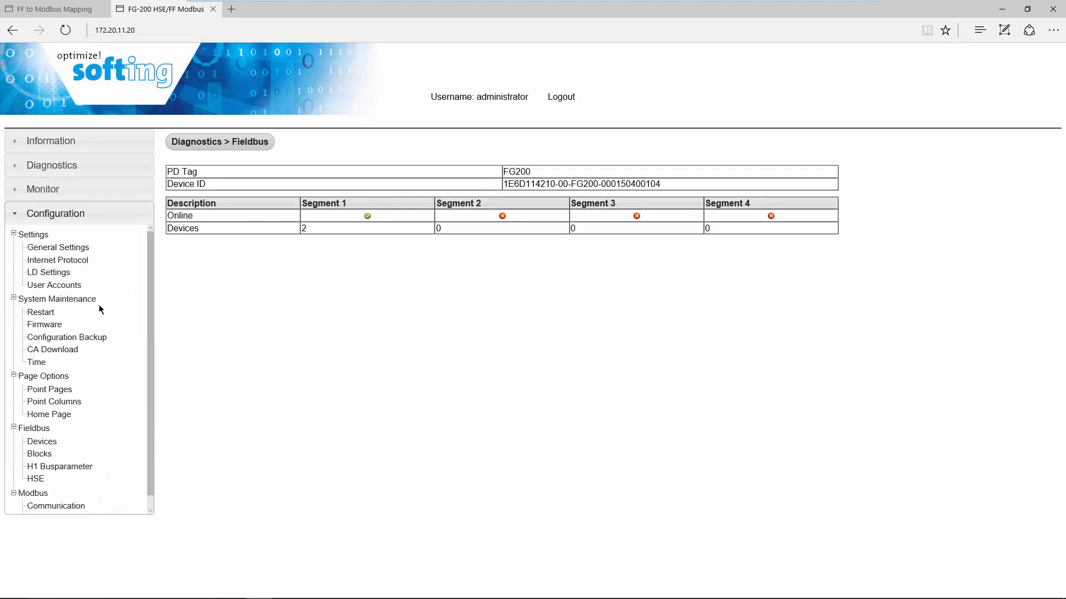
Confirm Enable Modbus is checked in the gateway's General Settings
left_click(58, 247)
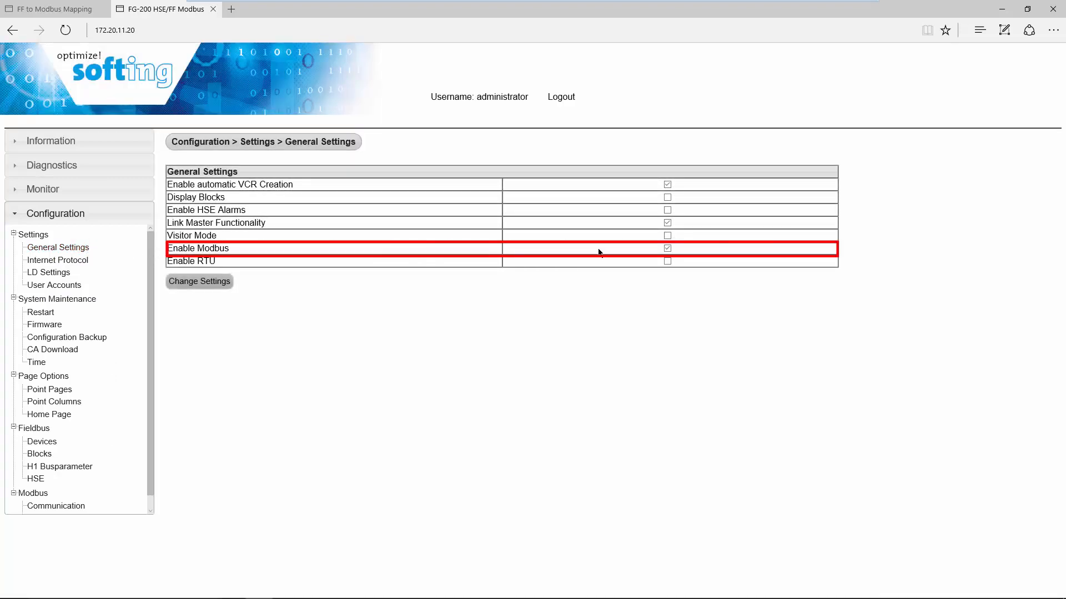
left_click(667, 247)
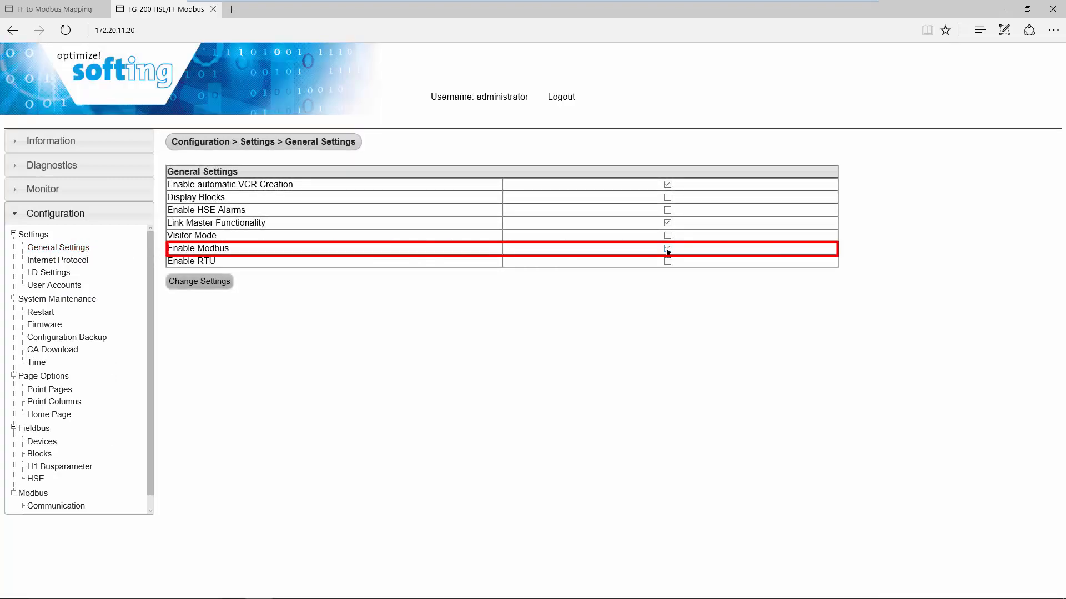
left_click(667, 248)
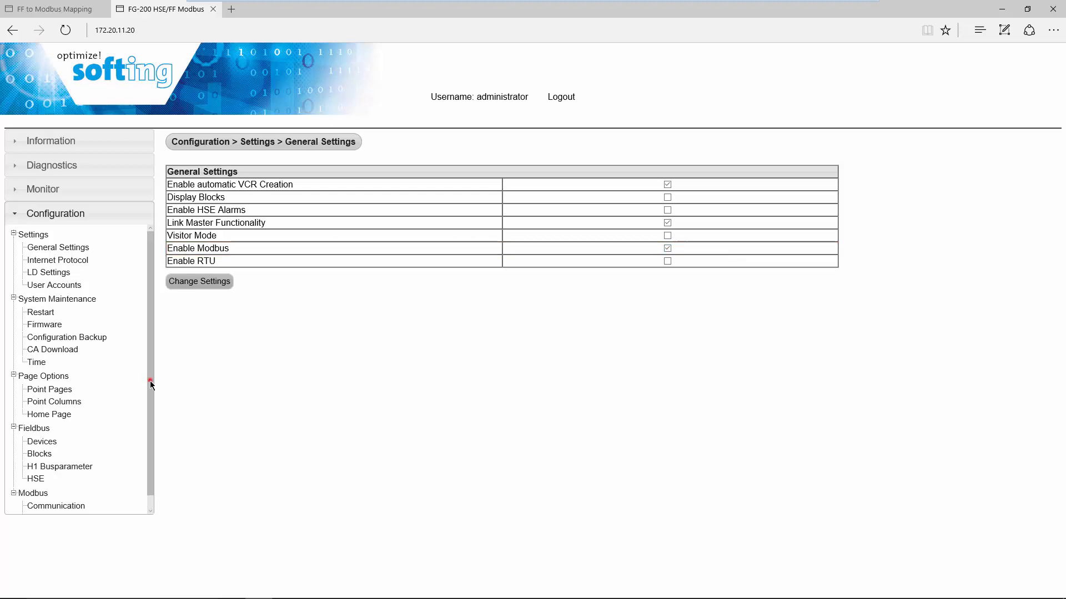
scroll("down", 3)
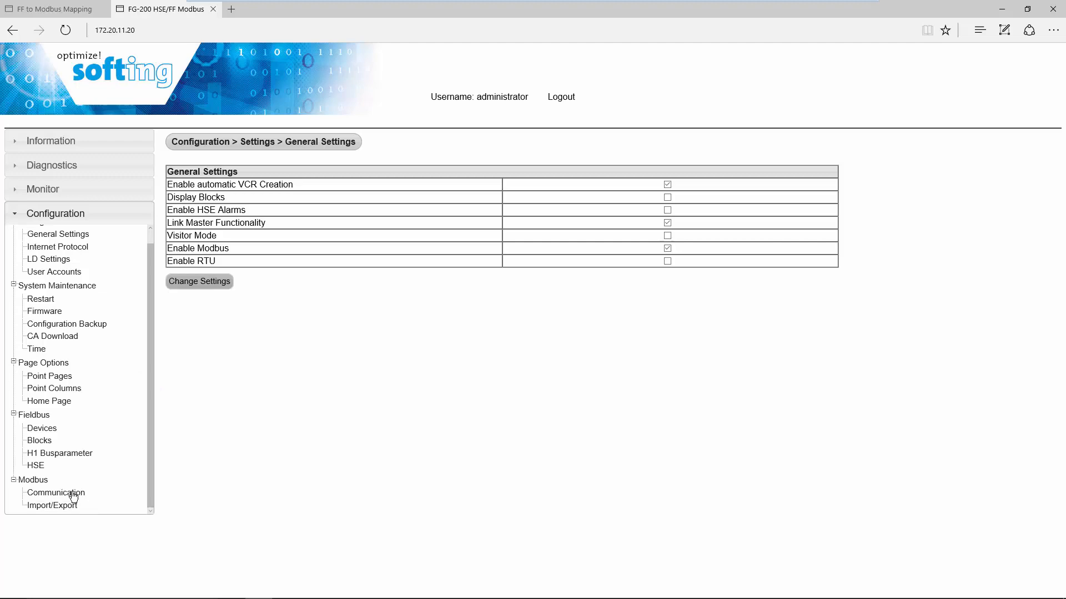
Visit the Modbus Communication and Import/Export pages, then the Fieldbus Blocks page
left_click(55, 493)
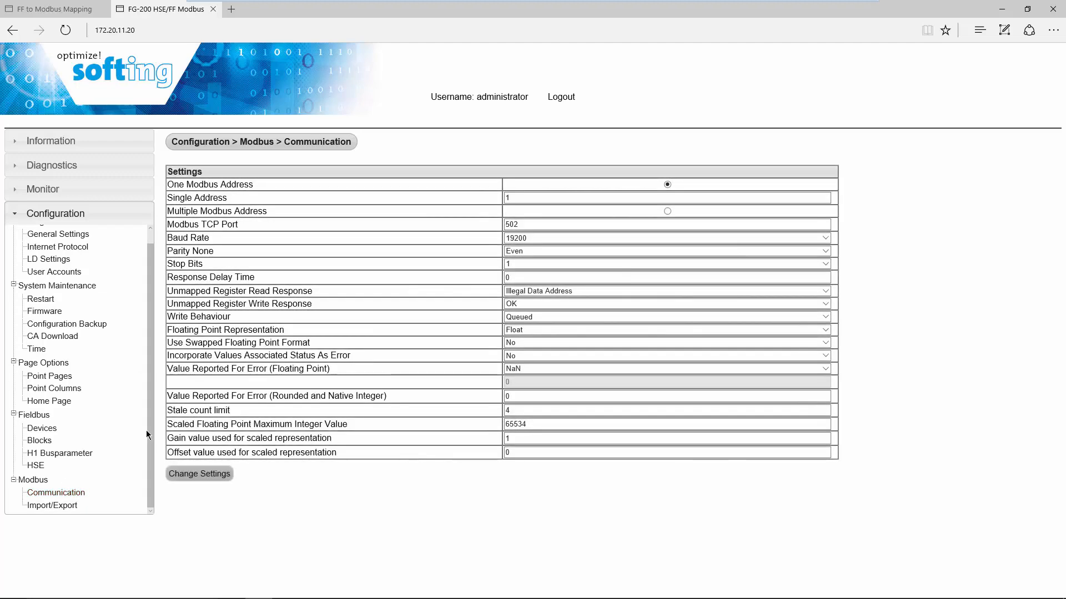
mouse_move(373, 425)
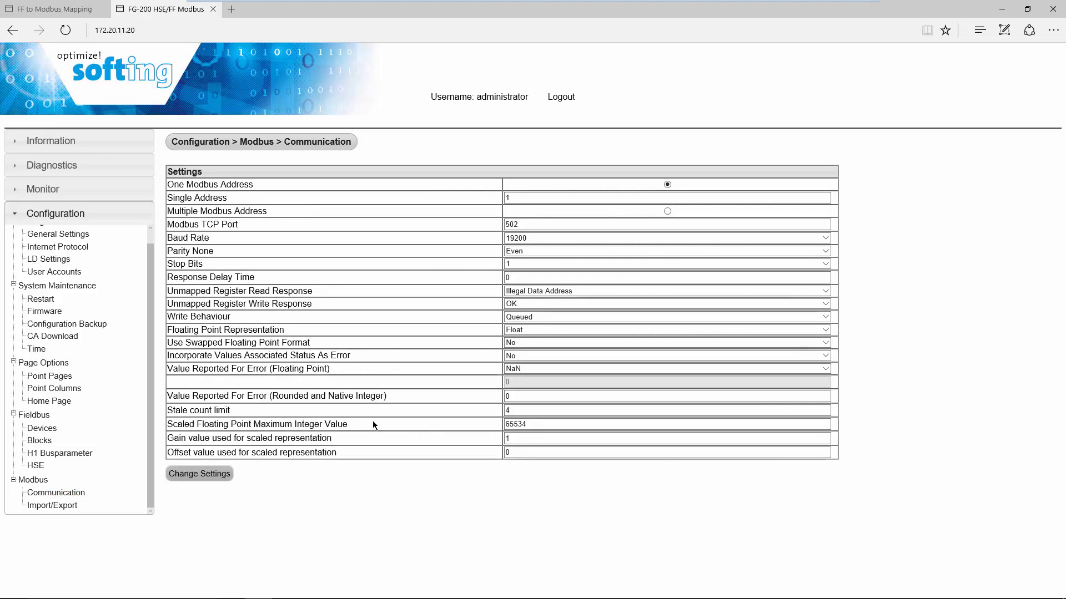
left_click(53, 505)
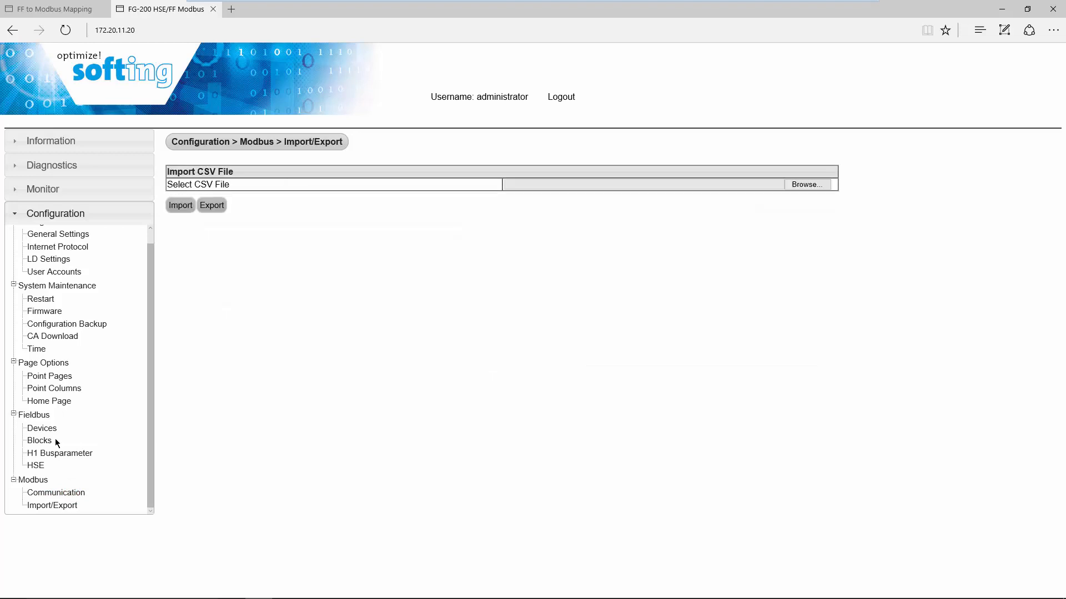
left_click(39, 440)
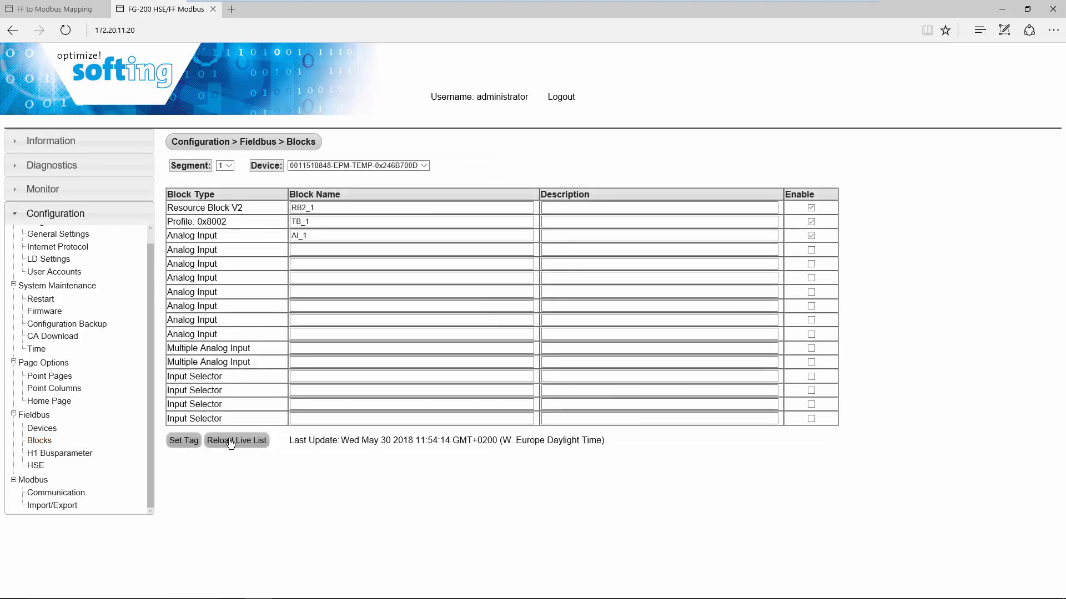
Reload the Fieldbus Blocks live list, then return to the Modbus Import/Export page
left_click(235, 441)
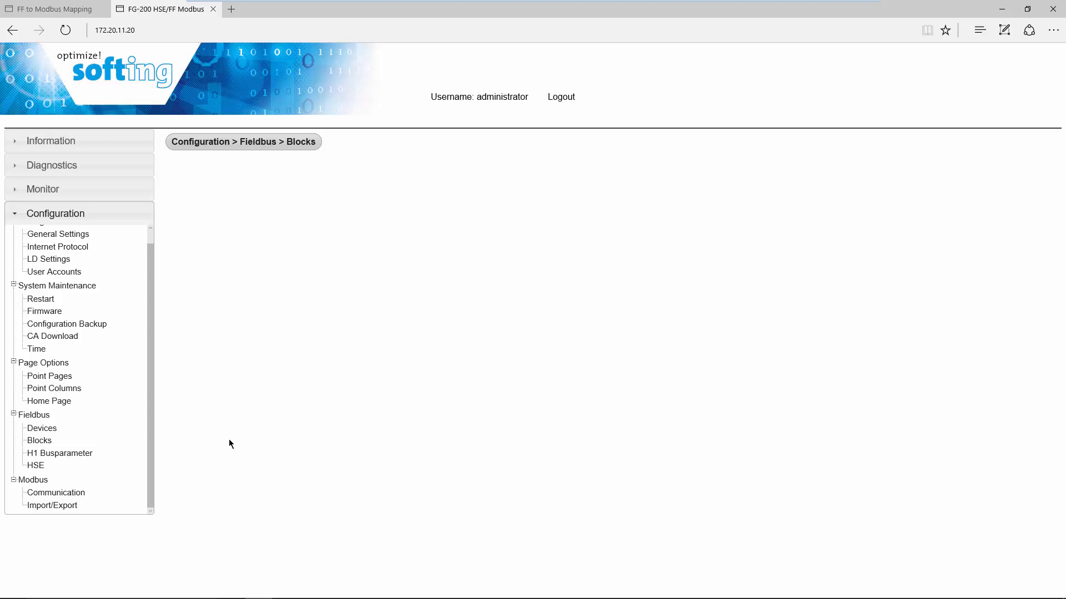
mouse_move(192, 448)
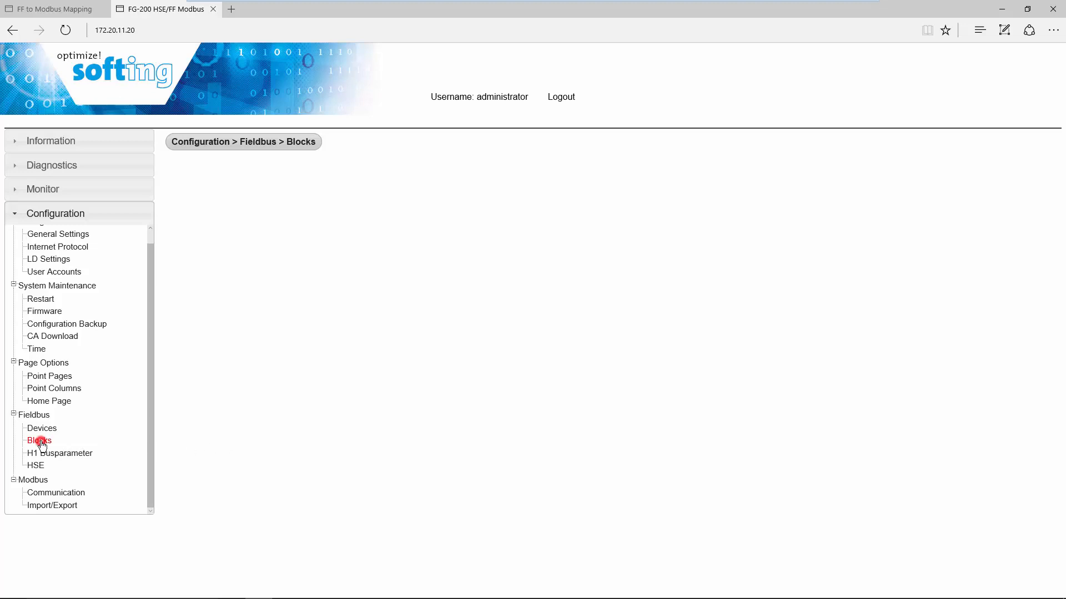
left_click(38, 441)
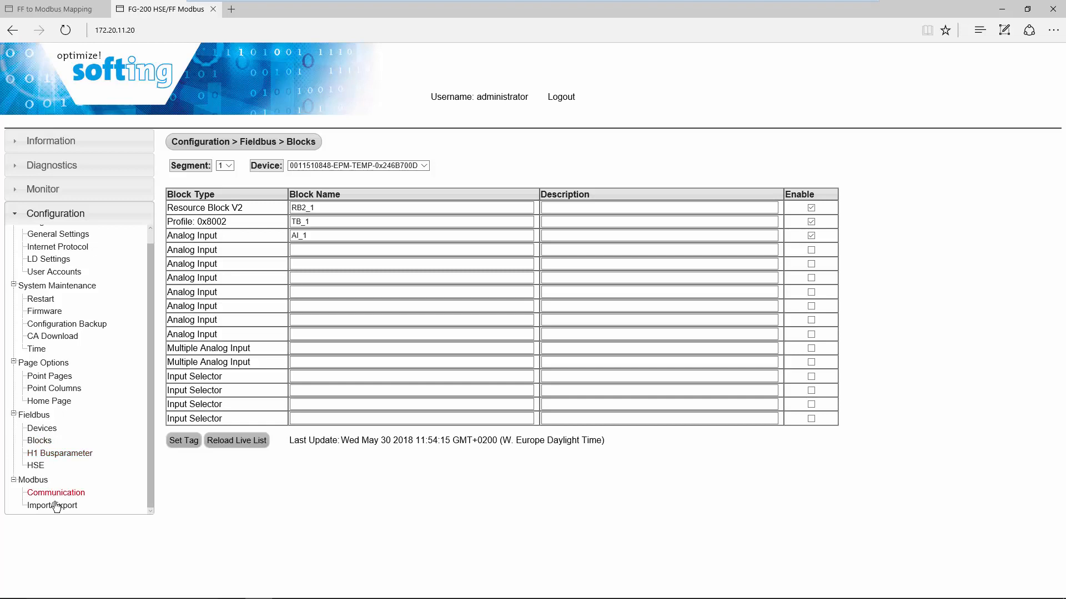
left_click(52, 505)
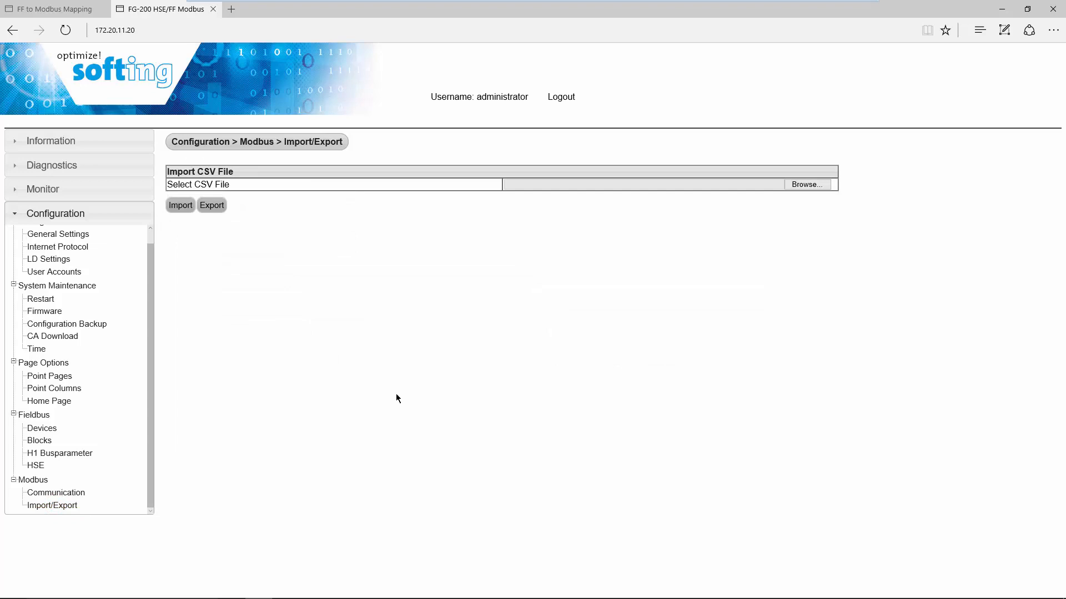
mouse_move(741, 197)
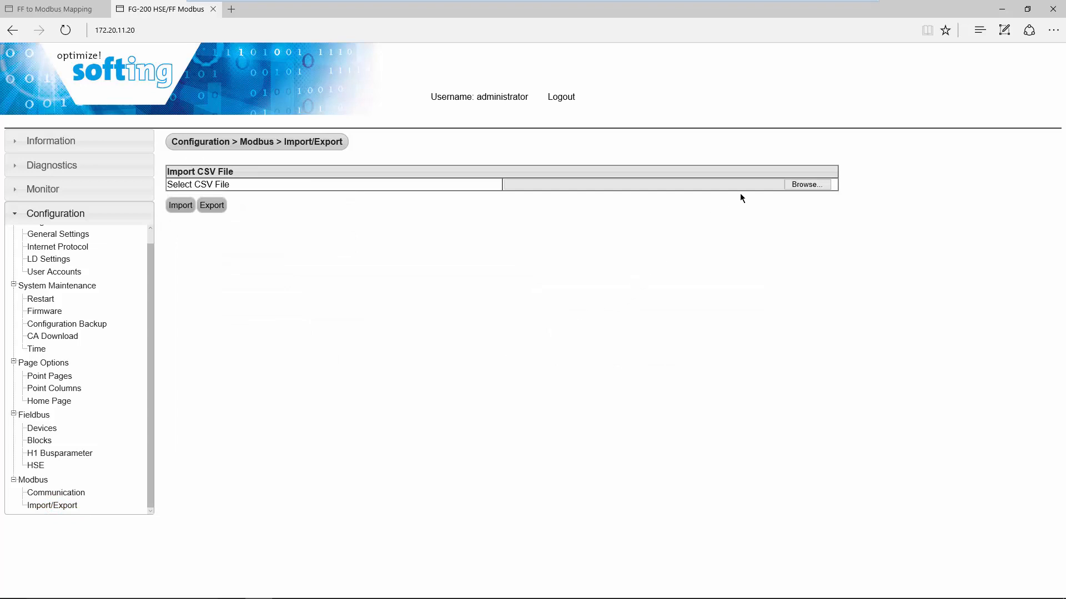
Browse to modbus_FG200.csv in the FG200 project Export folder and import it into the gateway
left_click(807, 184)
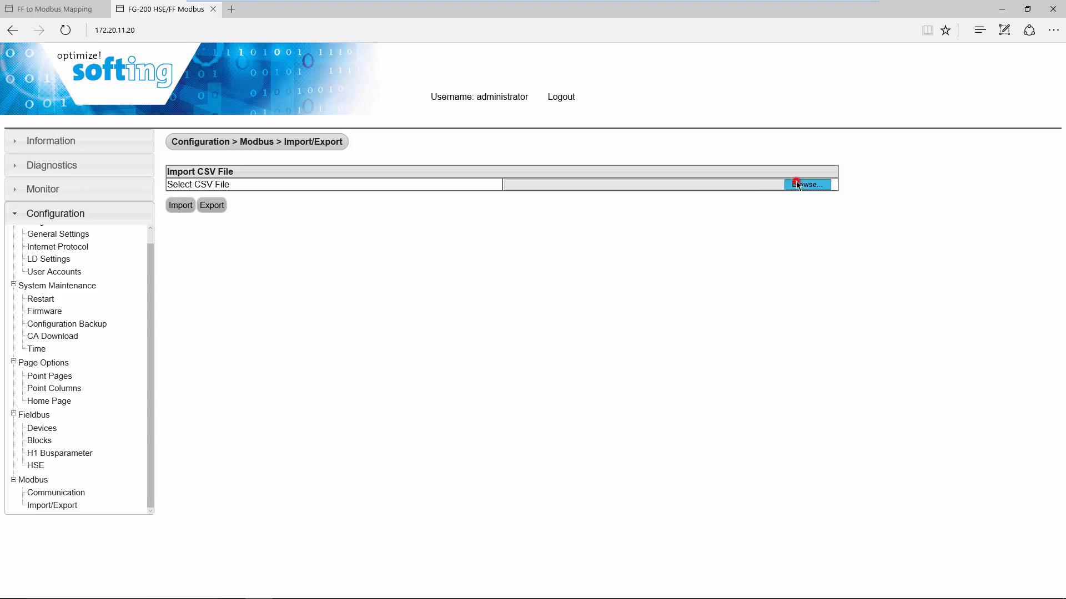
left_click(807, 184)
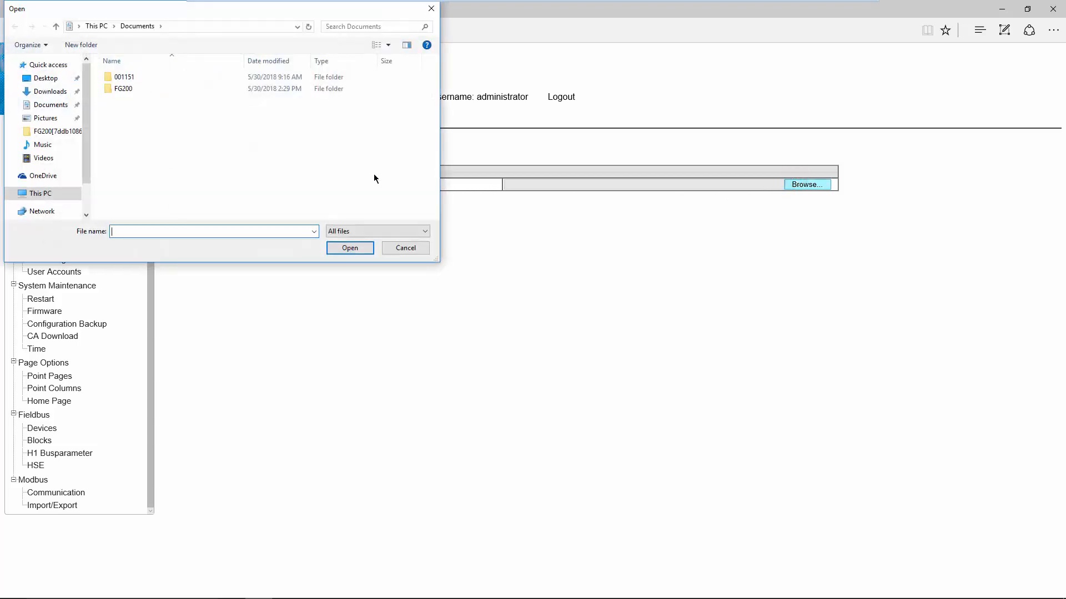
double_click(123, 89)
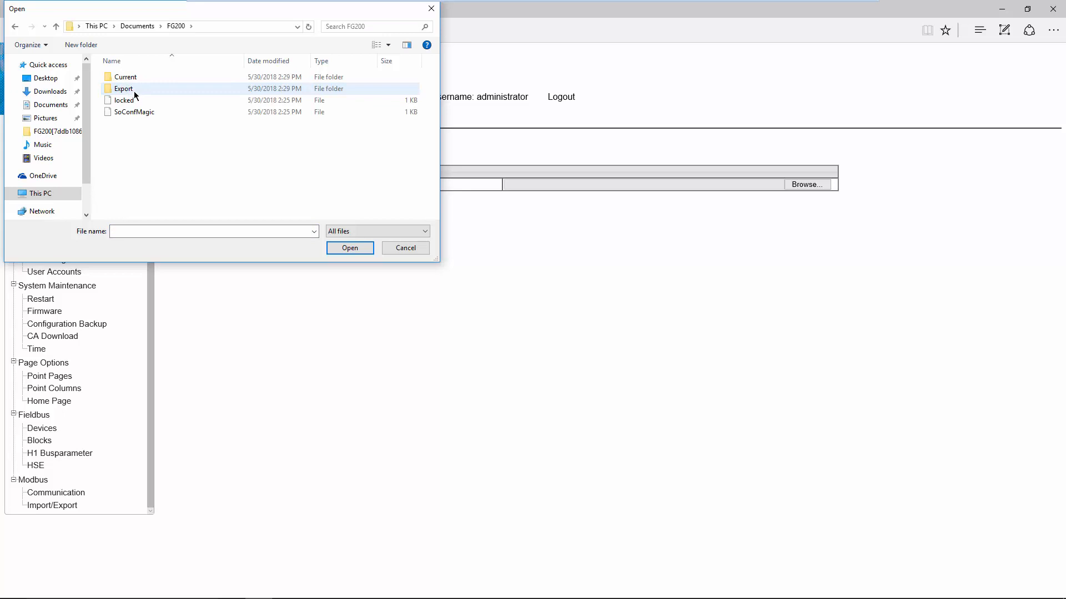
double_click(124, 89)
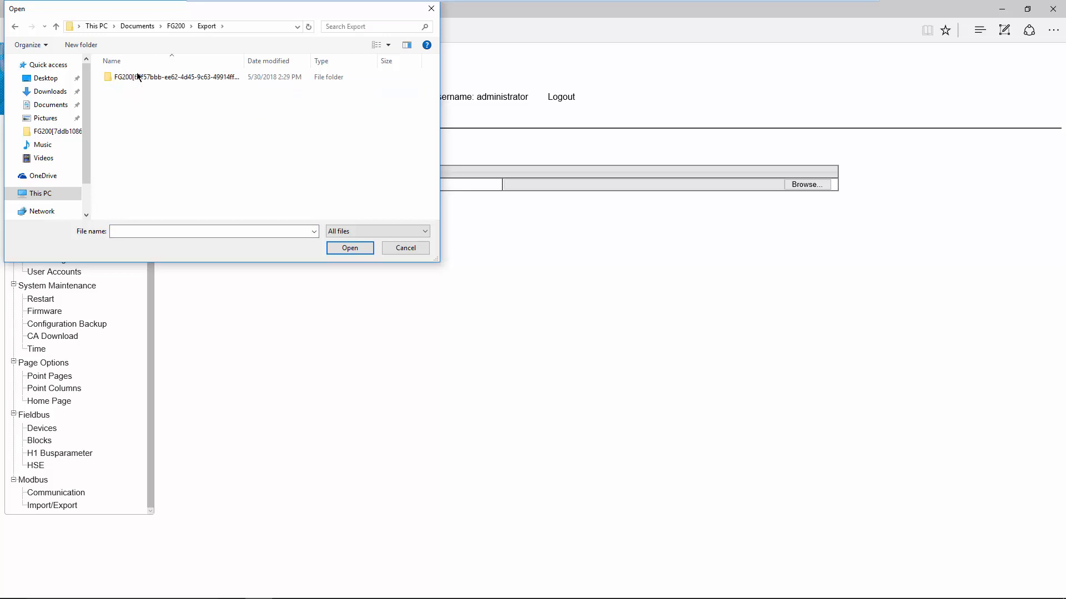
double_click(176, 77)
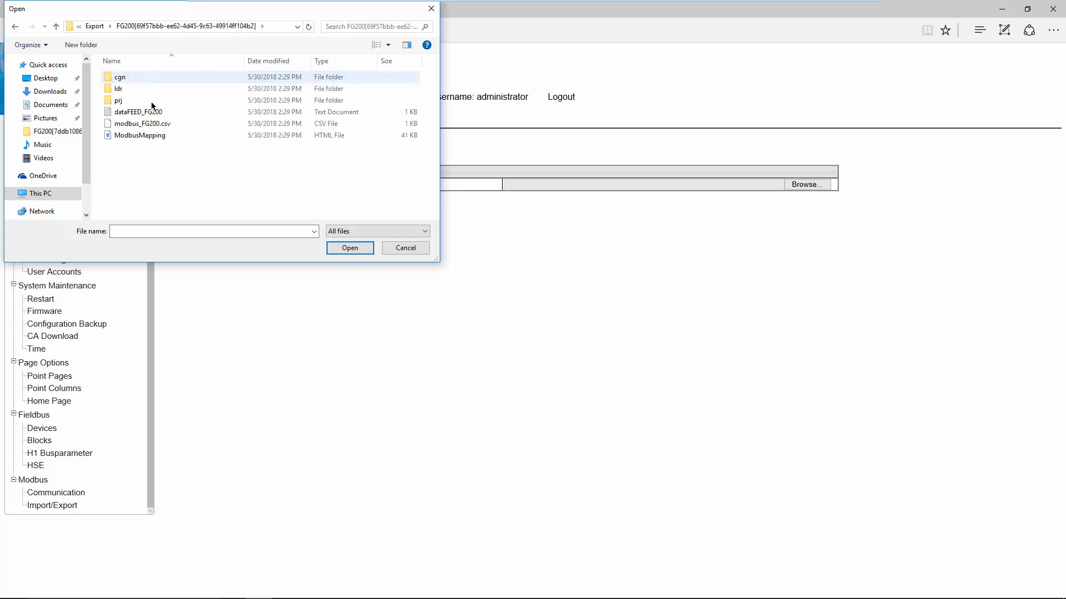
left_click(142, 124)
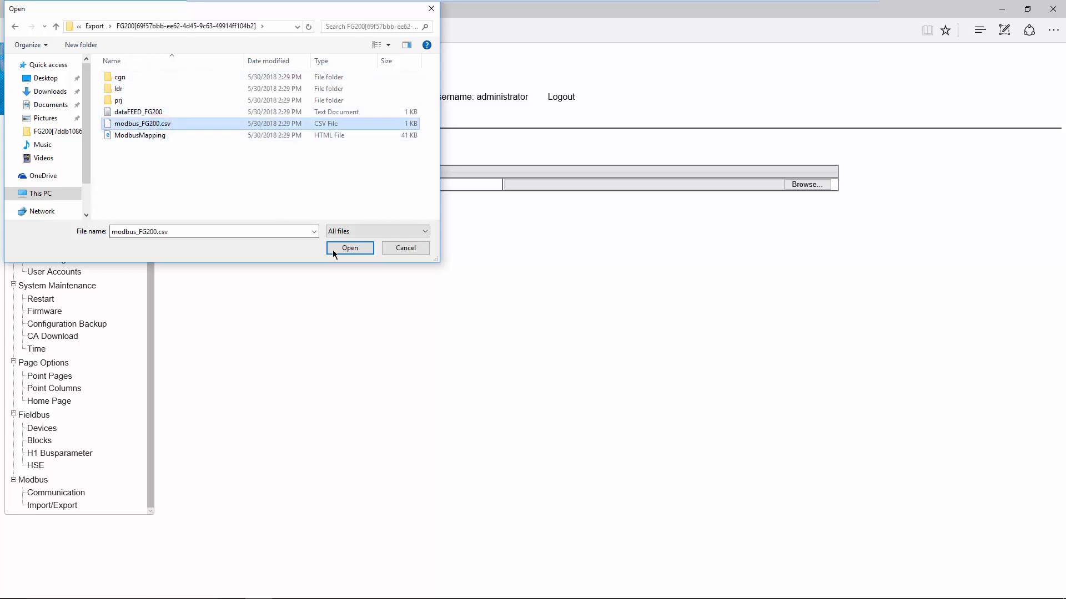
left_click(350, 247)
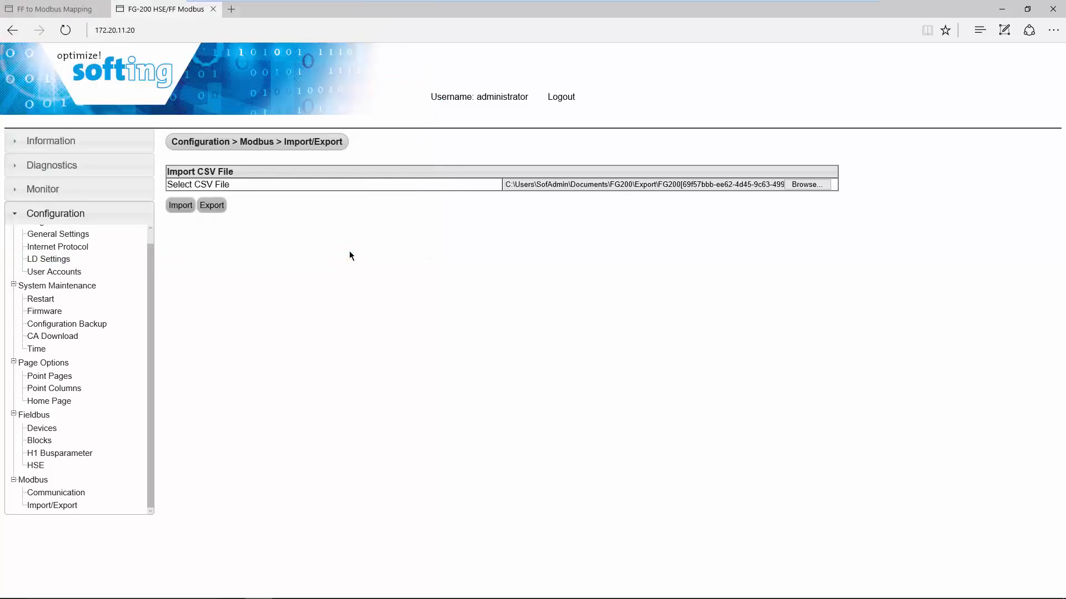
left_click(180, 205)
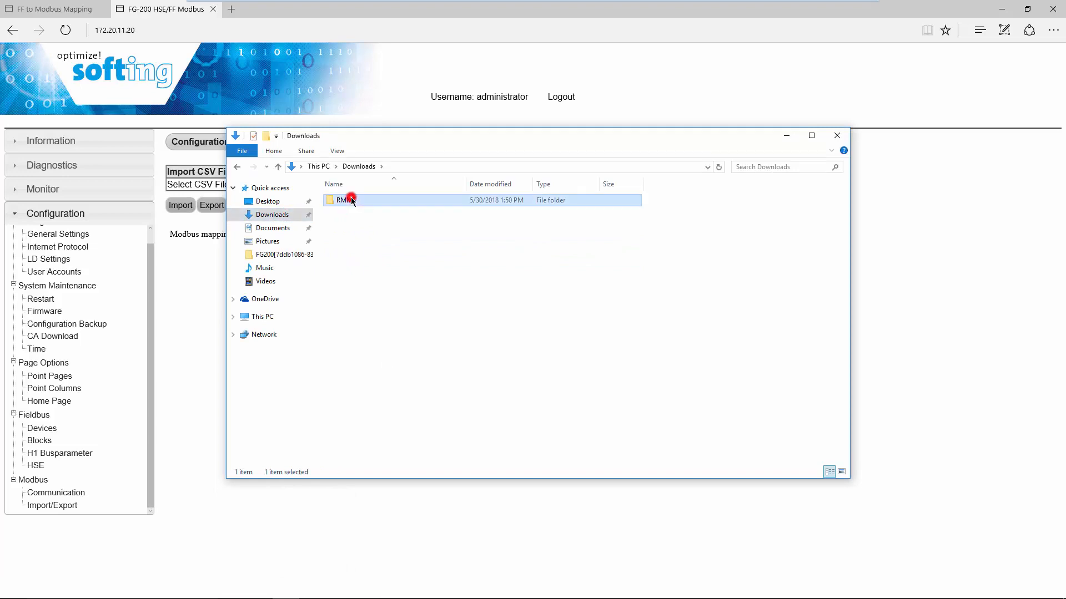
Launch the Radzio Modbus Master Simulator from Downloads\RMMS
double_click(348, 199)
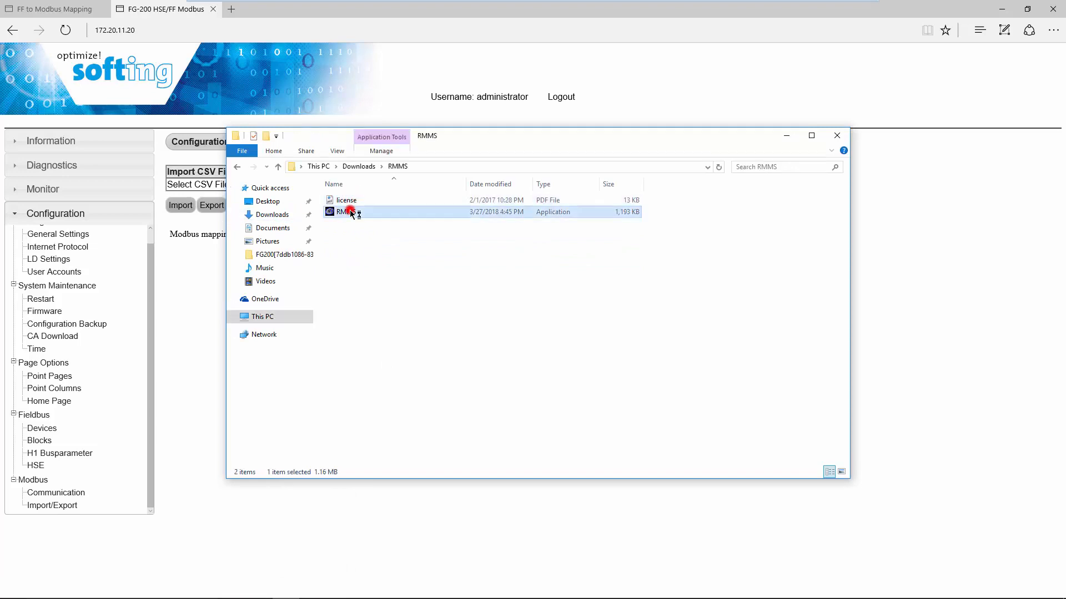
double_click(342, 212)
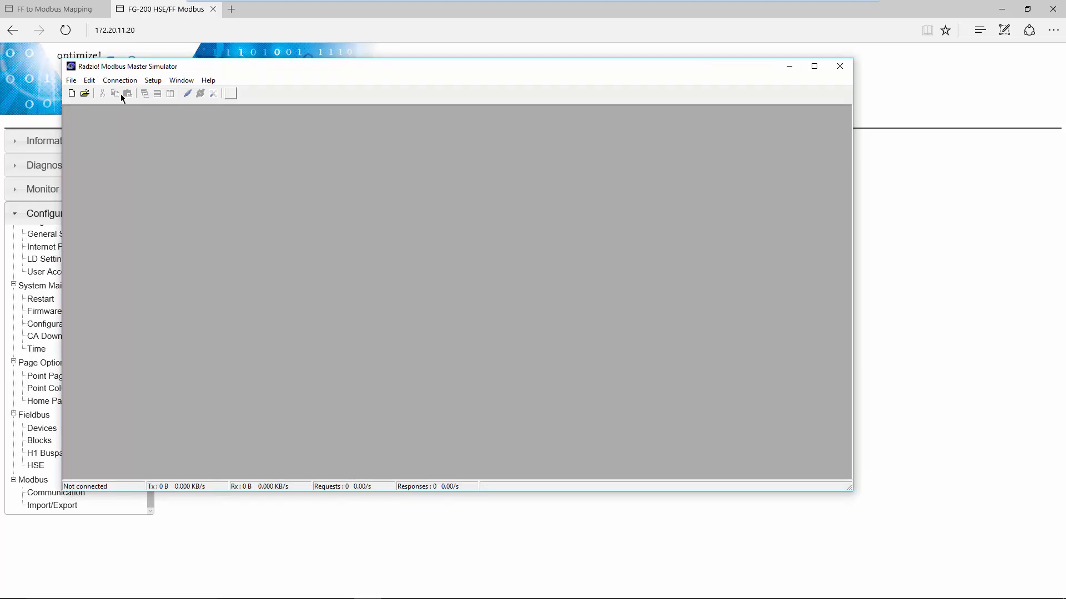
Set the connection to Modbus TCP at 172.20.11.20, port 502
left_click(120, 80)
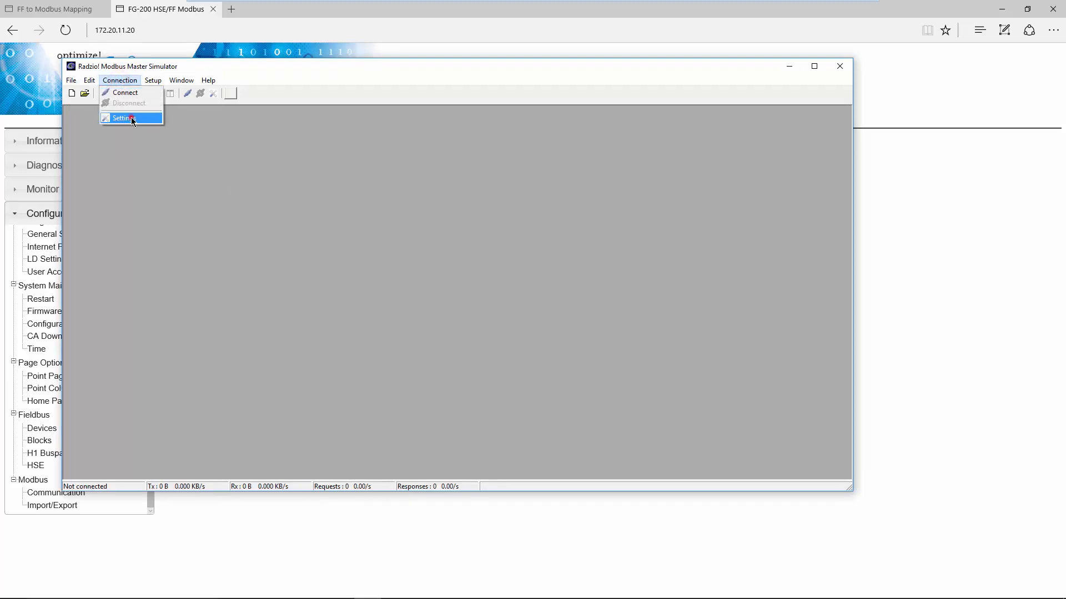
left_click(121, 117)
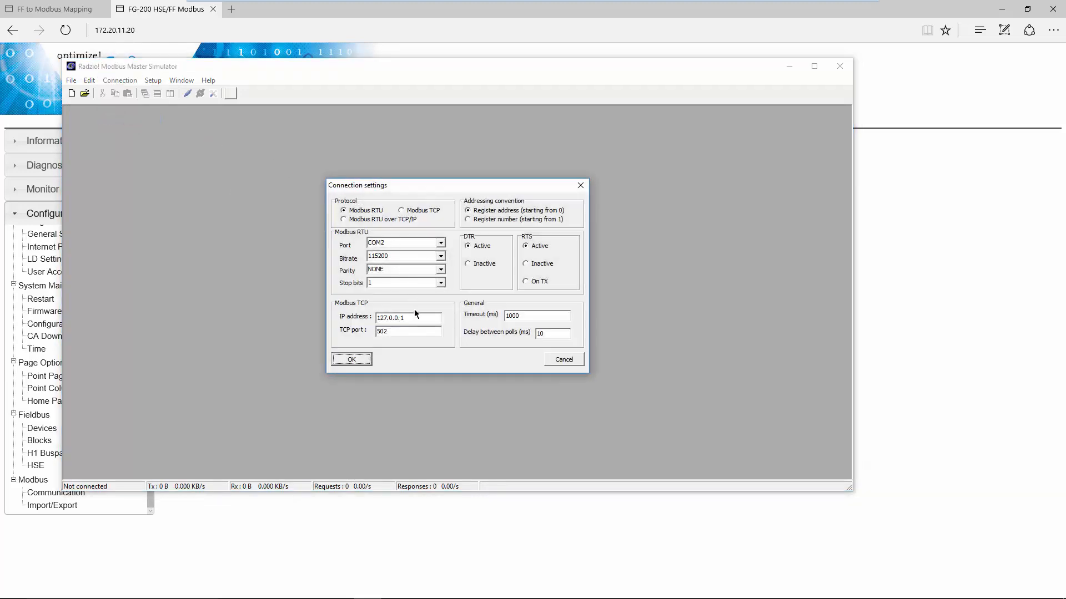
left_click(401, 210)
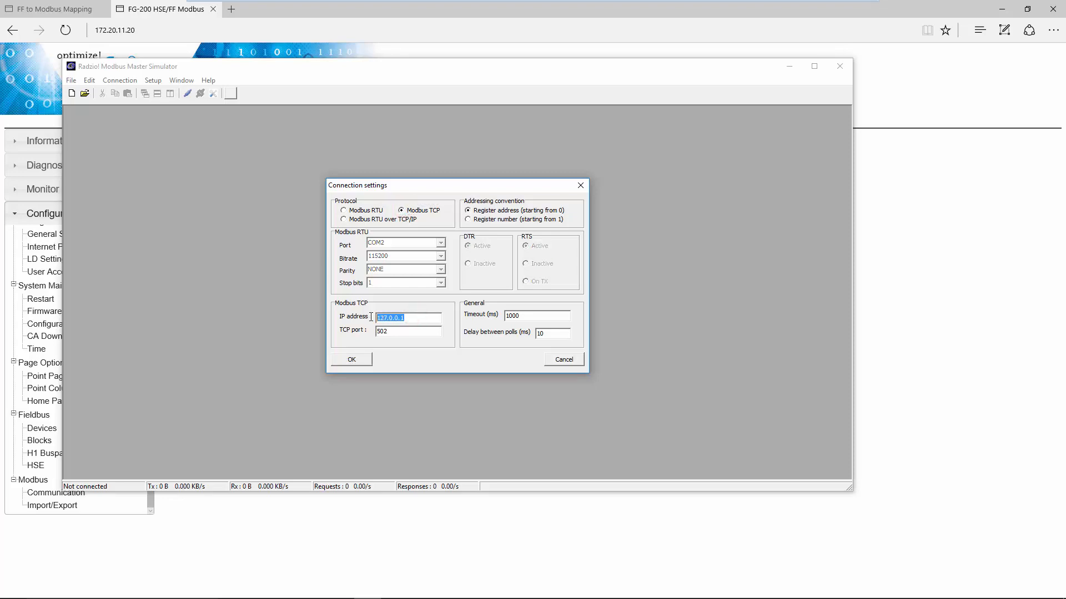
type("172")
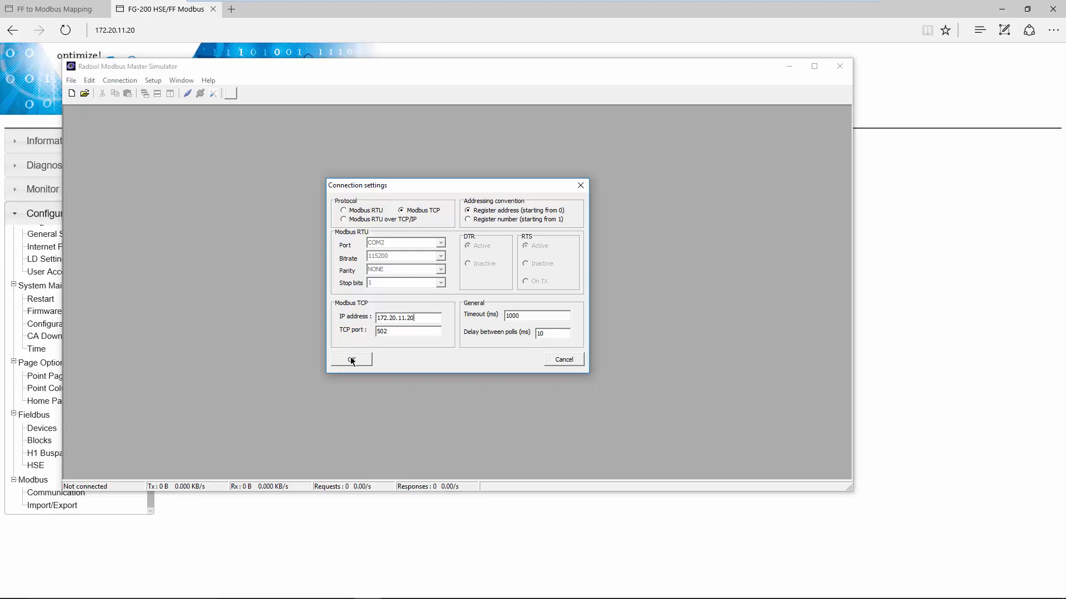
left_click(351, 360)
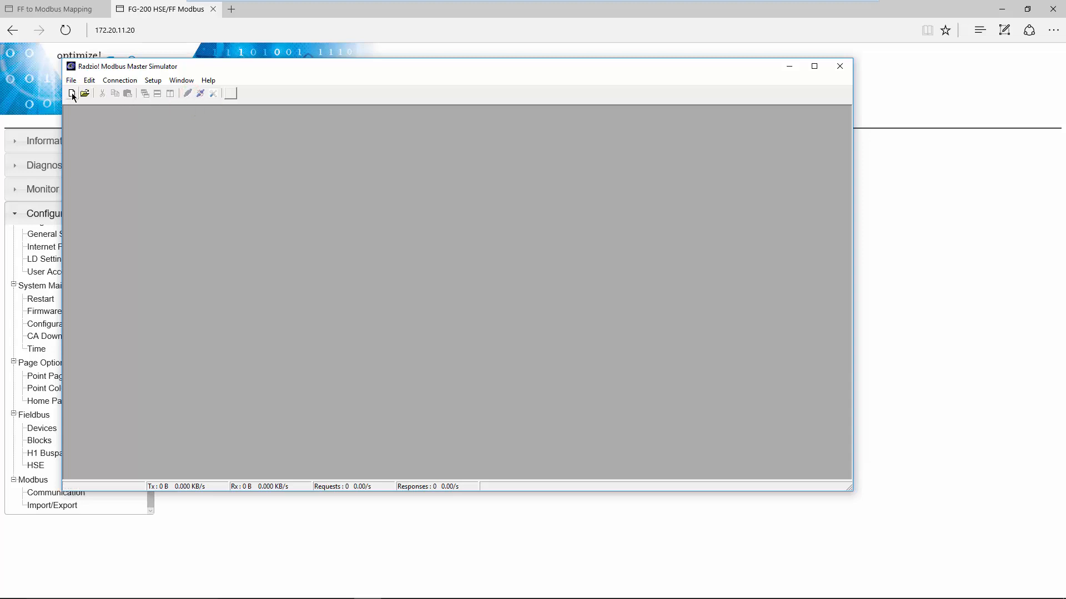
Start a new polling window in the simulator
left_click(71, 93)
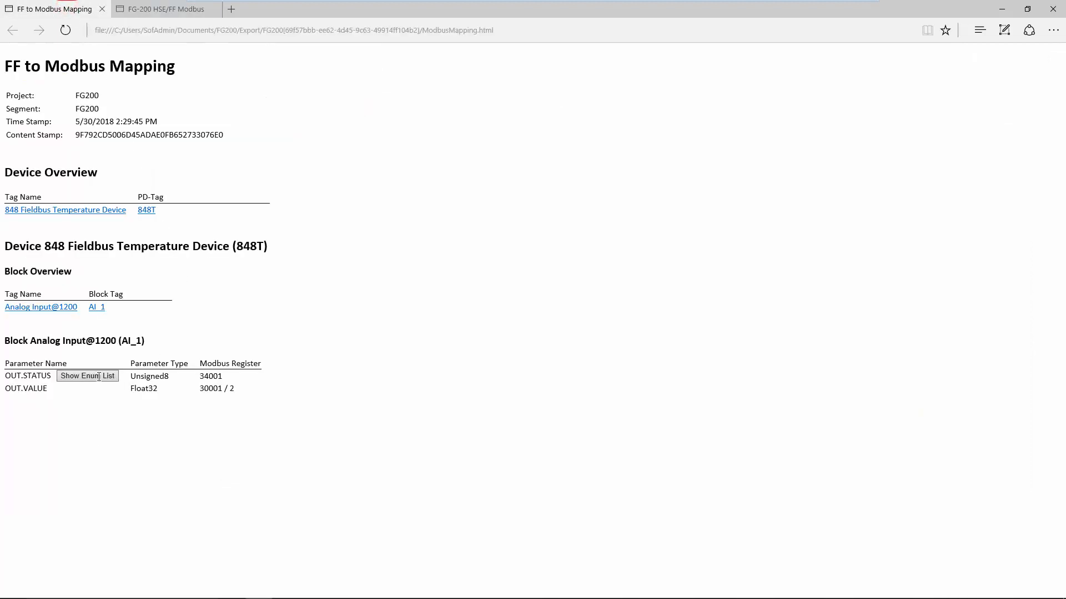
mouse_move(226, 497)
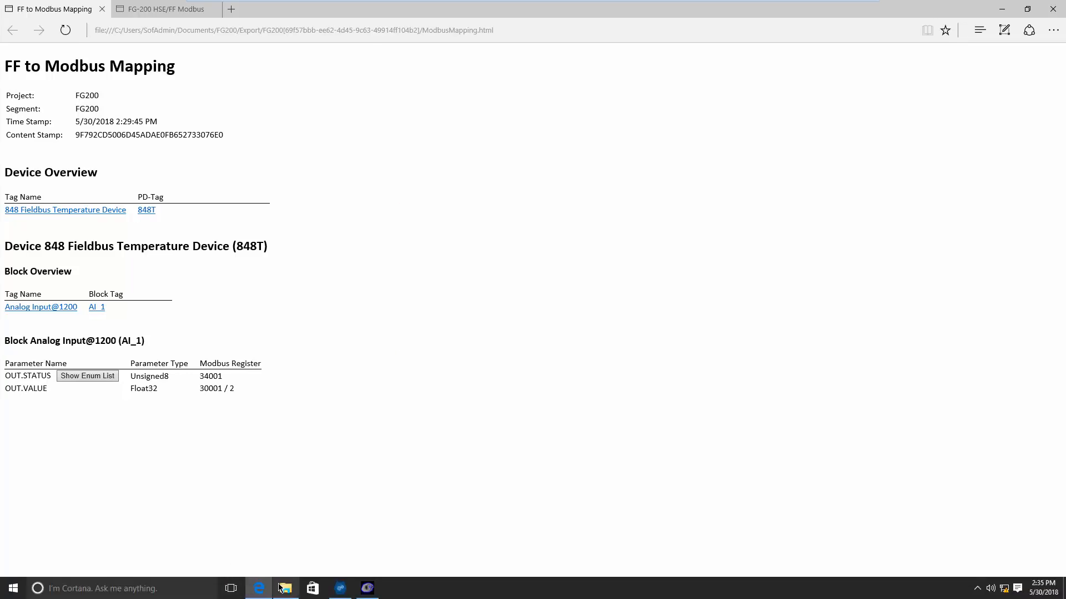
Poll 2 input registers from address 0 with float display, reading 16866 and 7316
left_click(286, 588)
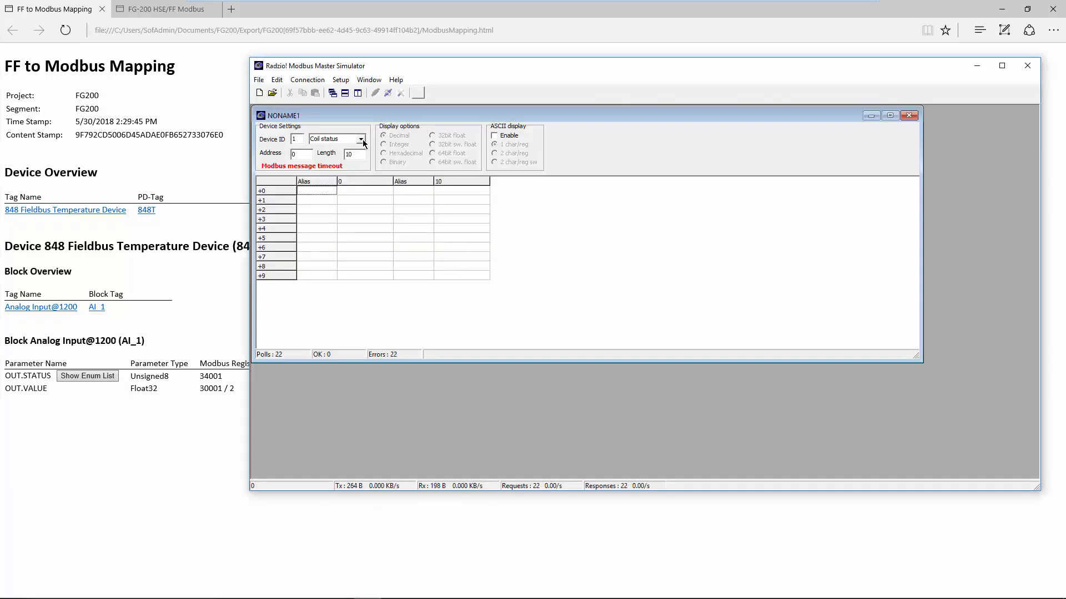
left_click(359, 139)
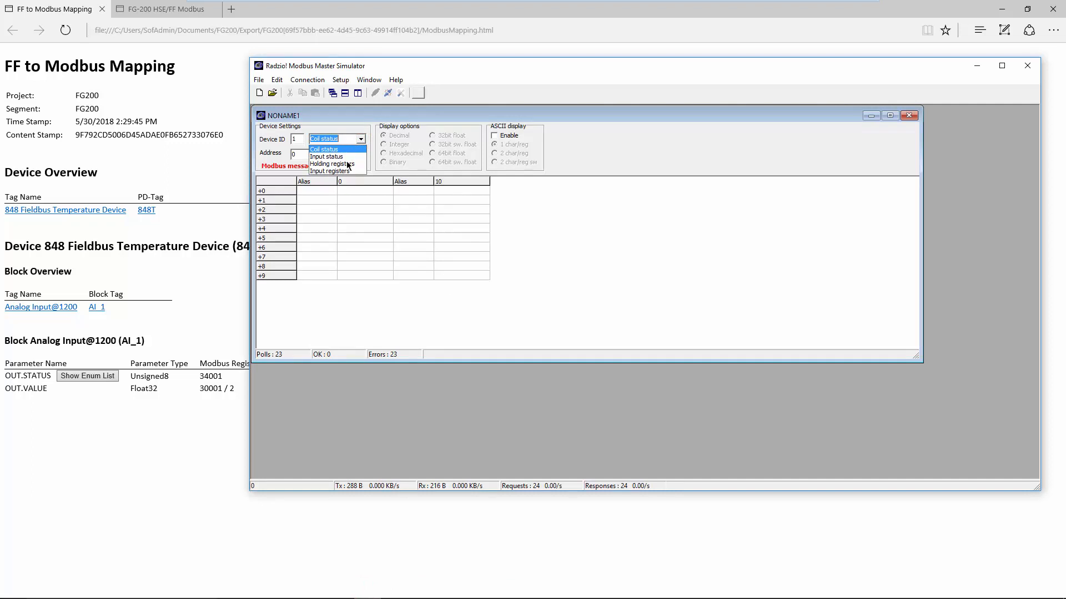
left_click(330, 171)
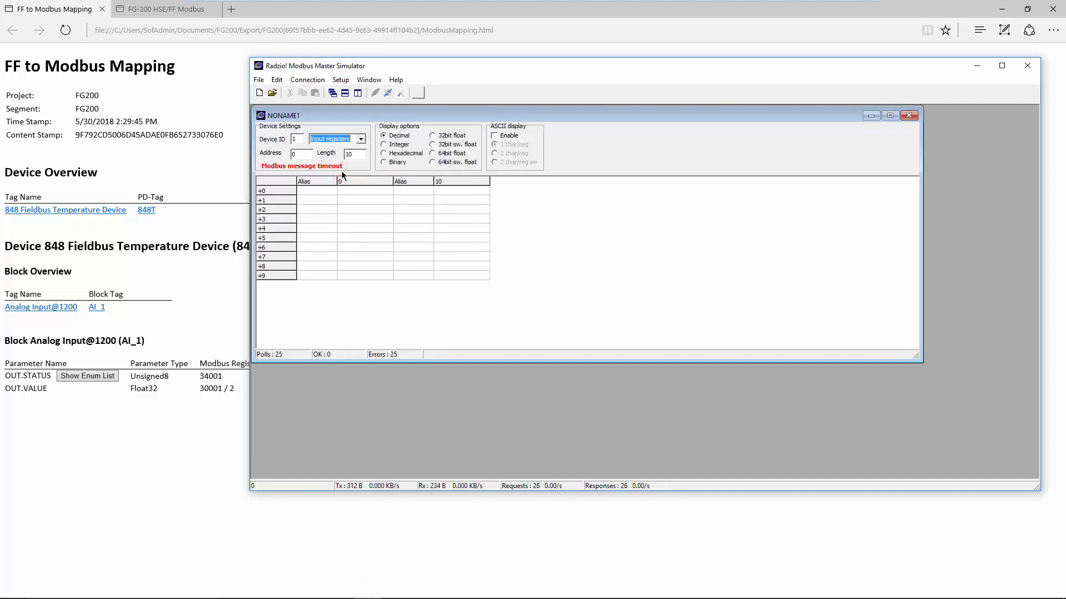
left_click(301, 153)
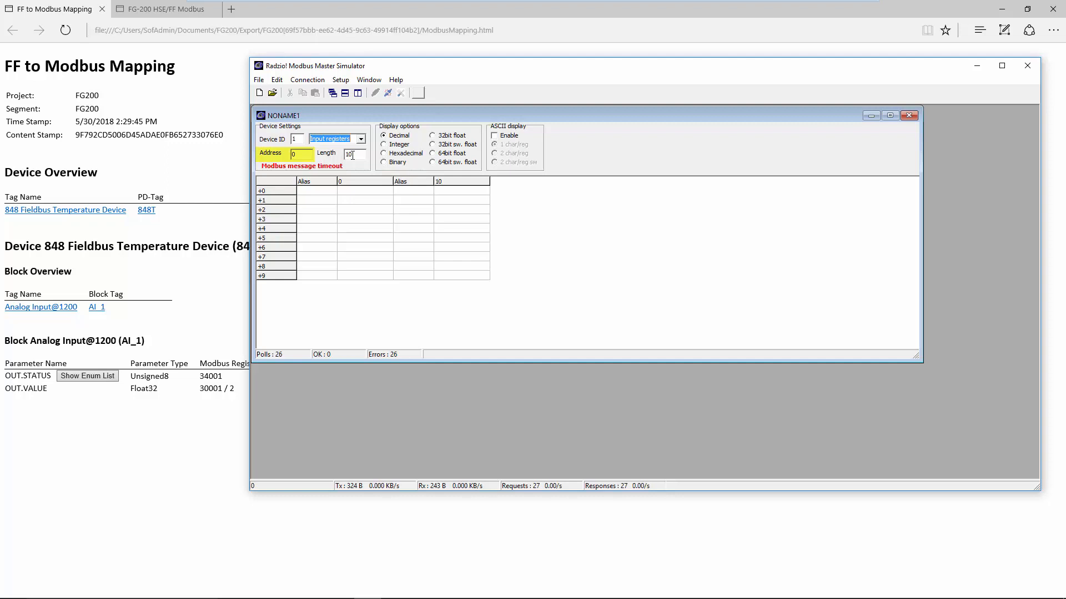
left_click(349, 153)
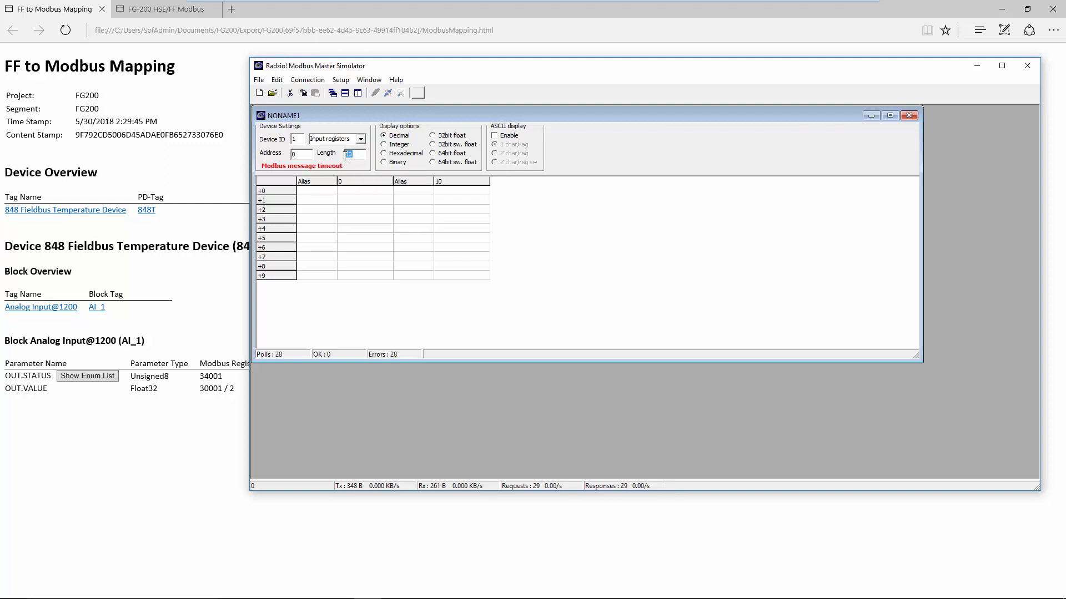
type("2")
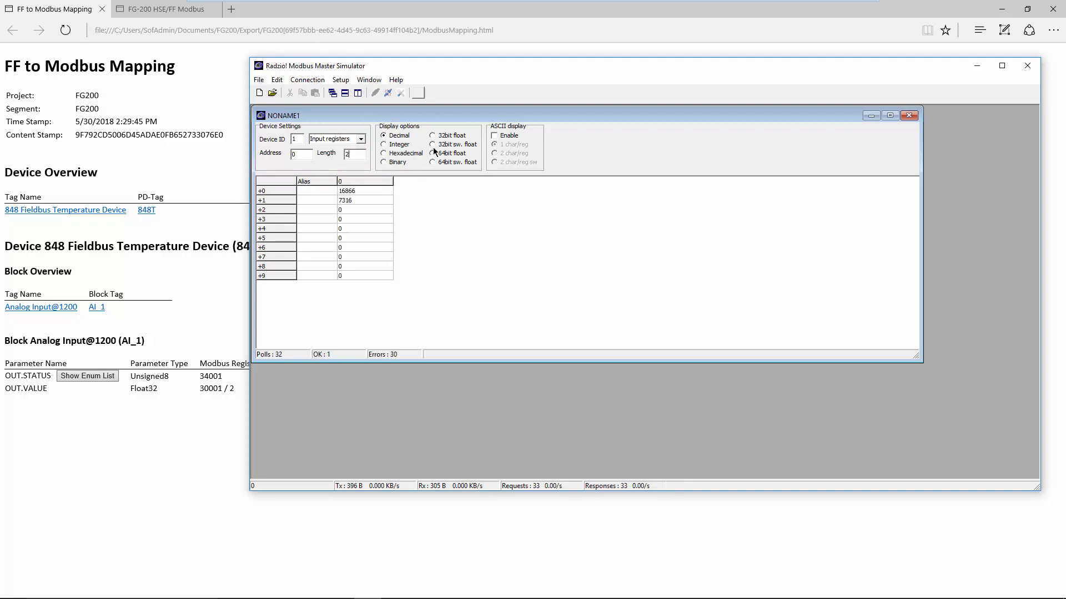
left_click(434, 144)
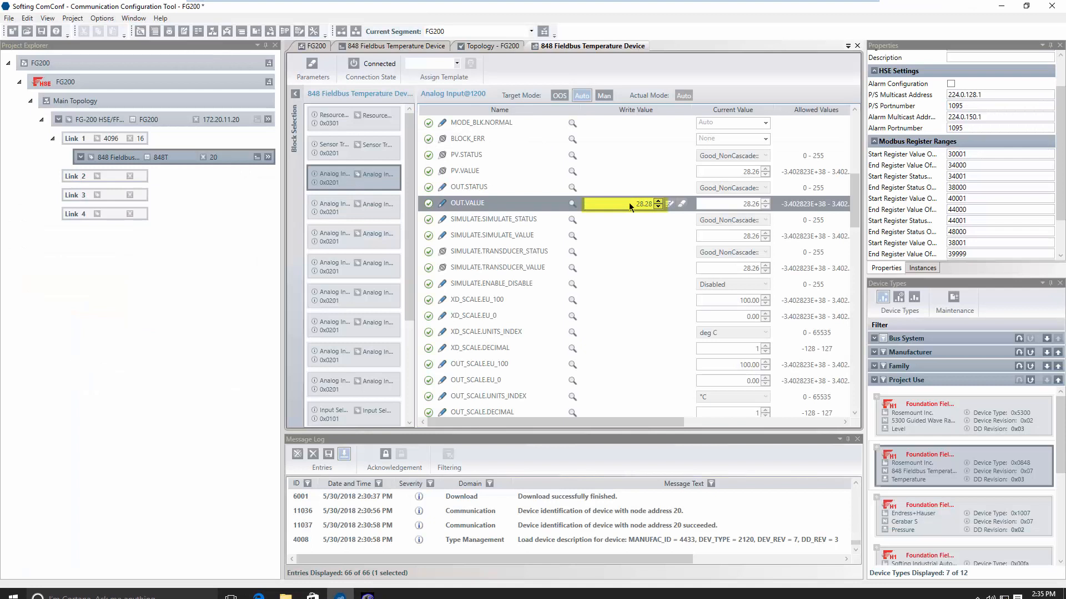
mouse_move(628, 204)
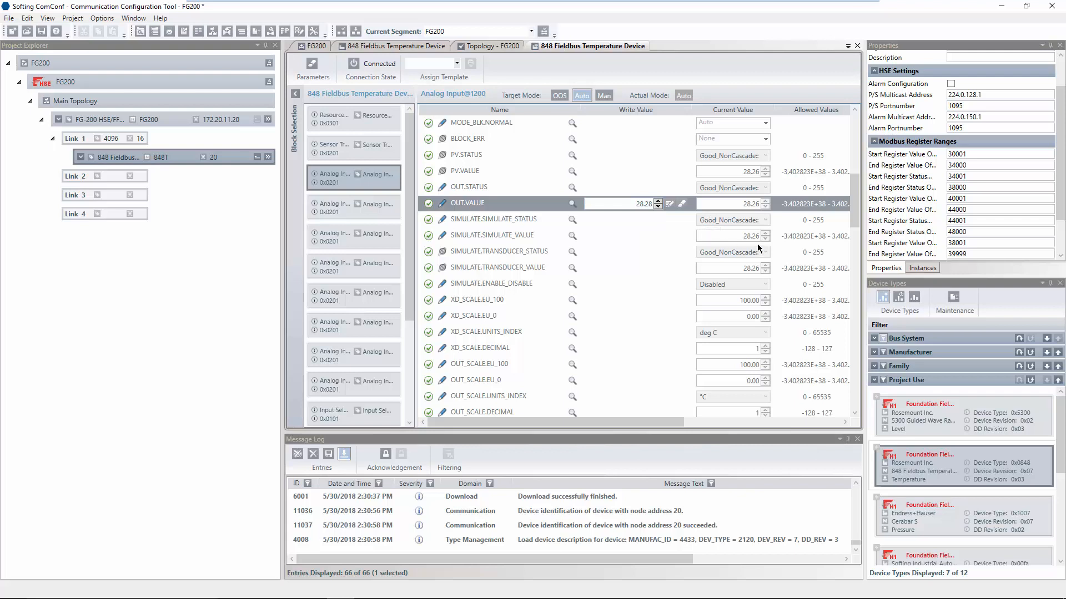
mouse_move(523, 435)
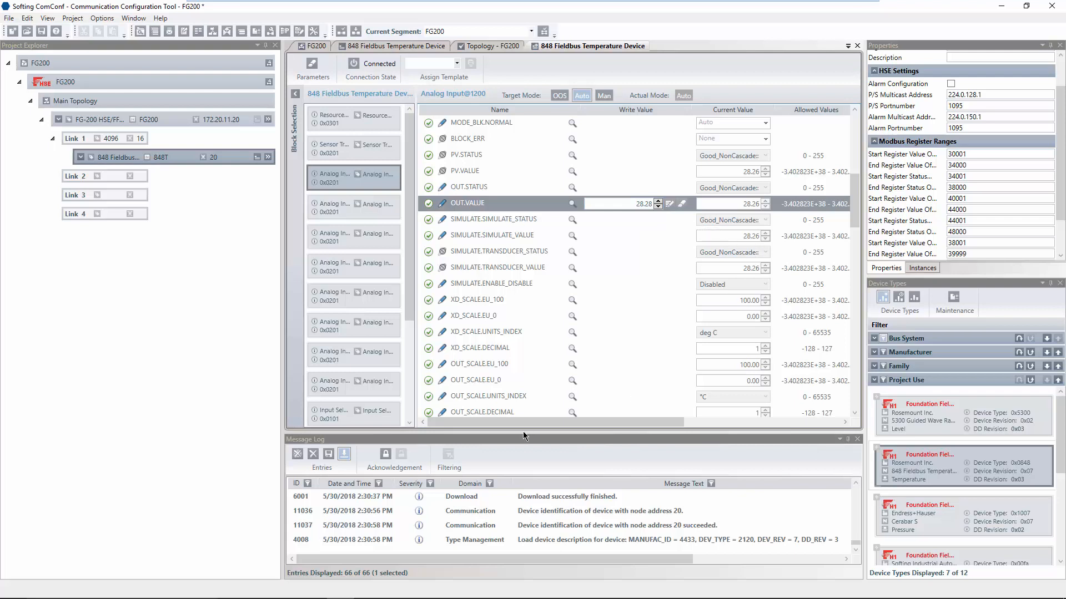